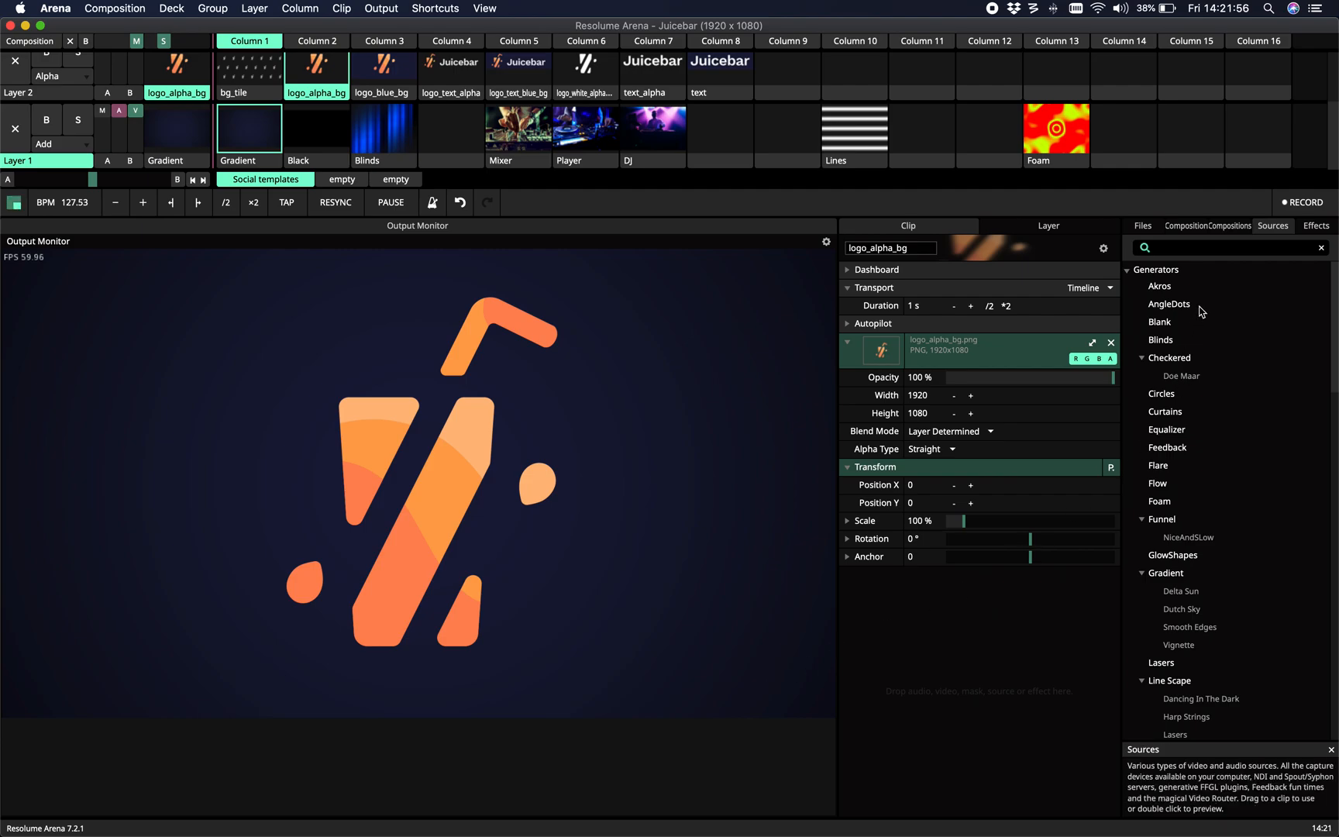
# Step: Search the sources for 'ob' and add the Orbit generator to layer 1
pyautogui.click(1221, 248)
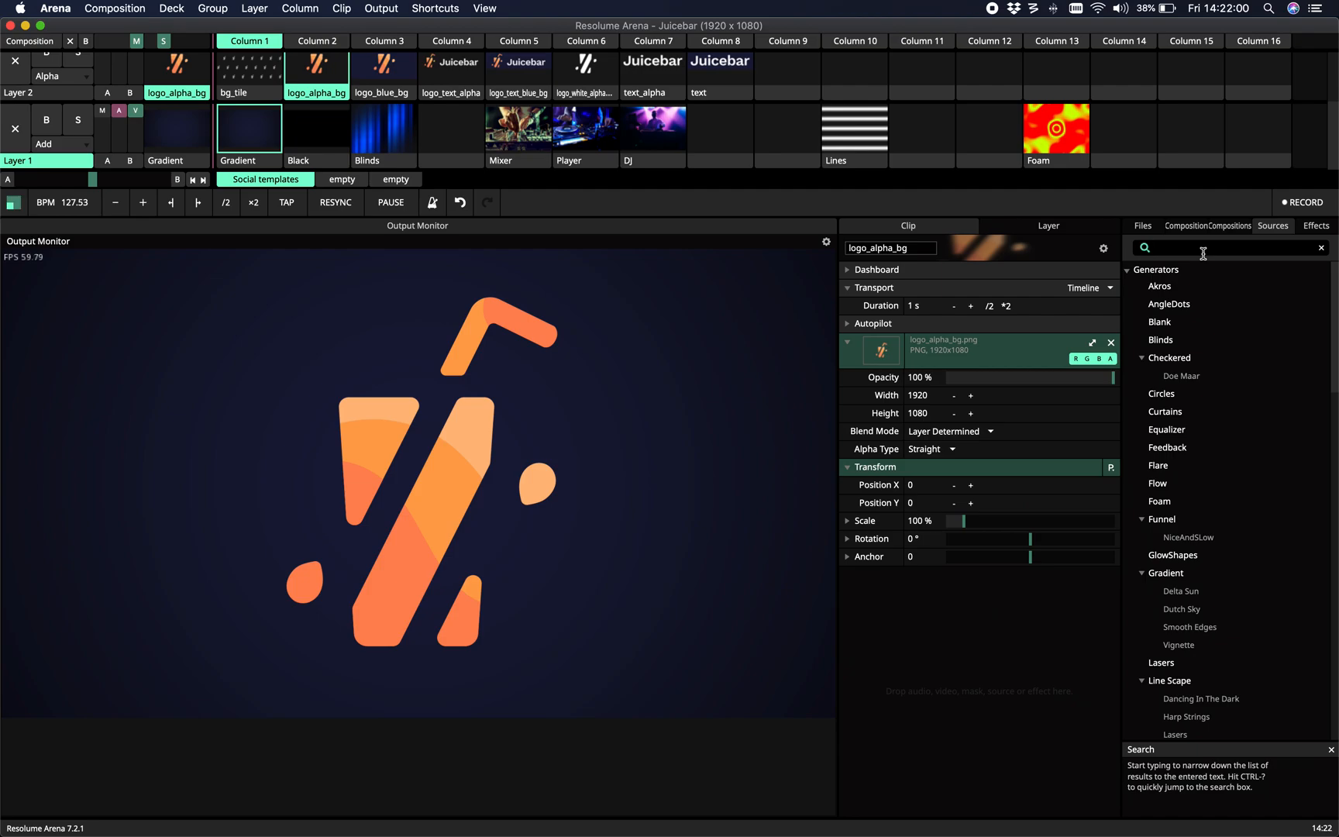
pyautogui.write('ob')
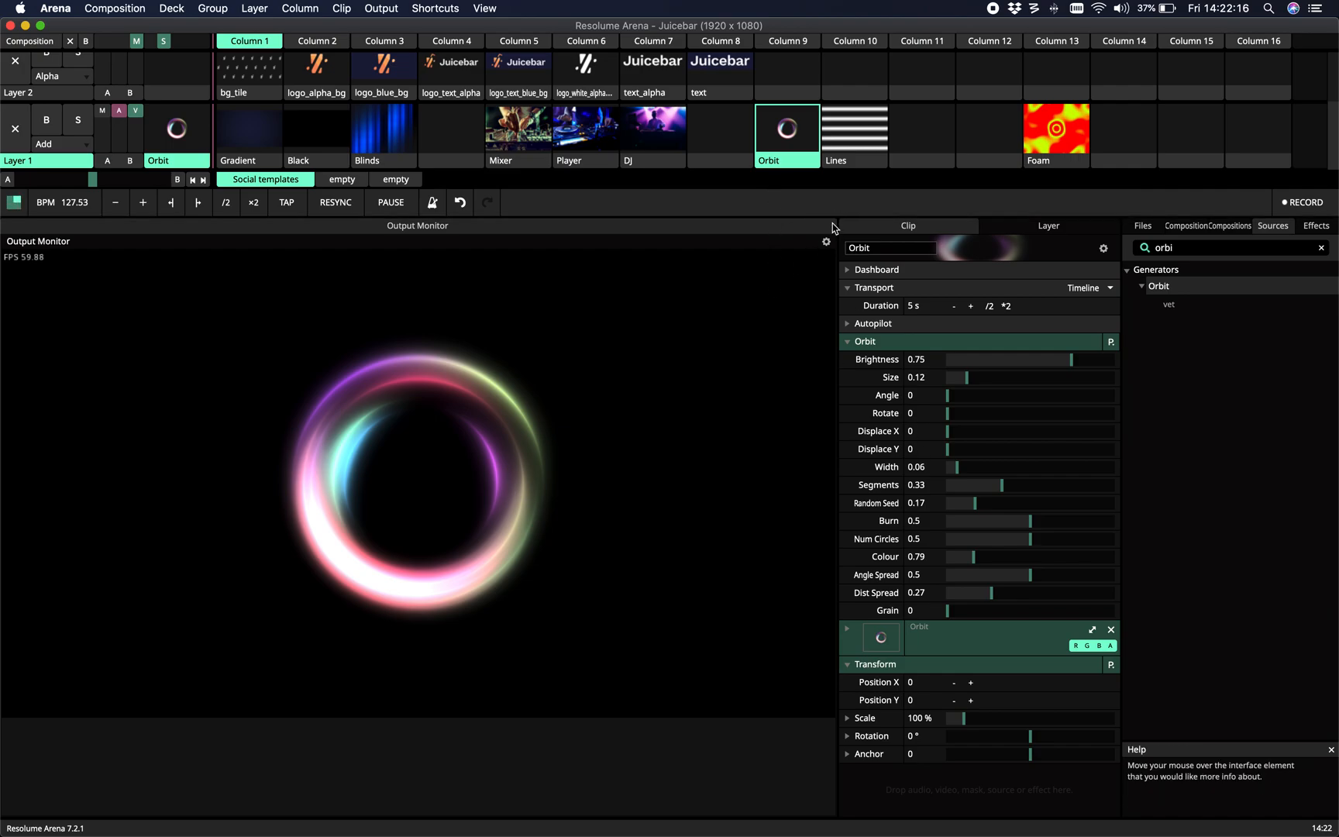
pyautogui.moveTo(844, 303)
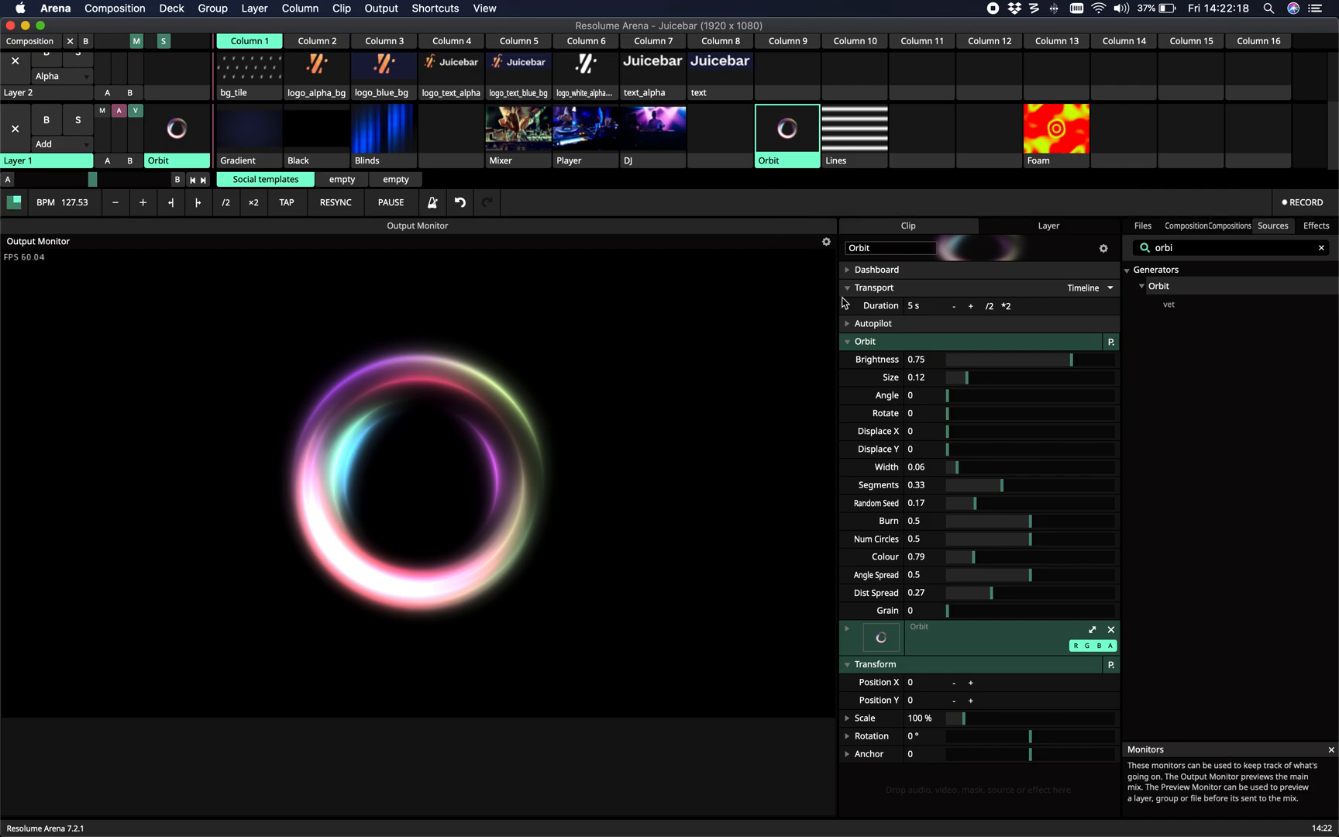
pyautogui.moveTo(584, 393)
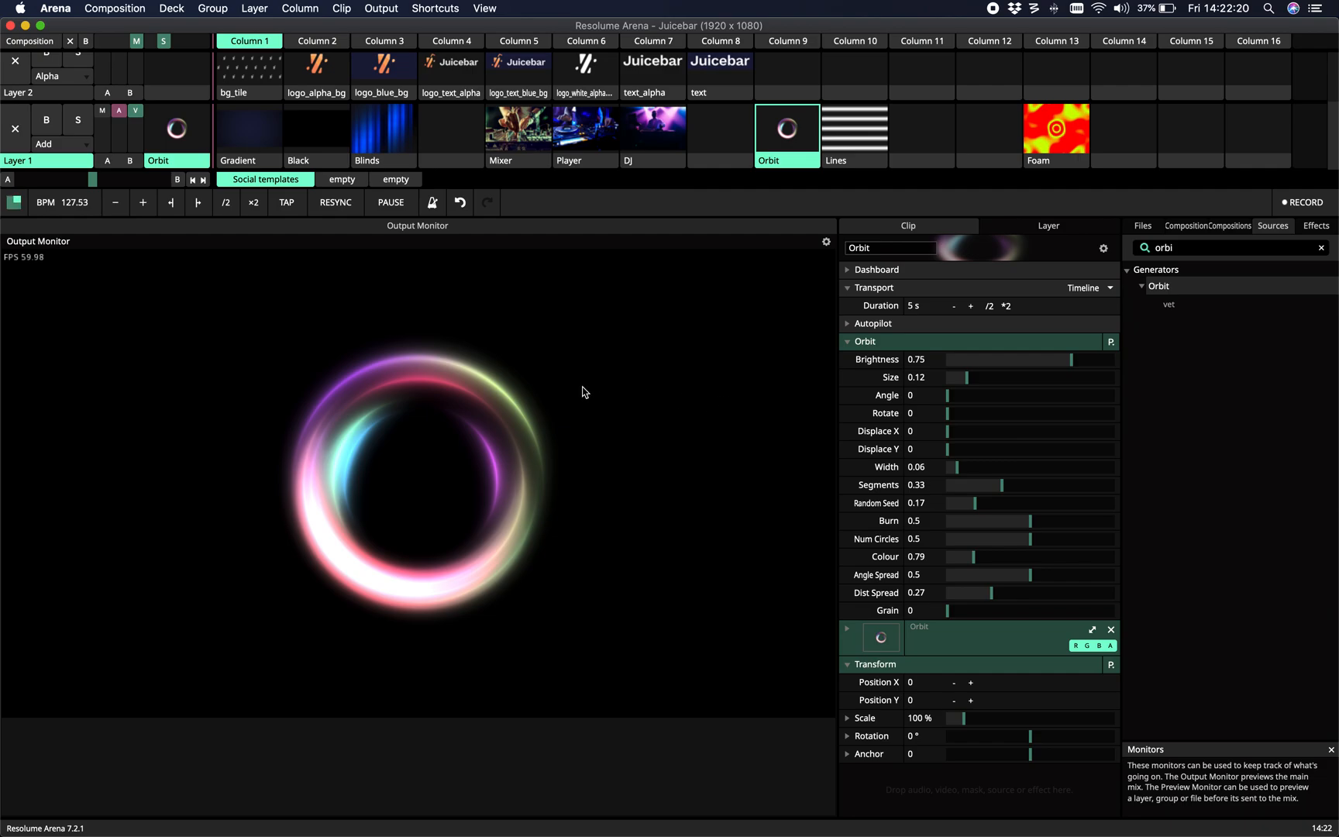
pyautogui.moveTo(476, 554)
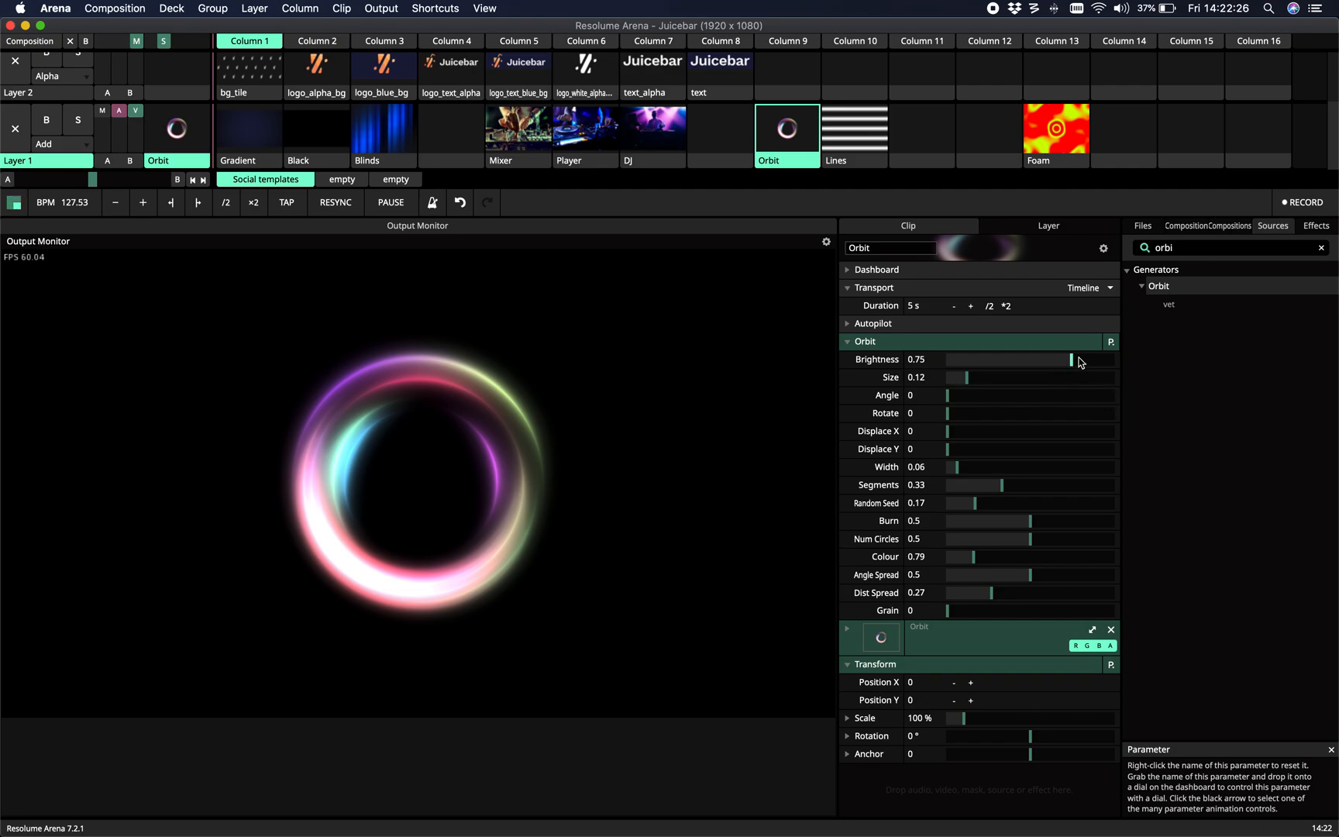
# Step: Lower Orbit brightness to 0.74 and settle the ring size at 0.16
pyautogui.moveTo(1065, 359); pyautogui.dragTo(1054, 377)
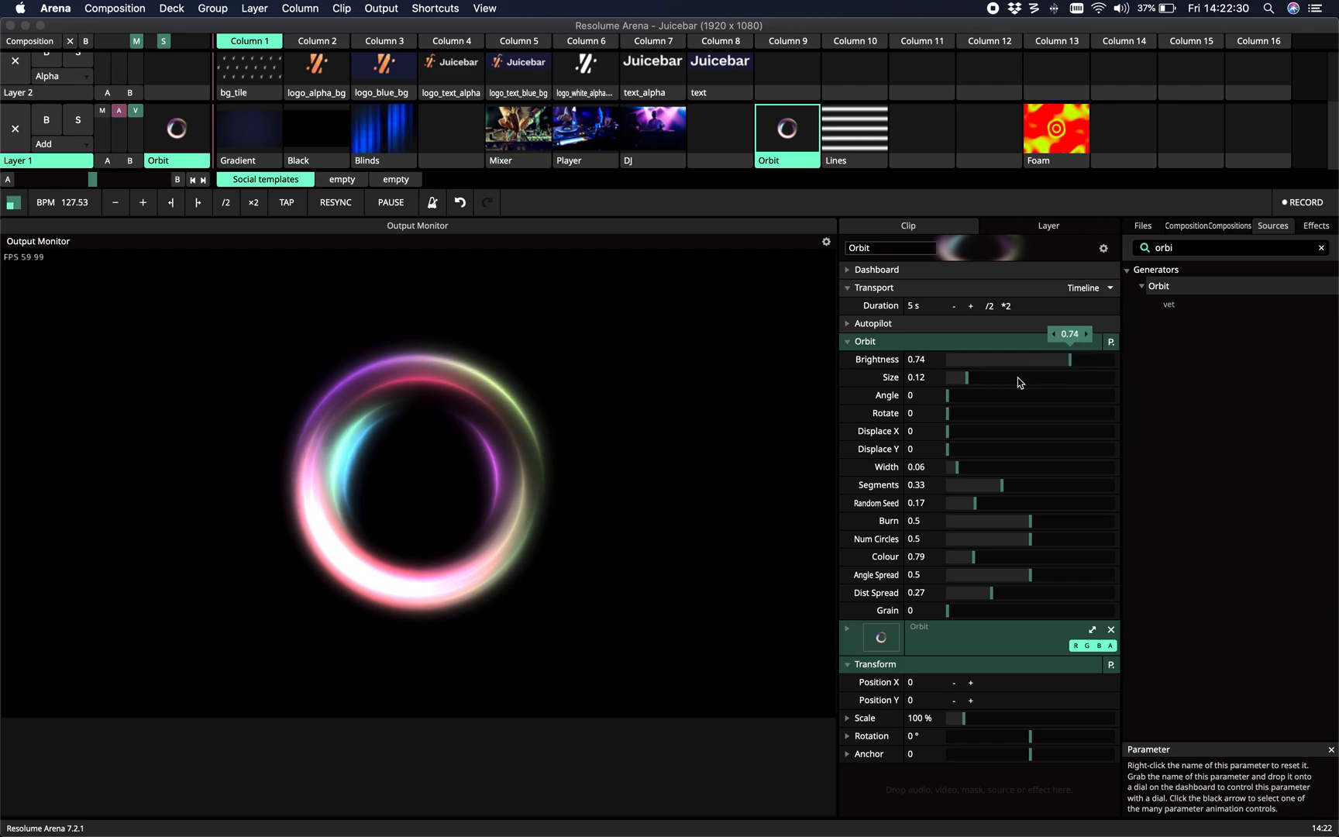
pyautogui.moveTo(966, 377); pyautogui.dragTo(991, 377)
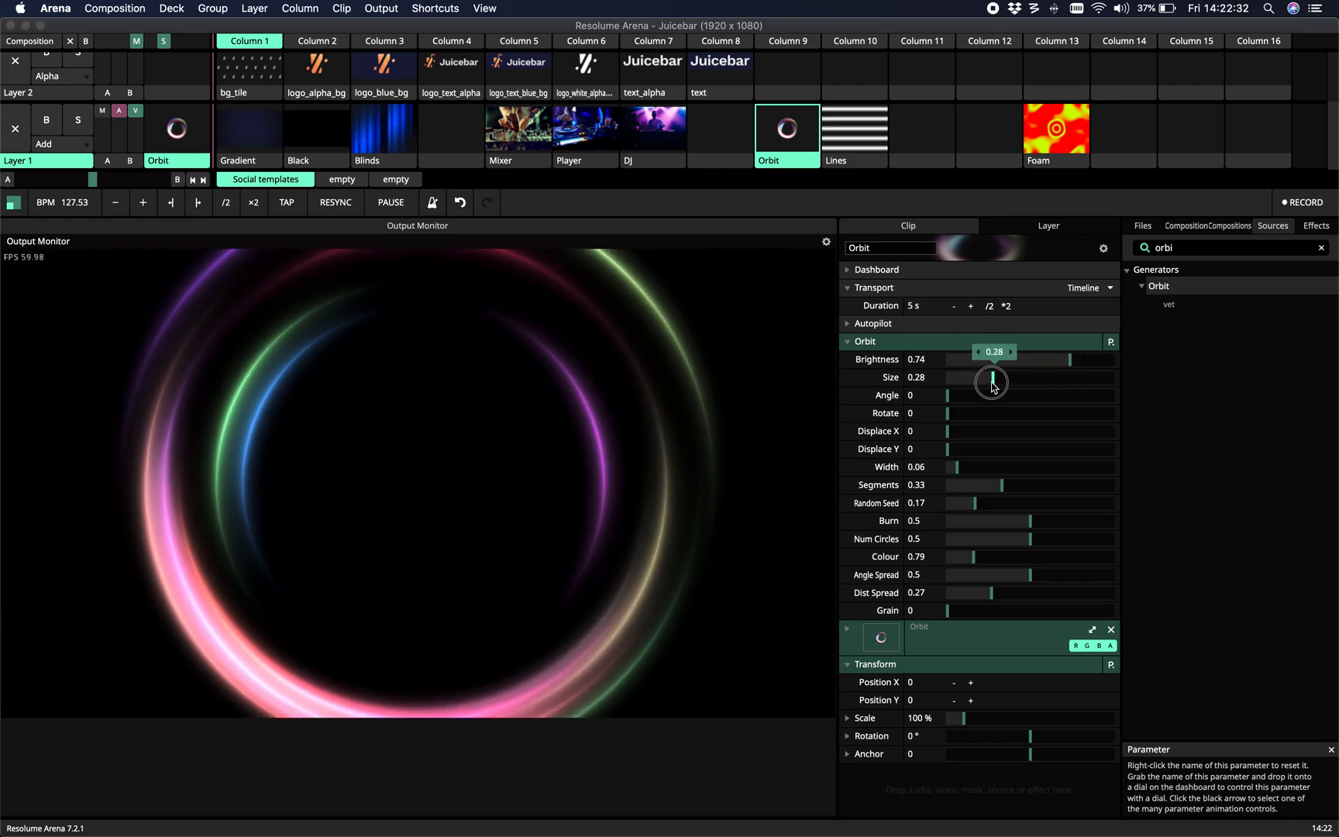
pyautogui.moveTo(992, 382); pyautogui.dragTo(980, 386)
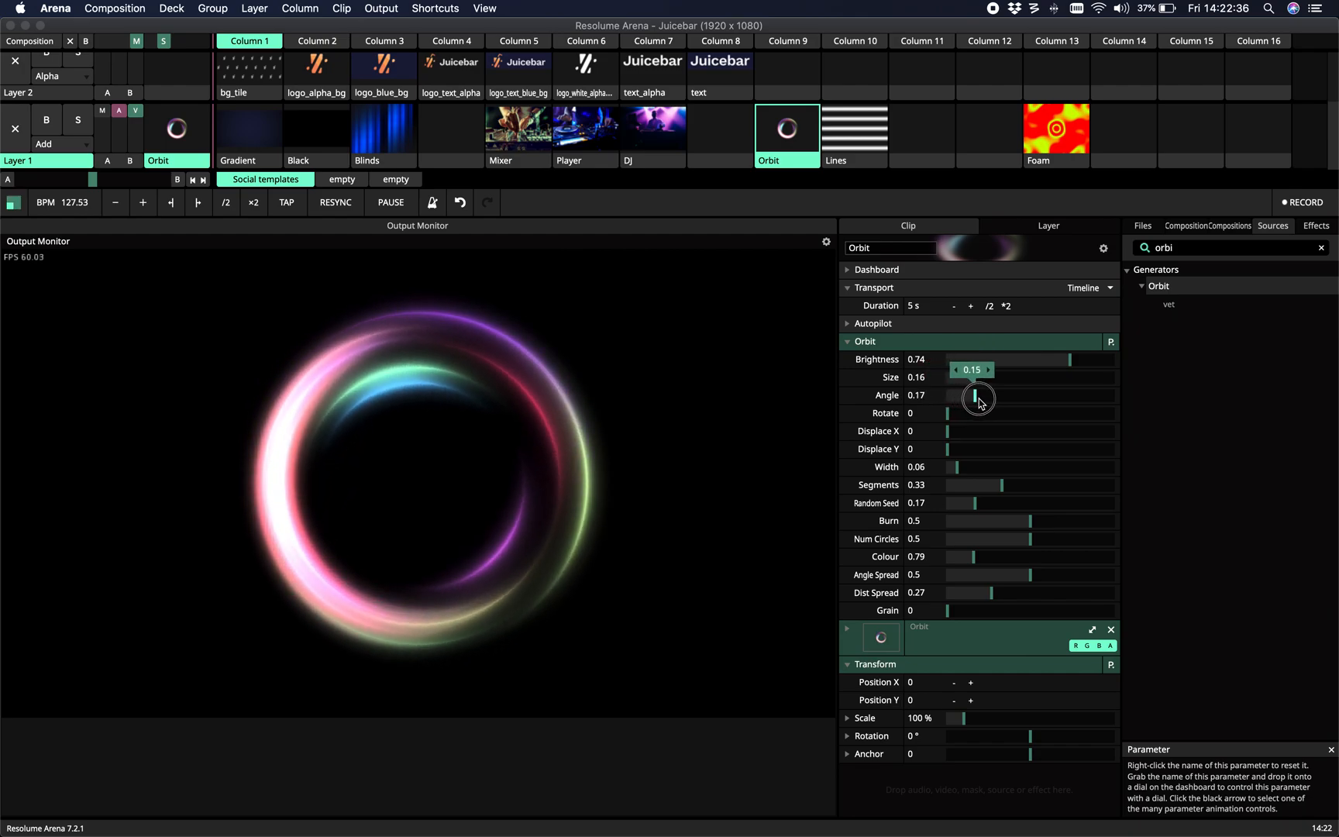
# Step: Try Angle, return it to 0, and settle Rotate at 0.21
pyautogui.moveTo(978, 398); pyautogui.dragTo(1065, 398)
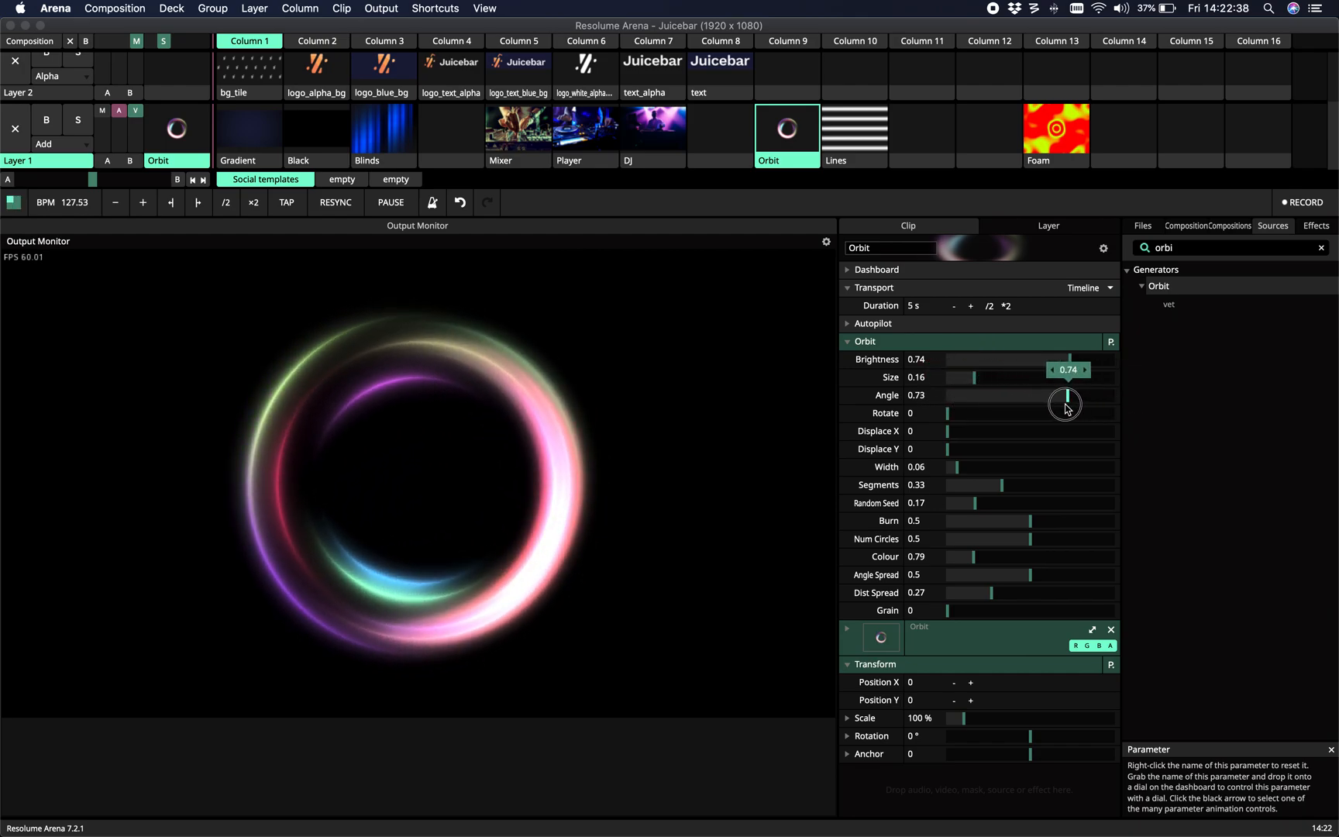
pyautogui.moveTo(1065, 403); pyautogui.dragTo(948, 395)
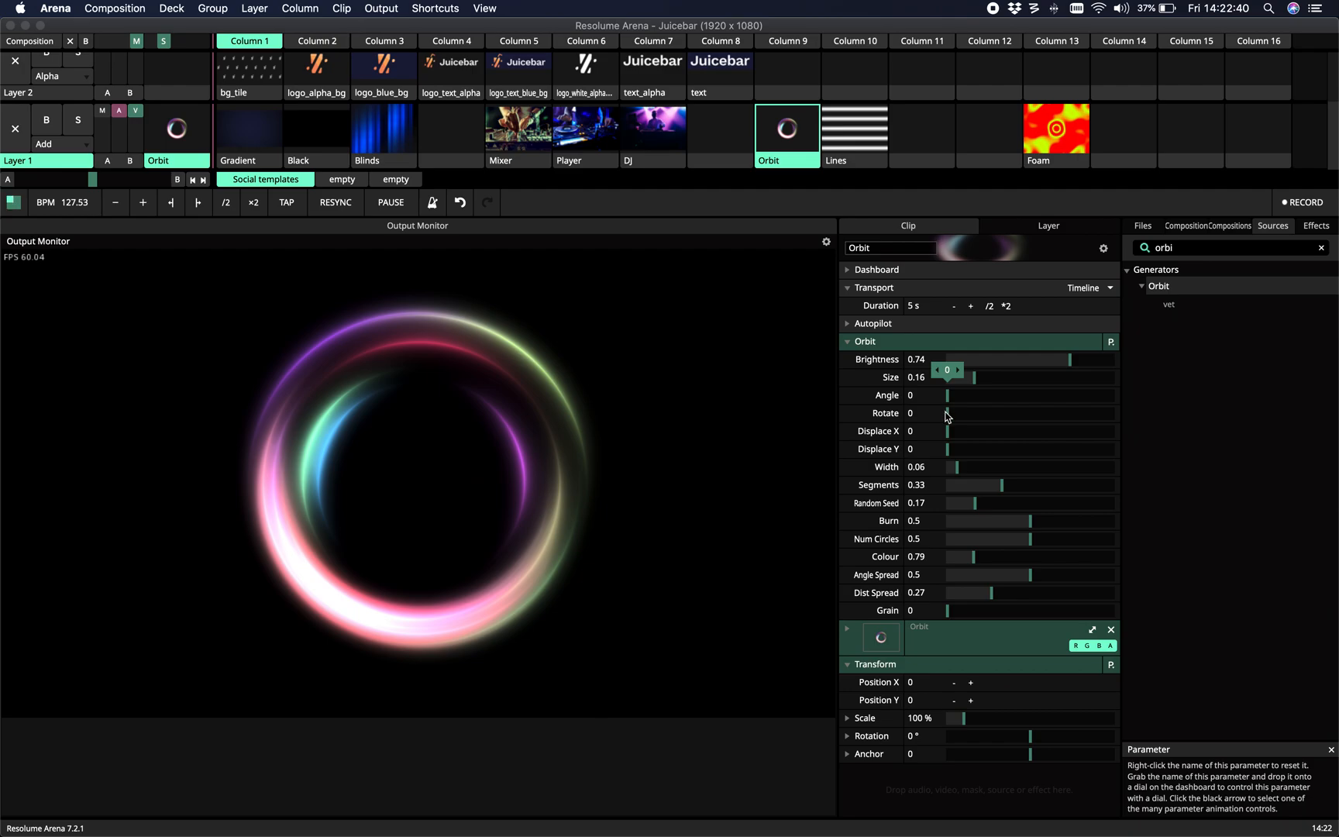
pyautogui.moveTo(948, 413); pyautogui.dragTo(986, 413)
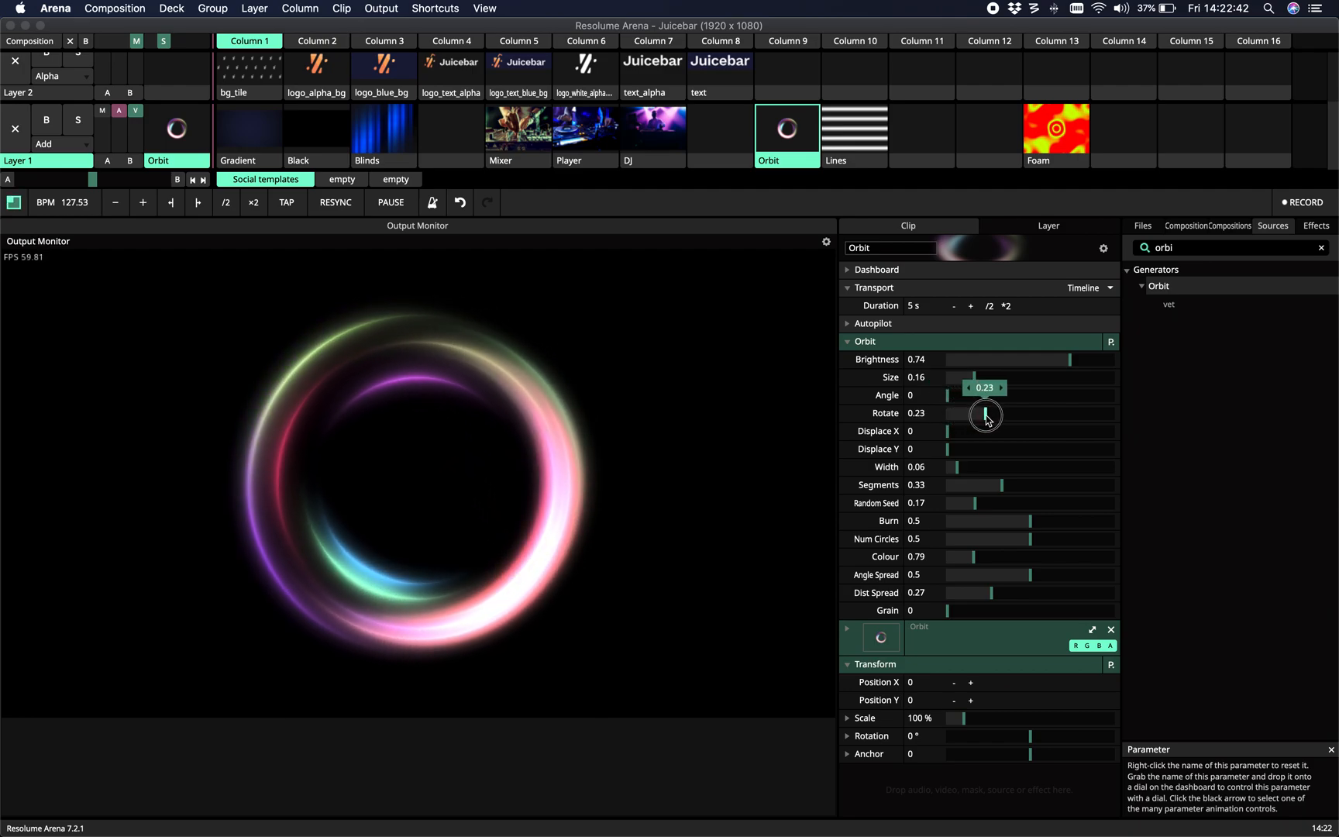
pyautogui.moveTo(986, 414); pyautogui.dragTo(1024, 413)
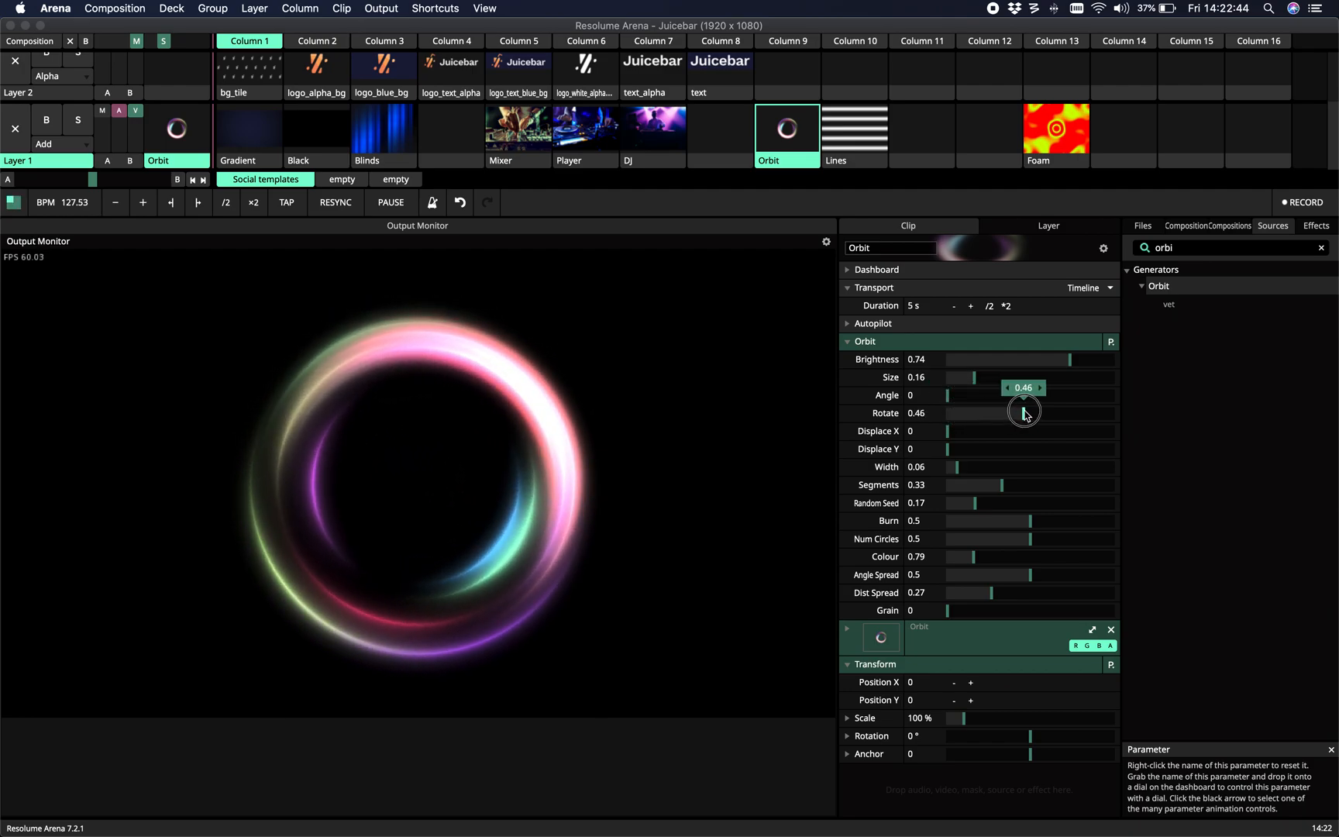
pyautogui.moveTo(1025, 413); pyautogui.dragTo(982, 413)
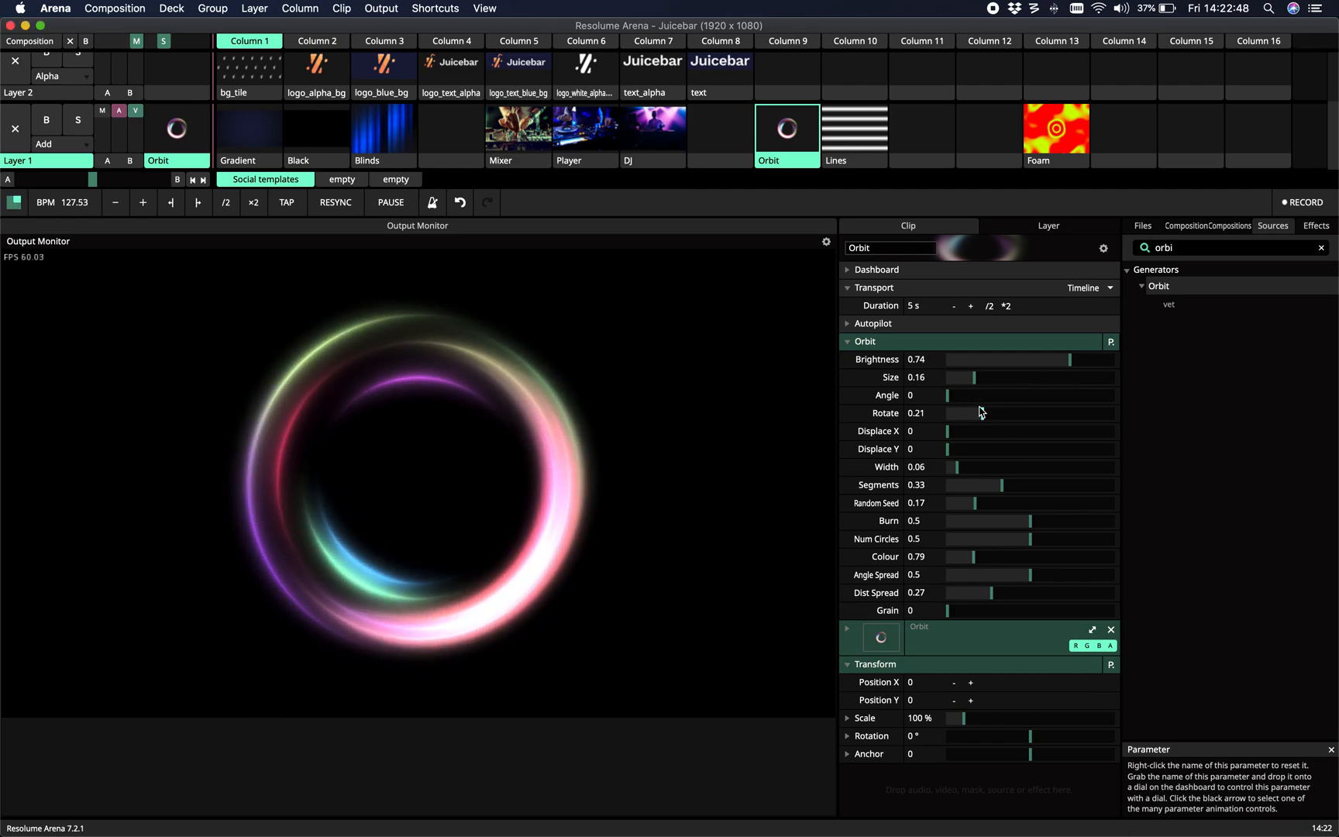
pyautogui.moveTo(956, 441)
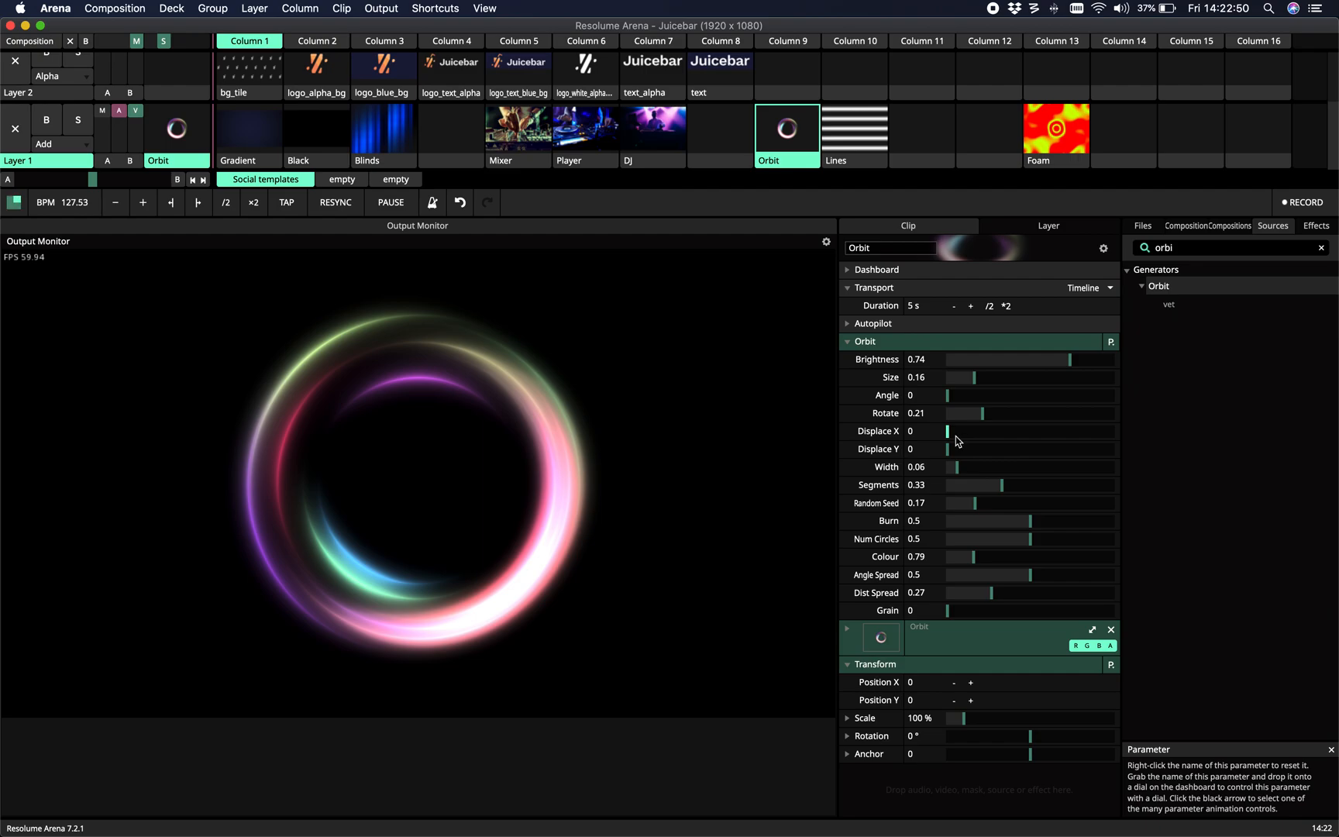
pyautogui.moveTo(956, 438)
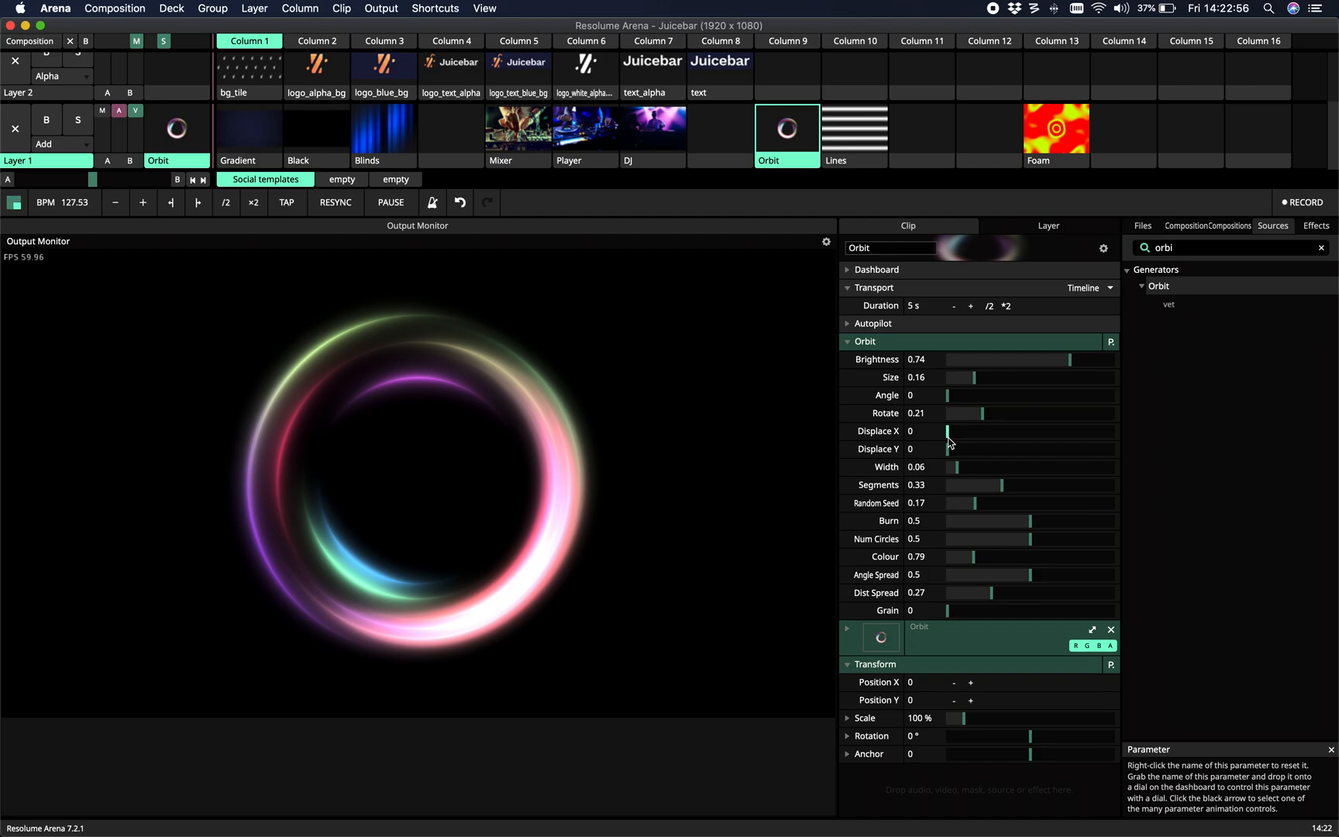
# Step: Set Displace X to 0.26 and Displace Y to 0.27, and bring Rotate to 0
pyautogui.moveTo(947, 431); pyautogui.dragTo(987, 432)
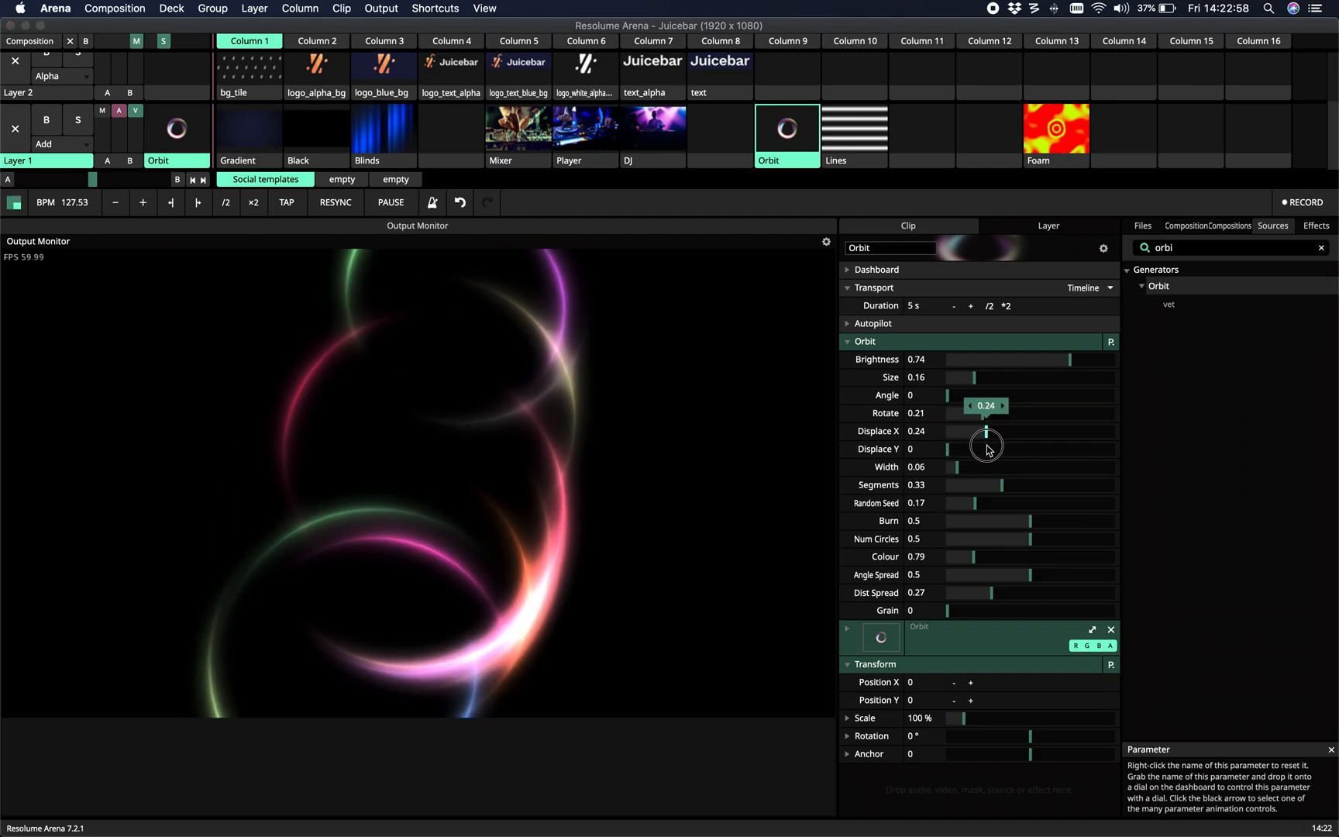
pyautogui.moveTo(986, 444); pyautogui.dragTo(1005, 453)
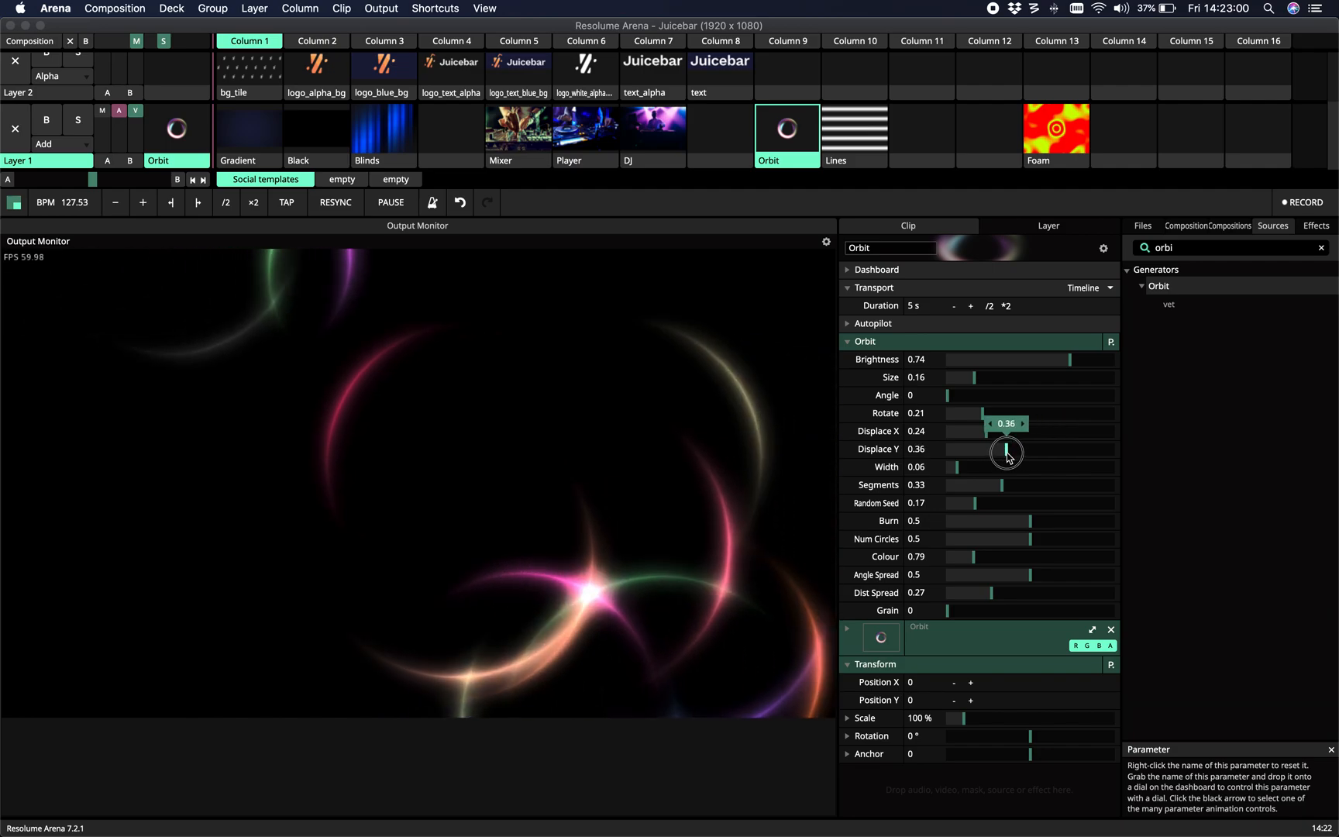
pyautogui.moveTo(1006, 451); pyautogui.dragTo(1010, 438)
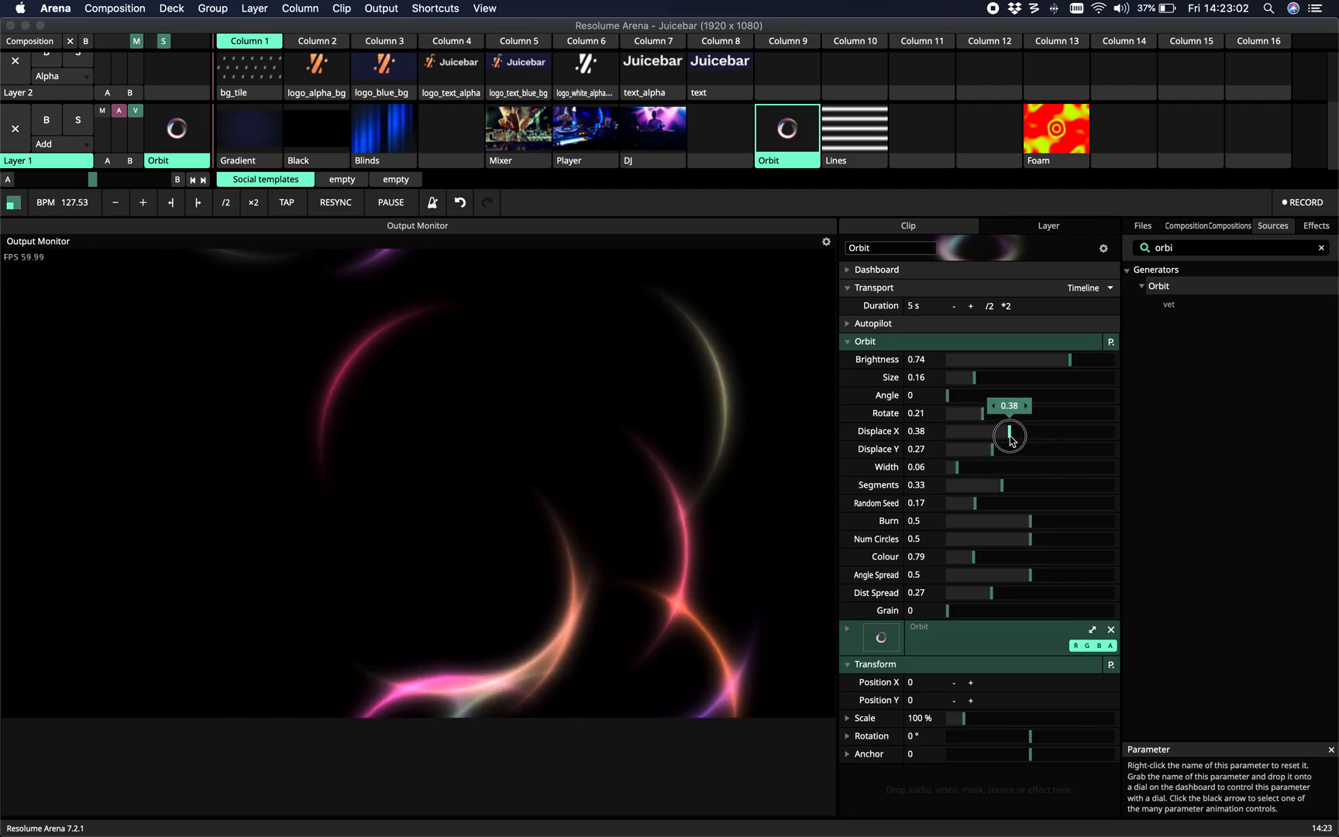
pyautogui.moveTo(1008, 435); pyautogui.dragTo(980, 420)
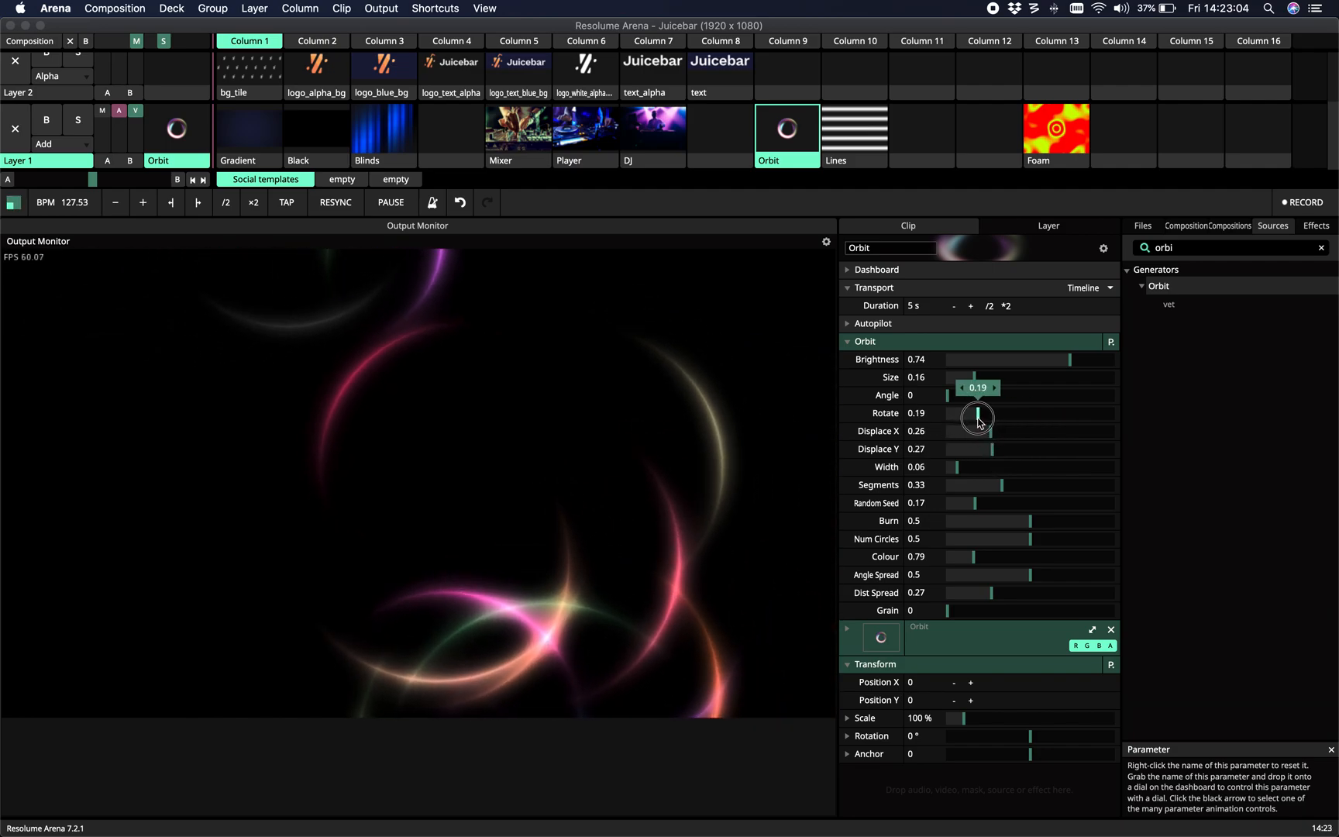
pyautogui.moveTo(977, 417); pyautogui.dragTo(973, 427)
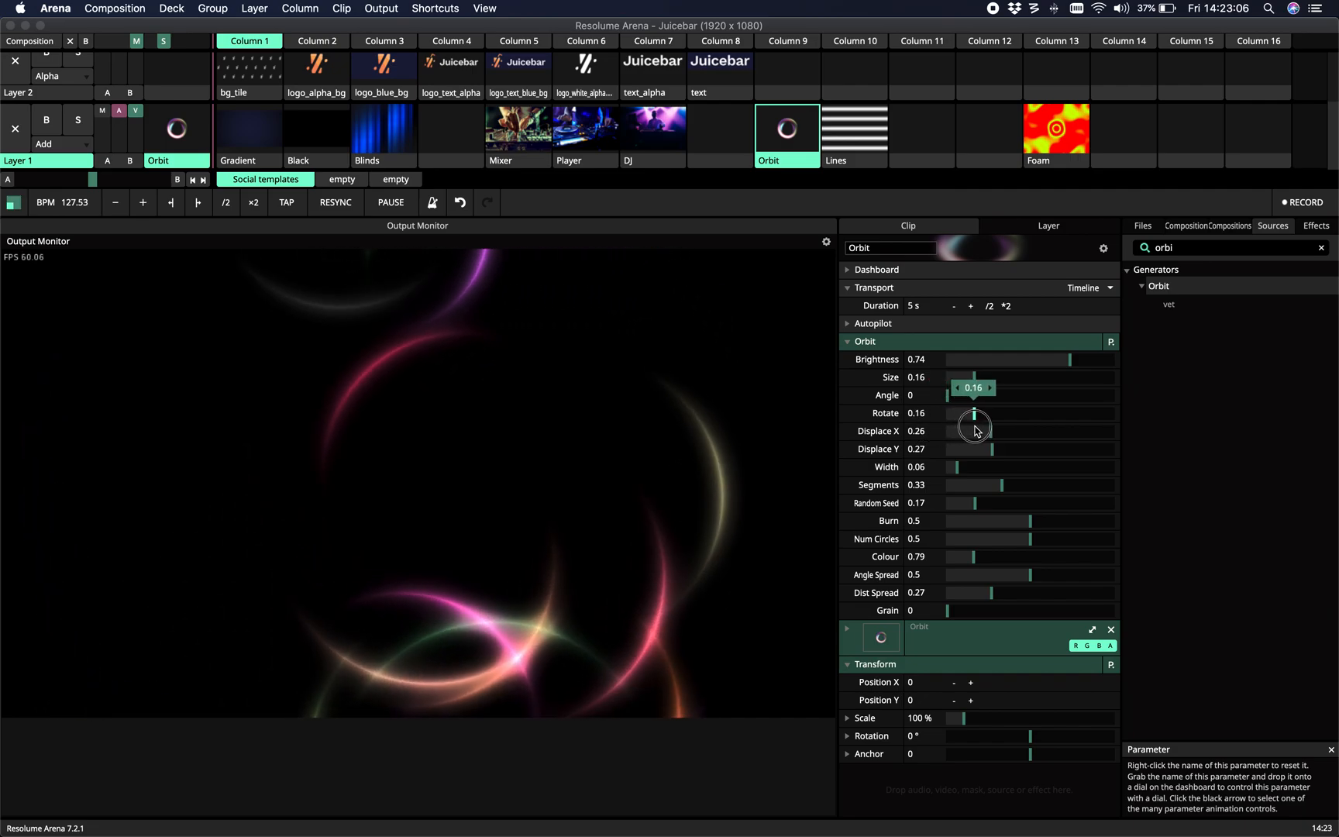
pyautogui.moveTo(993, 413); pyautogui.dragTo(946, 413)
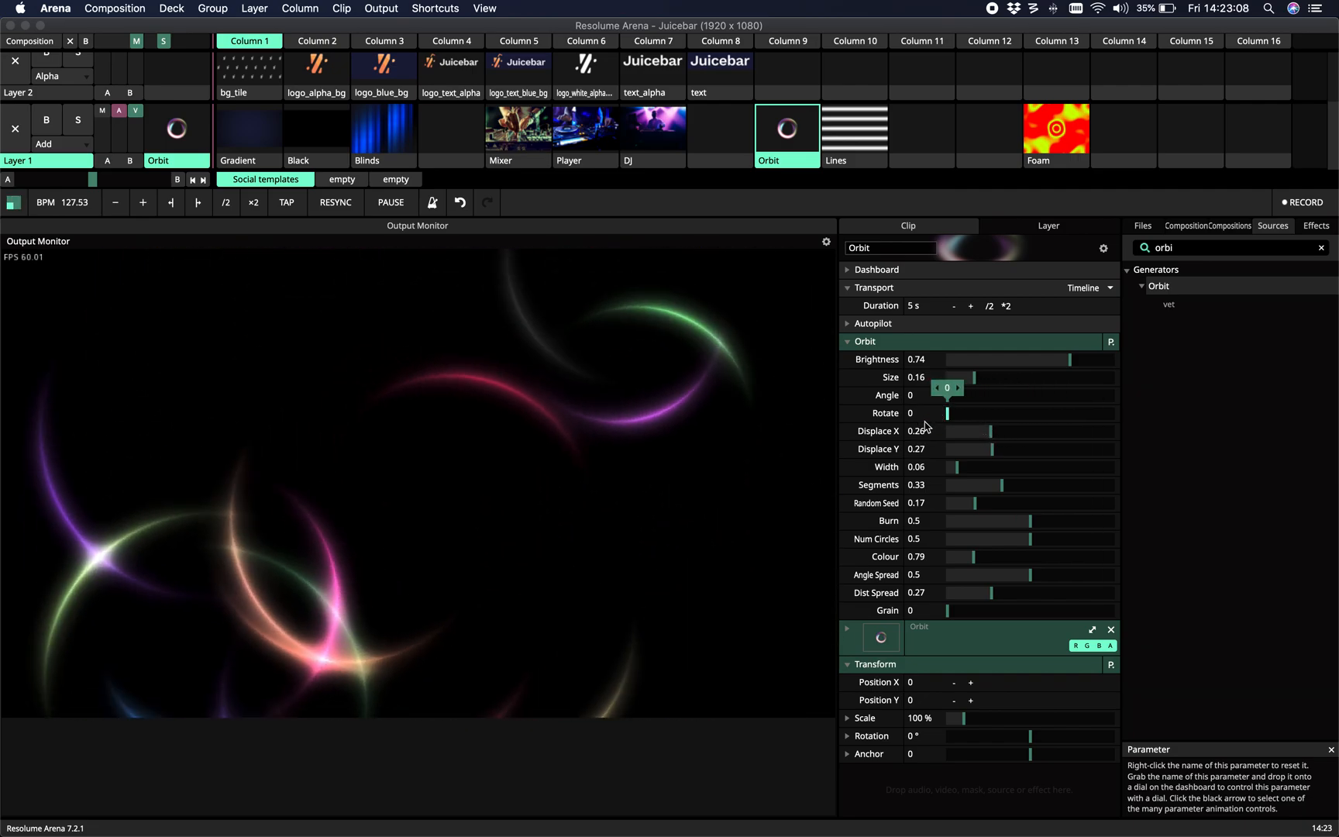
pyautogui.moveTo(946, 394); pyautogui.dragTo(980, 394)
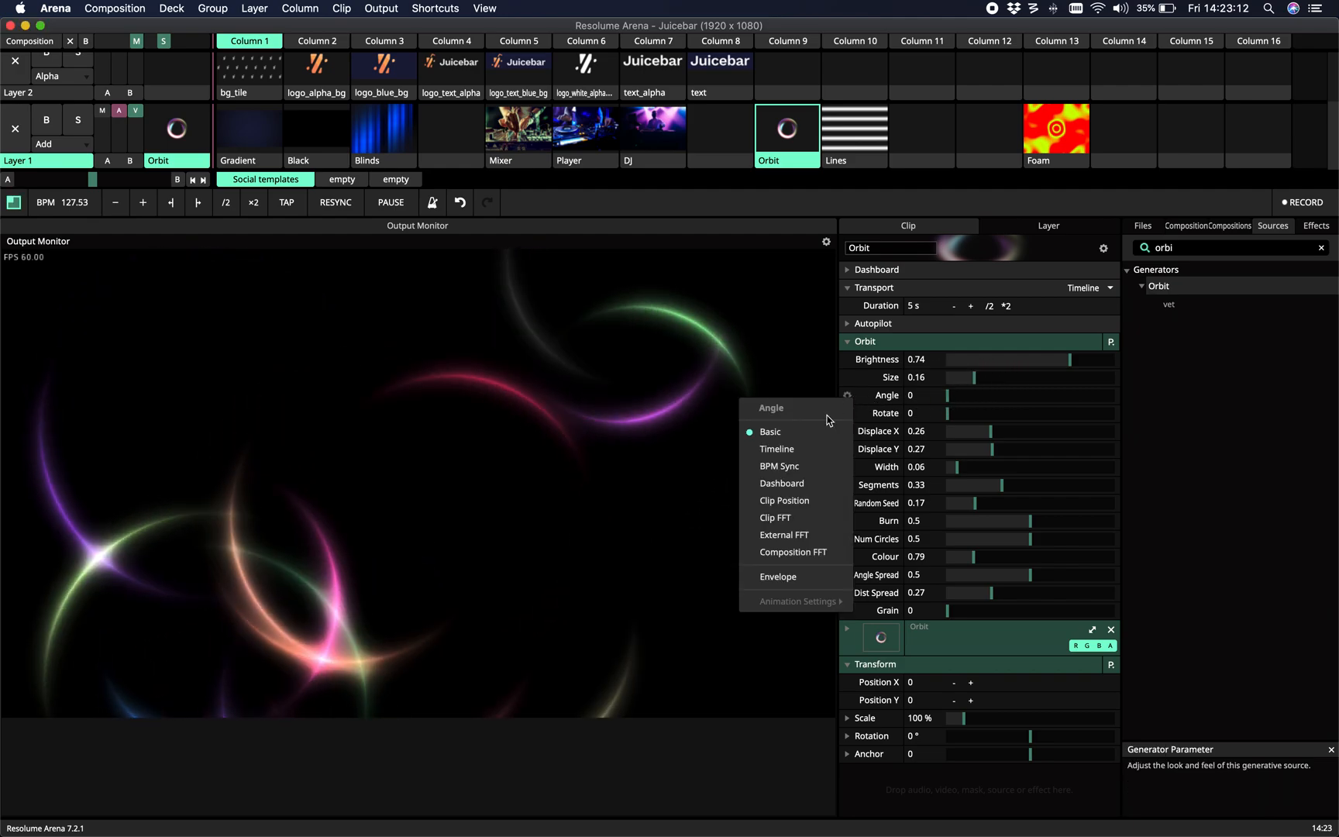
# Step: Switch the Angle animation to Timeline and halve its length with /2
pyautogui.click(777, 449)
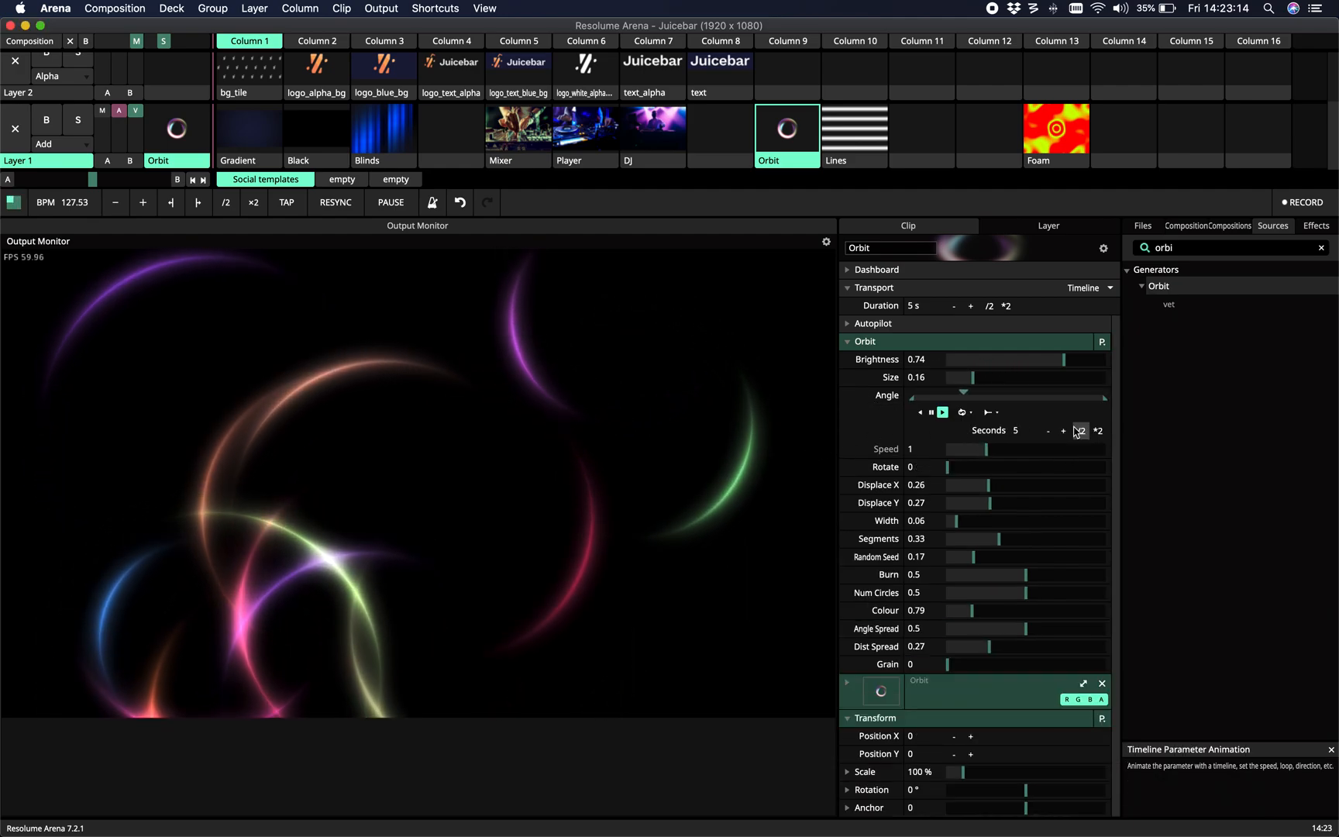
pyautogui.click(1079, 429)
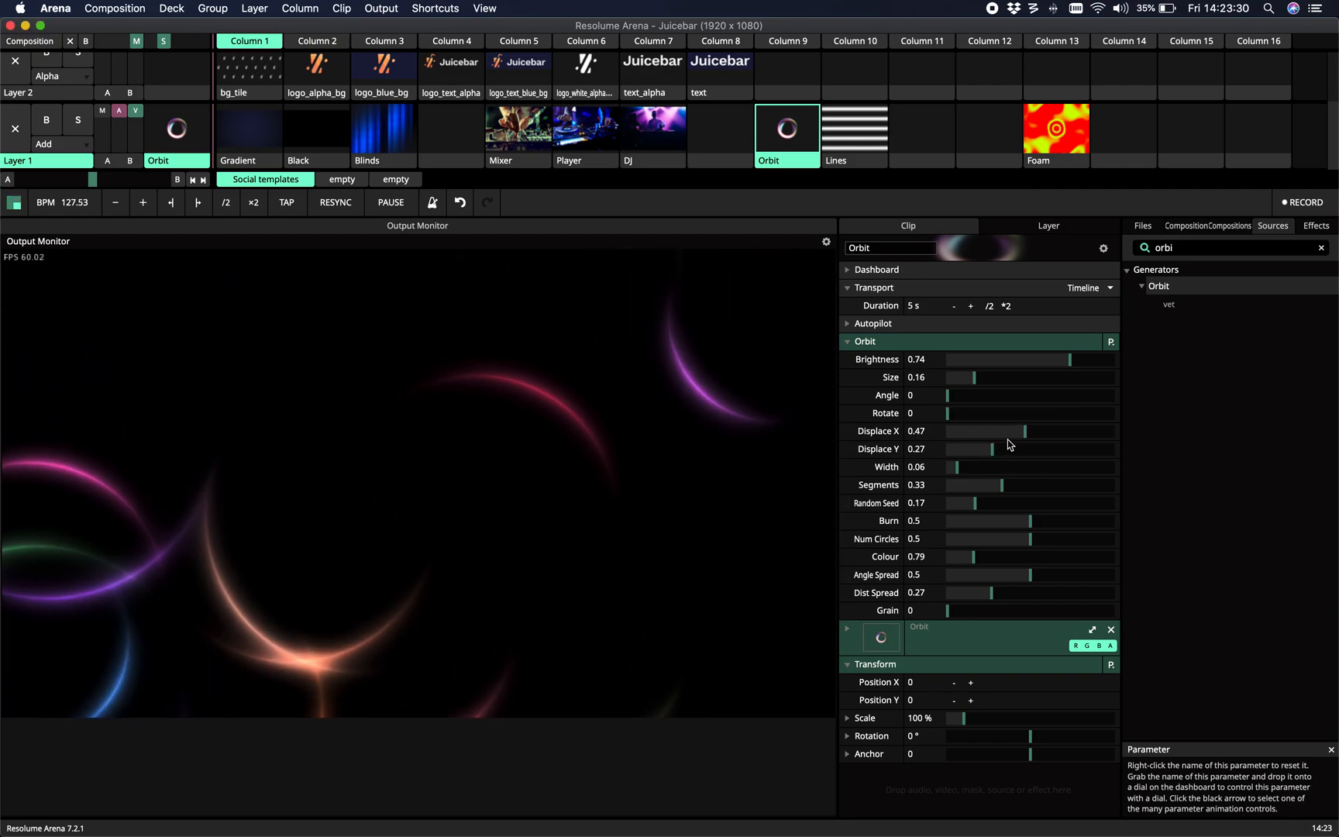
# Step: Try wider Width and higher Angle, then return Angle and Displace X to 0
pyautogui.moveTo(955, 467); pyautogui.dragTo(971, 468)
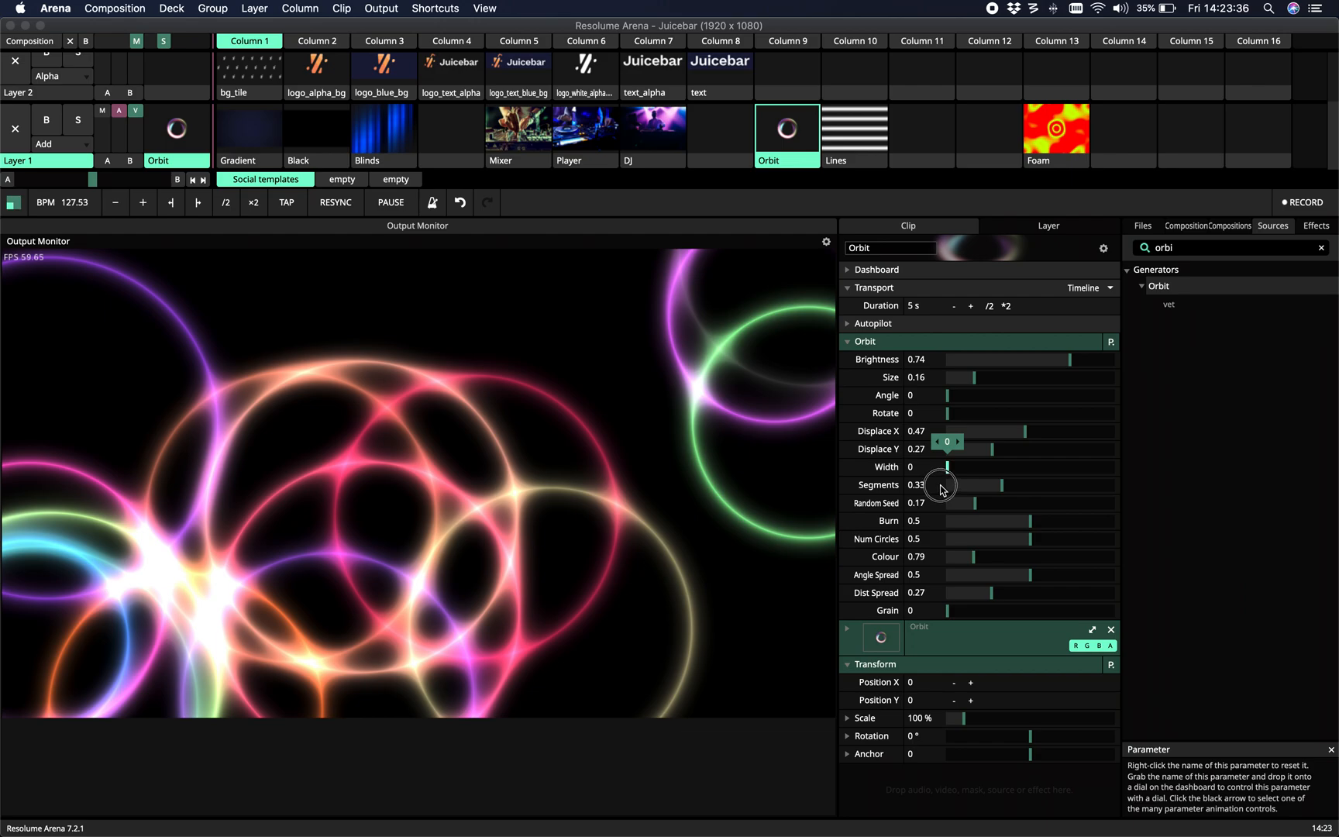
pyautogui.moveTo(946, 467); pyautogui.dragTo(980, 466)
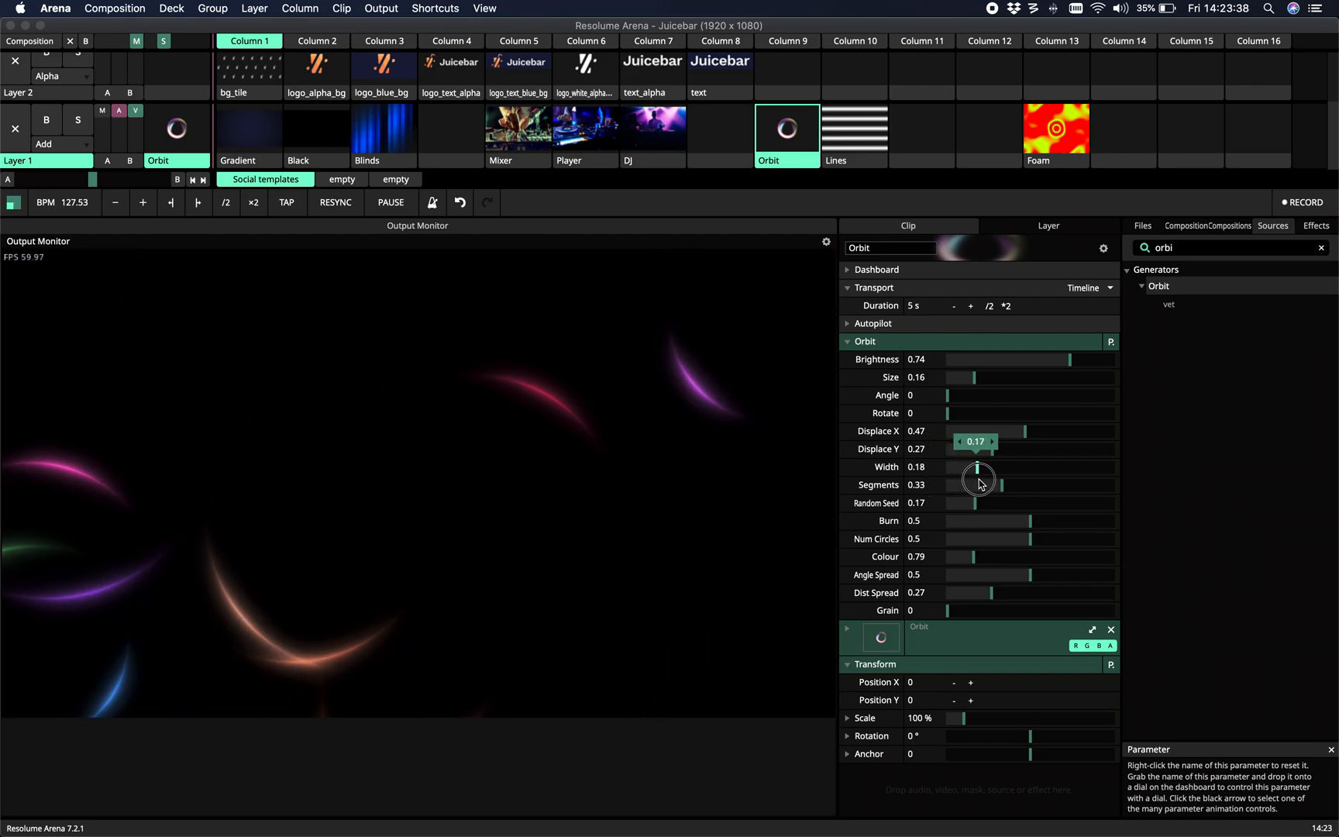
pyautogui.moveTo(980, 468); pyautogui.dragTo(1114, 468)
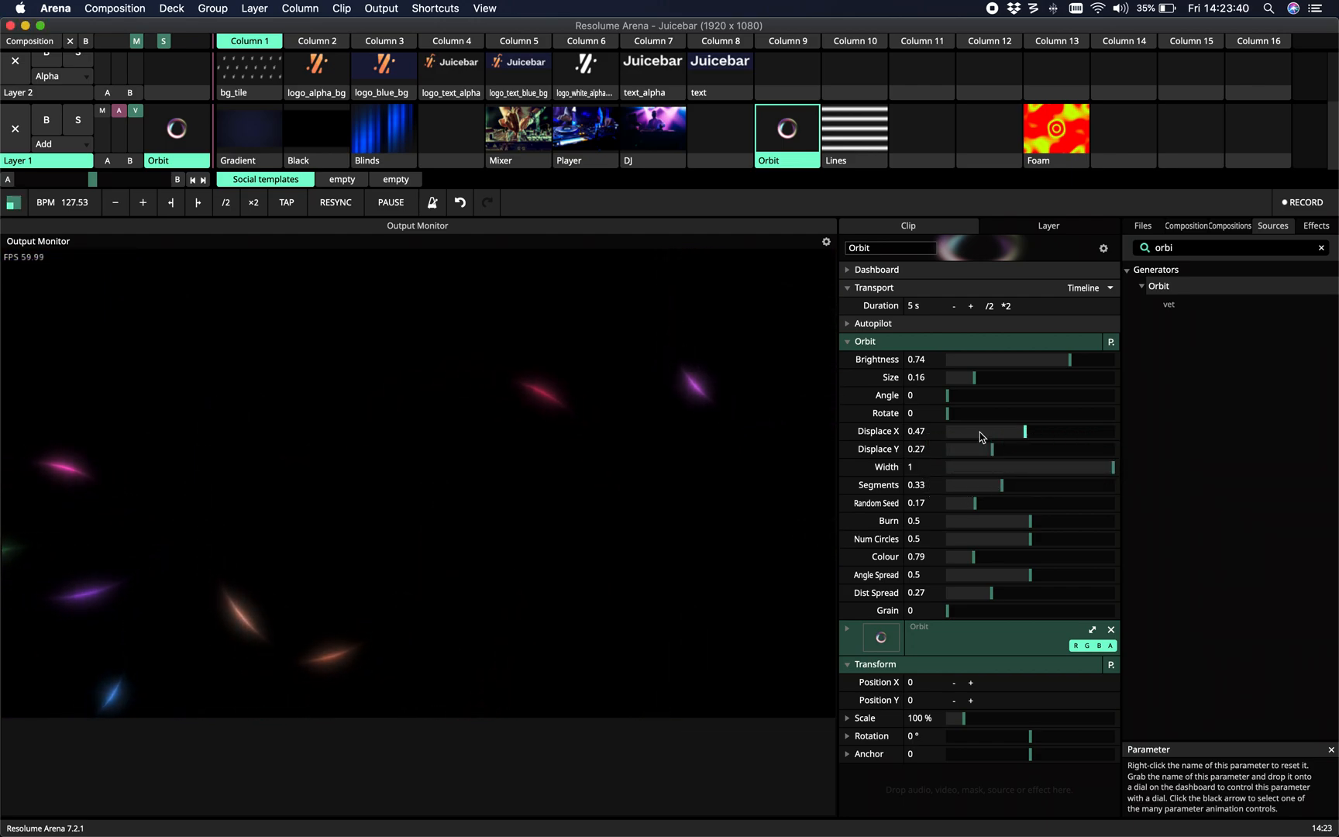
pyautogui.moveTo(969, 395); pyautogui.dragTo(1102, 394)
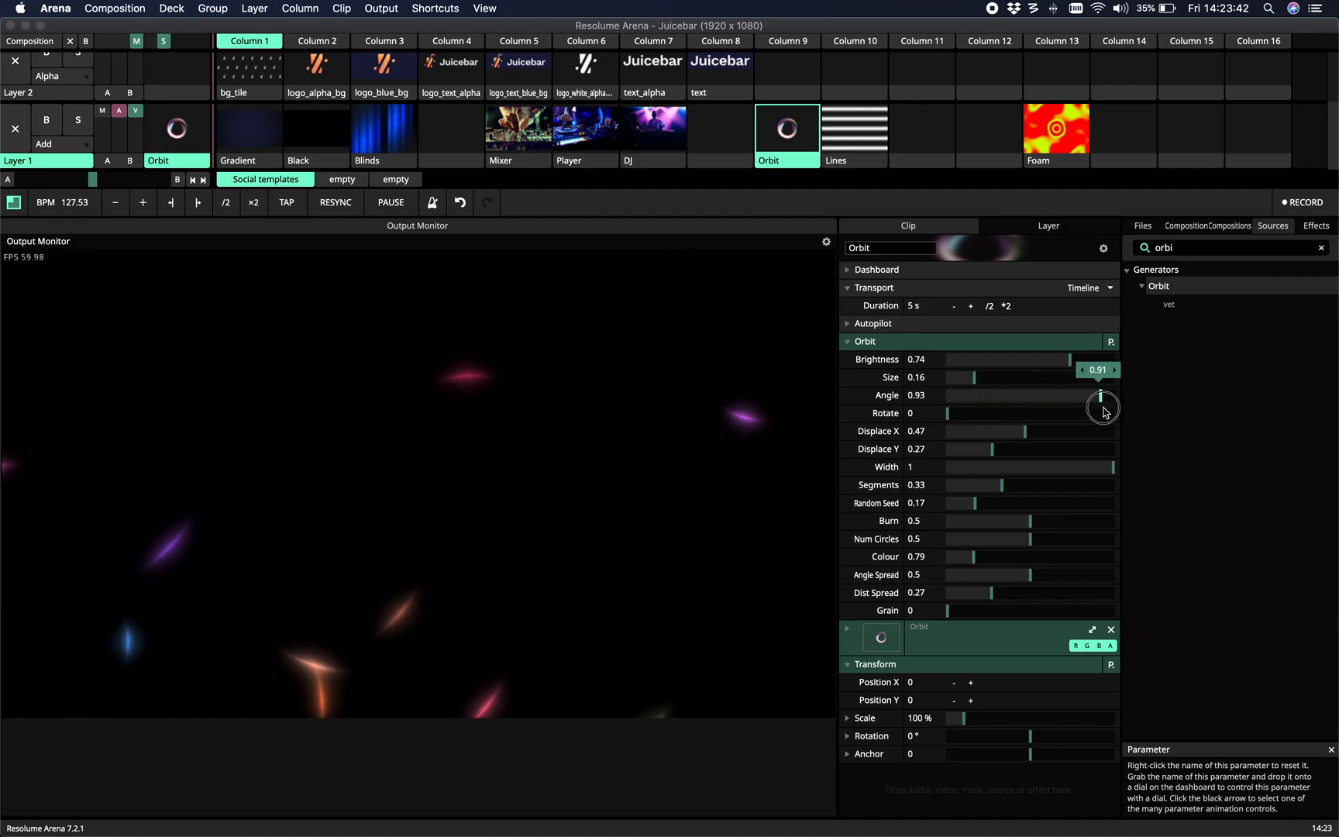
pyautogui.moveTo(1102, 408); pyautogui.dragTo(978, 403)
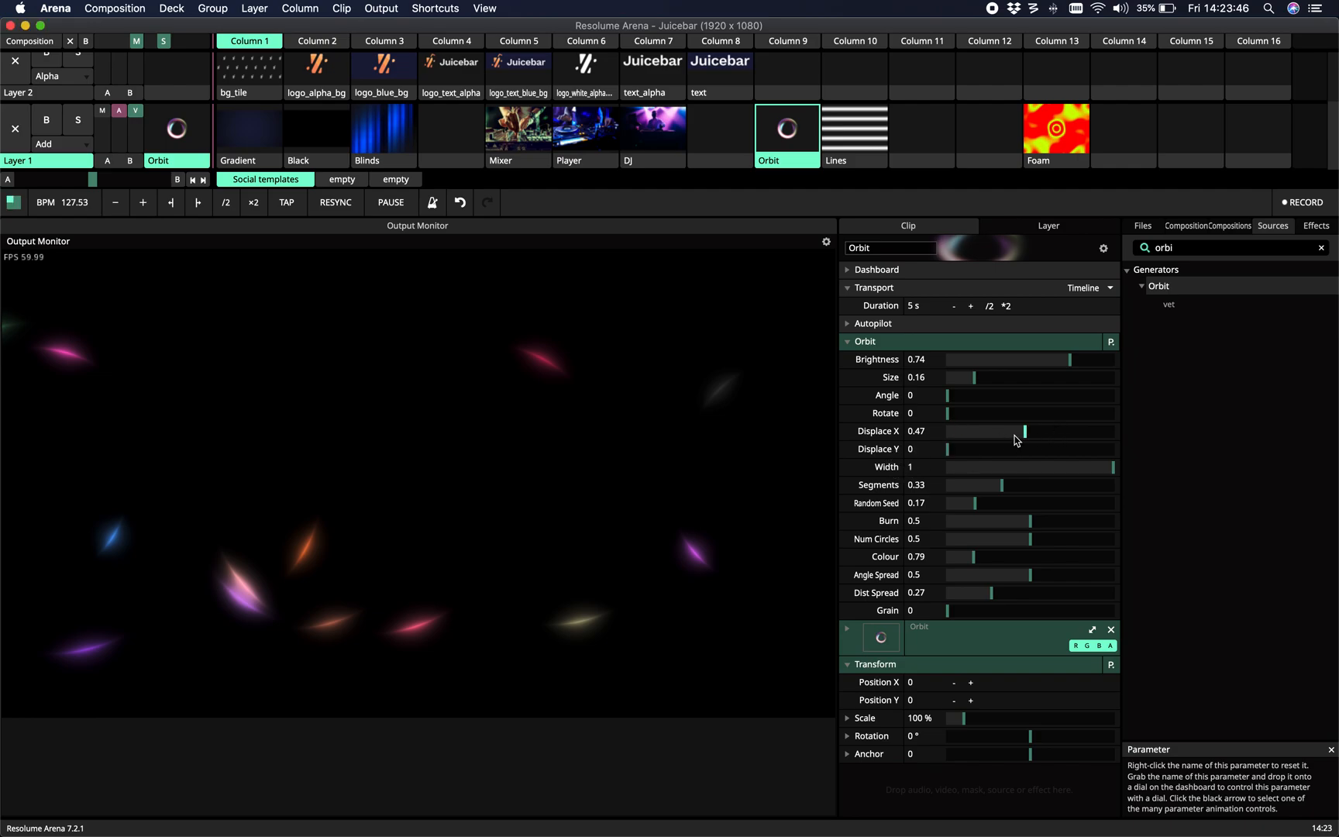
pyautogui.moveTo(1114, 466); pyautogui.dragTo(956, 466)
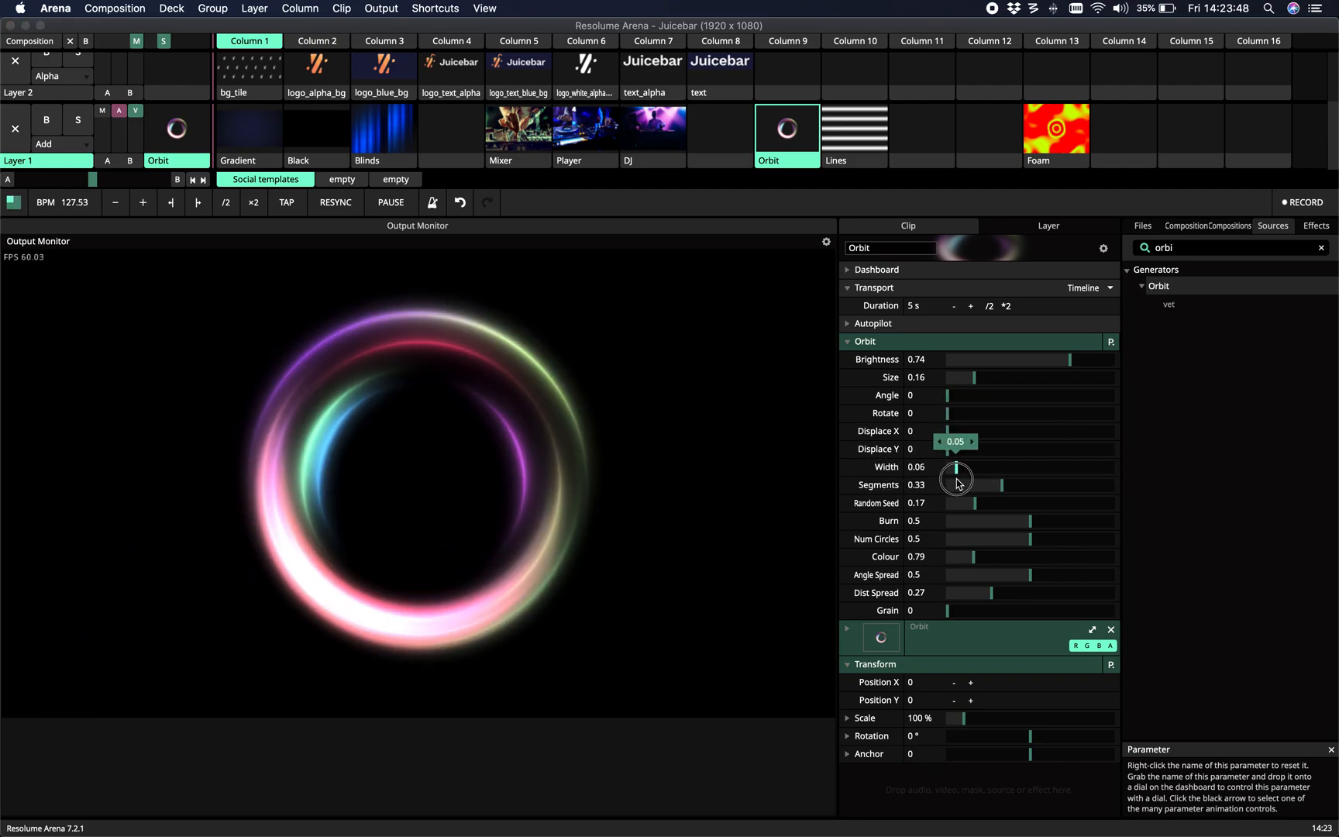
# Step: Set Width to 0.14, Displace X to 0.35 and Num Circles to 0.1
pyautogui.moveTo(956, 476); pyautogui.dragTo(960, 476)
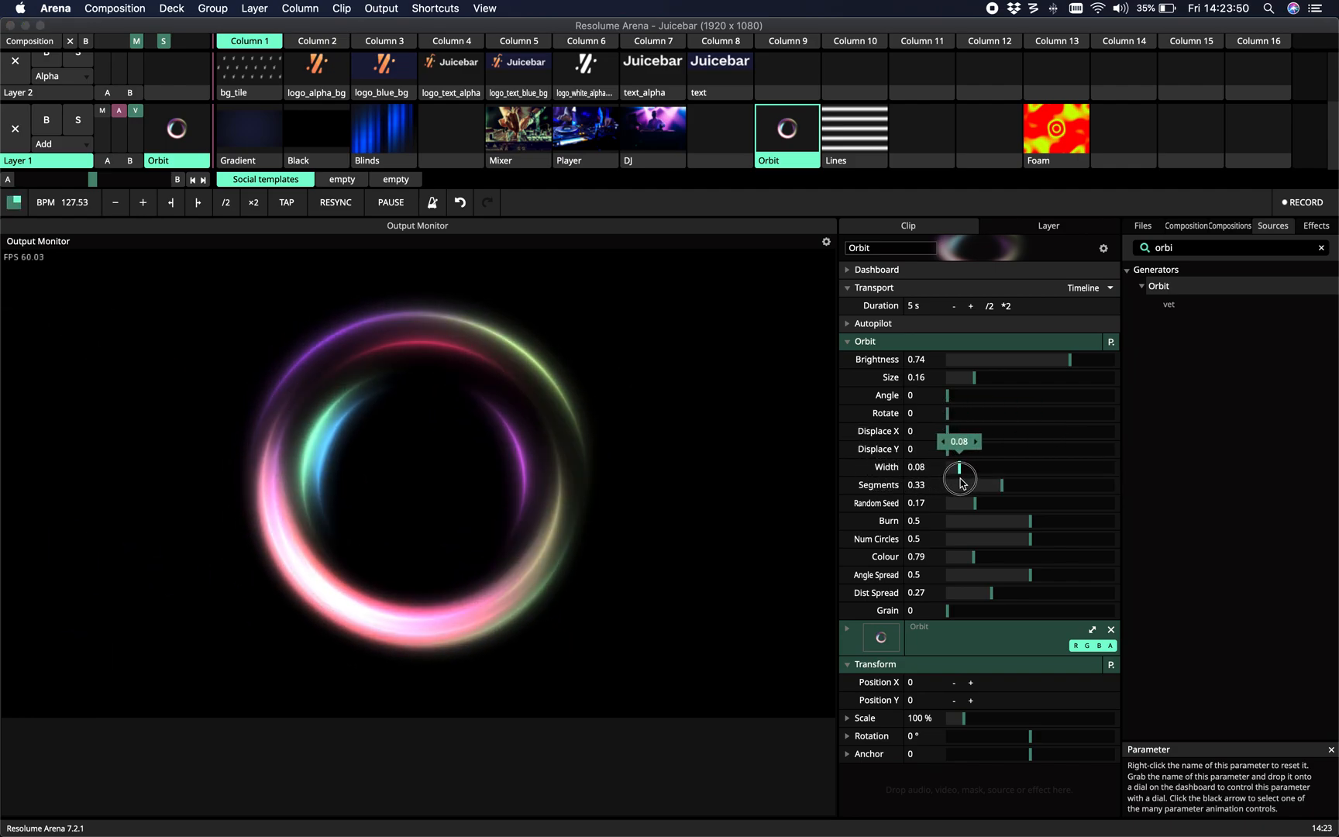
pyautogui.moveTo(960, 476); pyautogui.dragTo(960, 427)
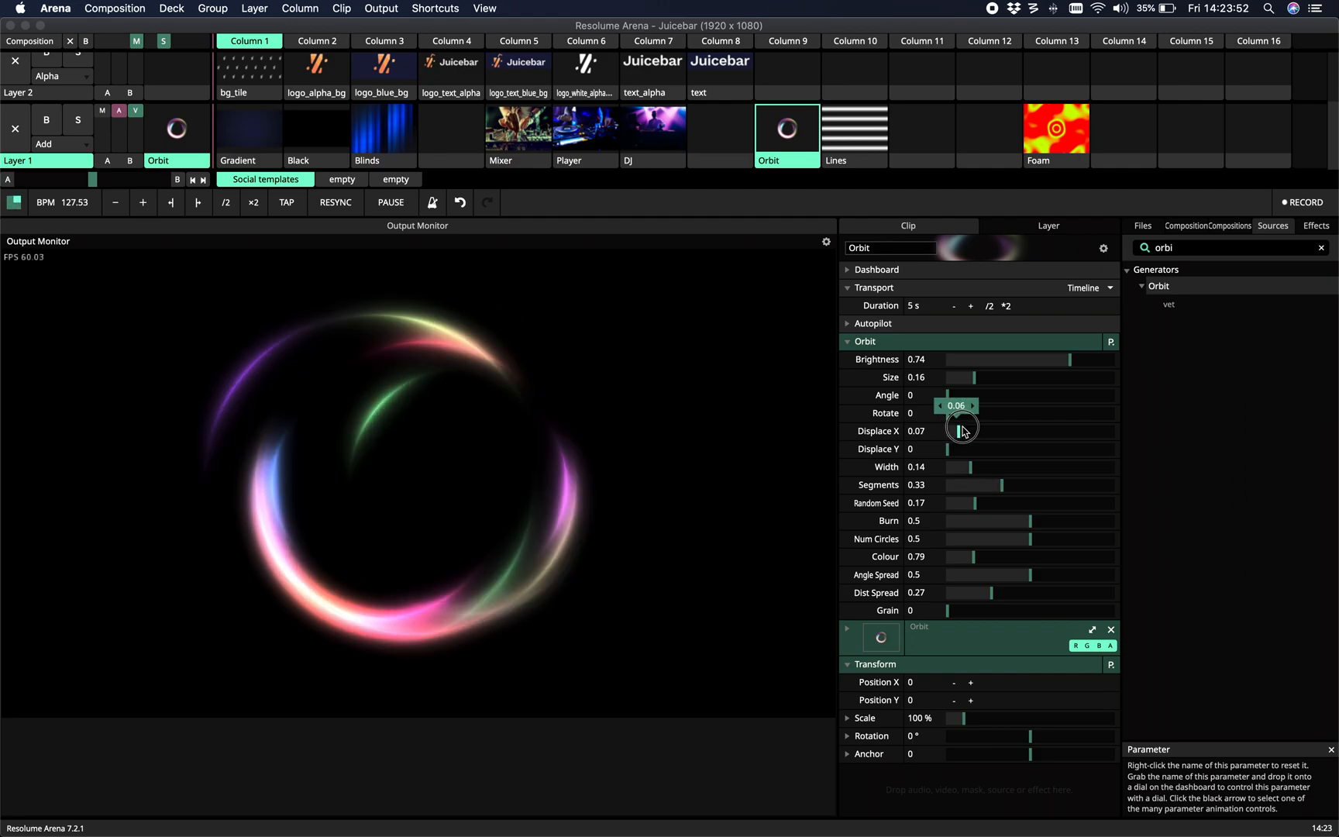
pyautogui.moveTo(961, 430); pyautogui.dragTo(1004, 430)
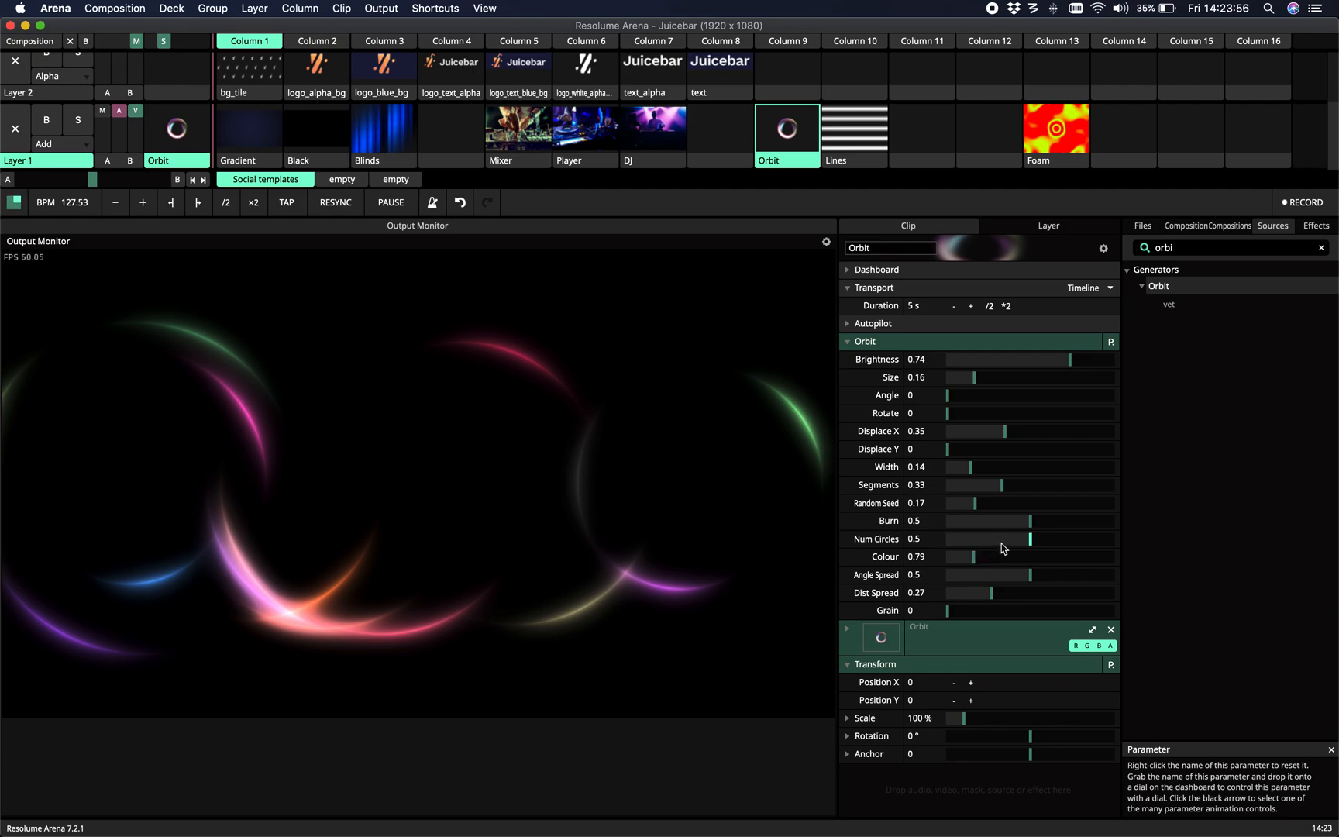
pyautogui.moveTo(1029, 539); pyautogui.dragTo(963, 548)
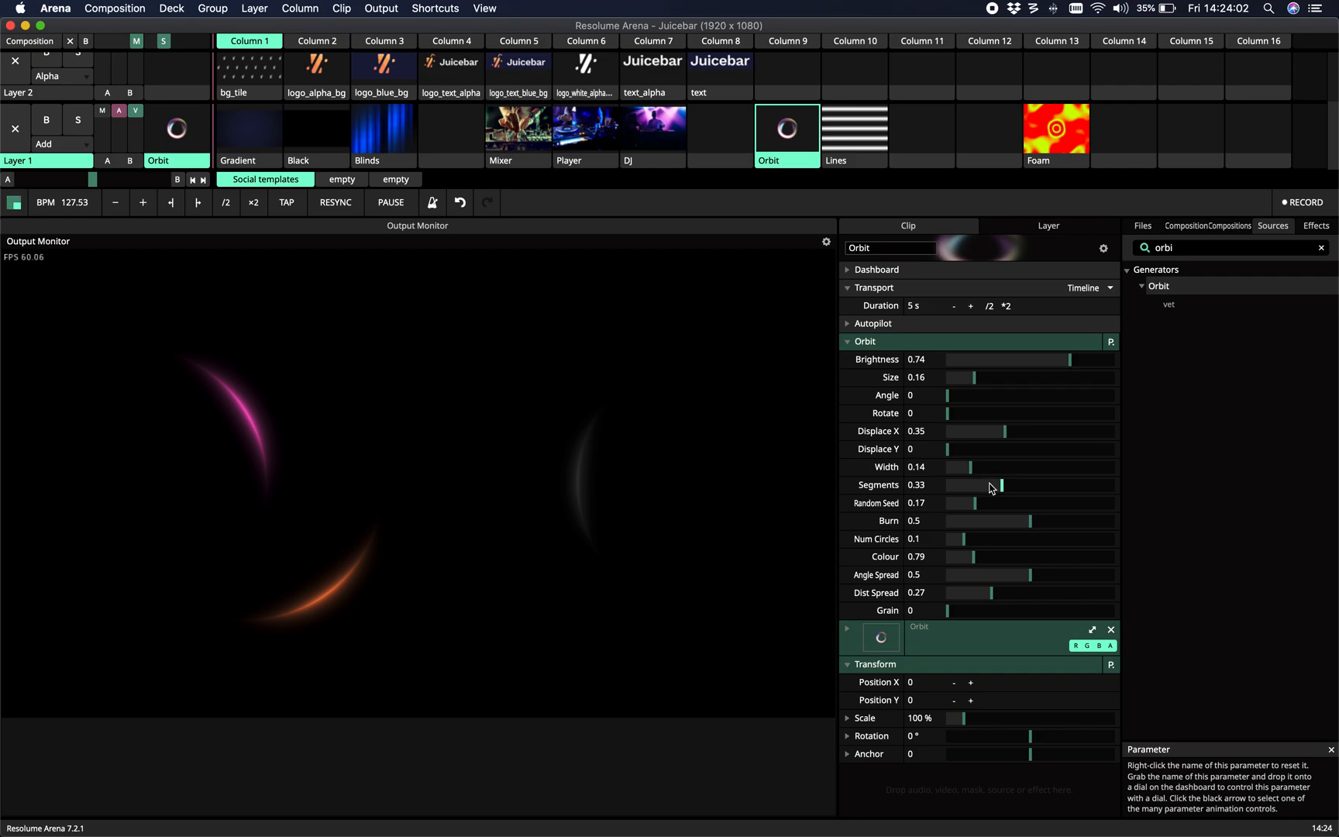
# Step: Experiment with Segments and Width values, leaving the rings thin
pyautogui.click(1001, 485)
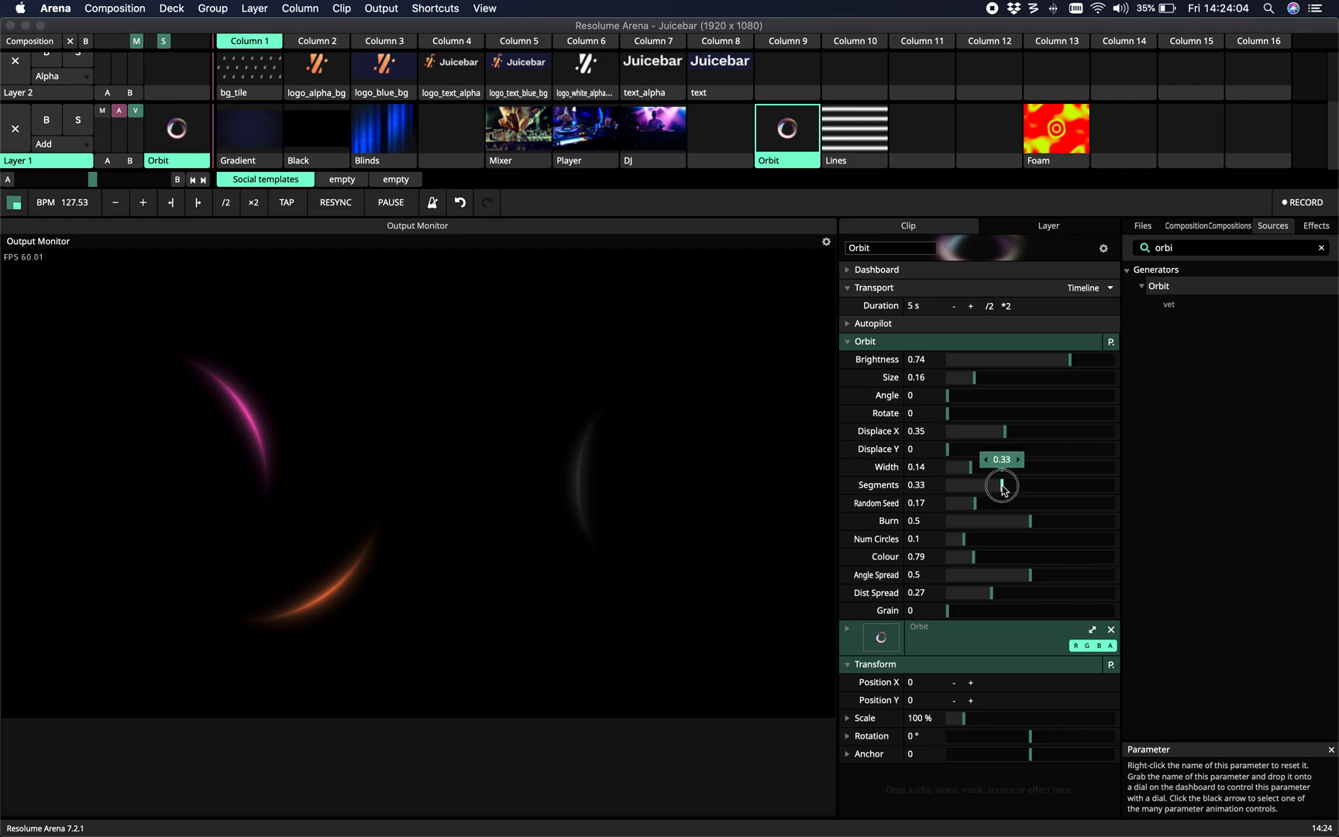
pyautogui.moveTo(1004, 487); pyautogui.dragTo(973, 487)
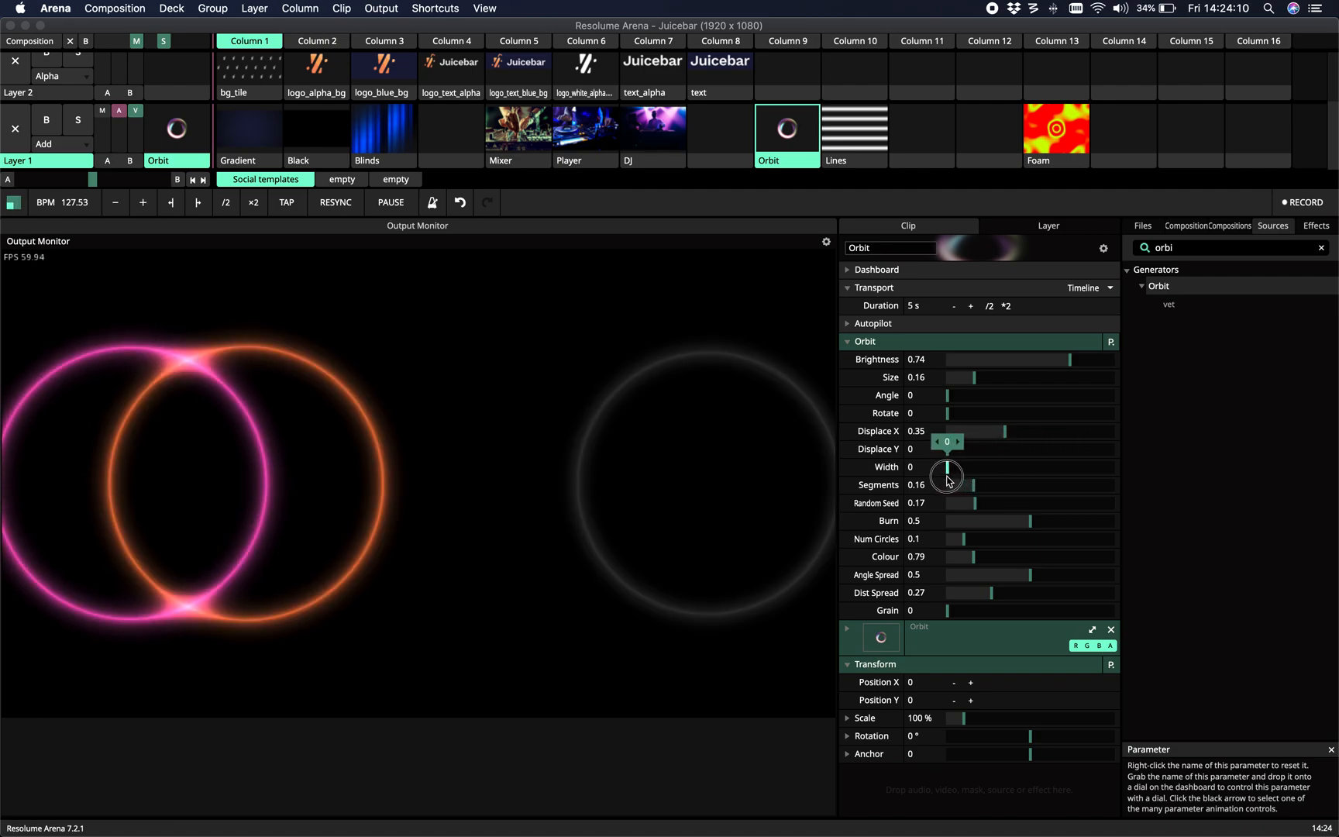
pyautogui.moveTo(946, 466); pyautogui.dragTo(973, 467)
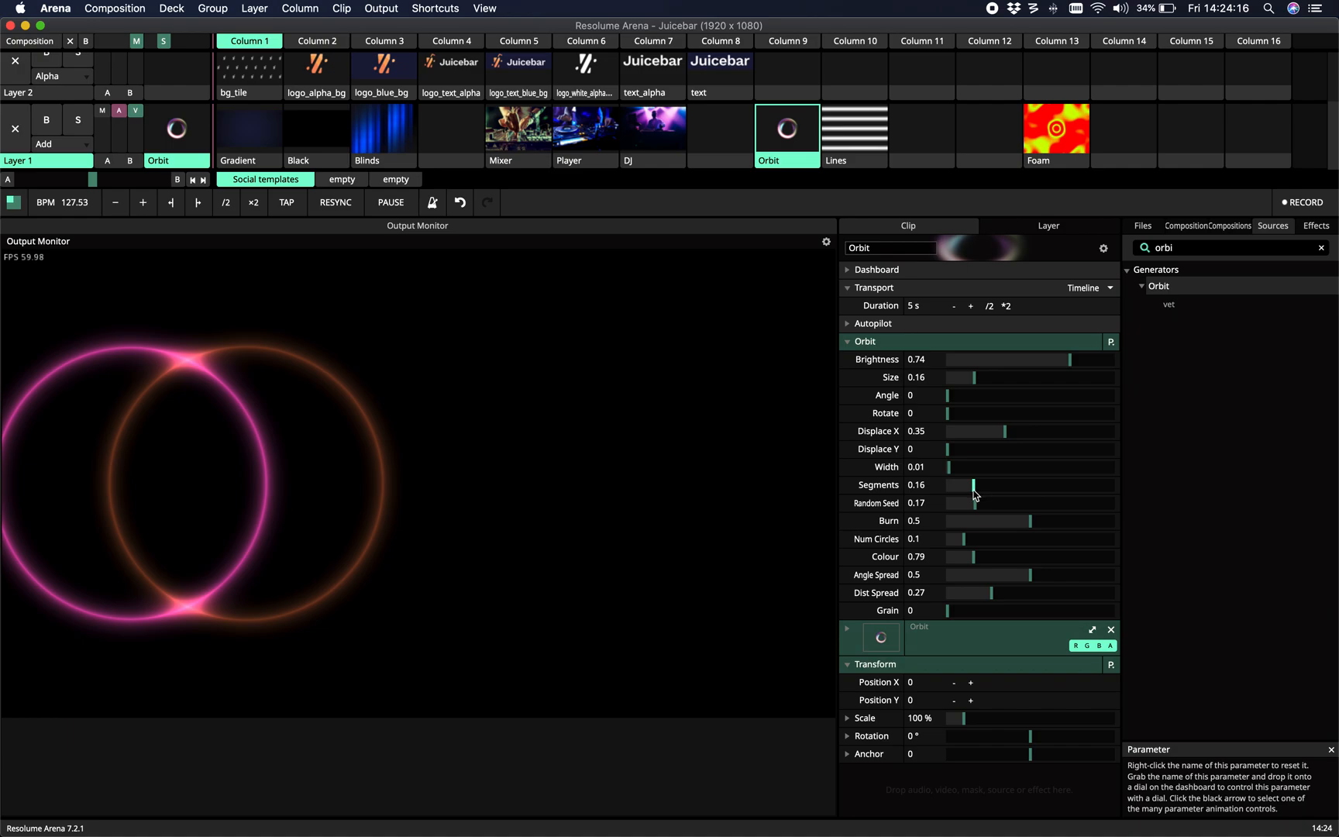
pyautogui.moveTo(970, 485); pyautogui.dragTo(1095, 485)
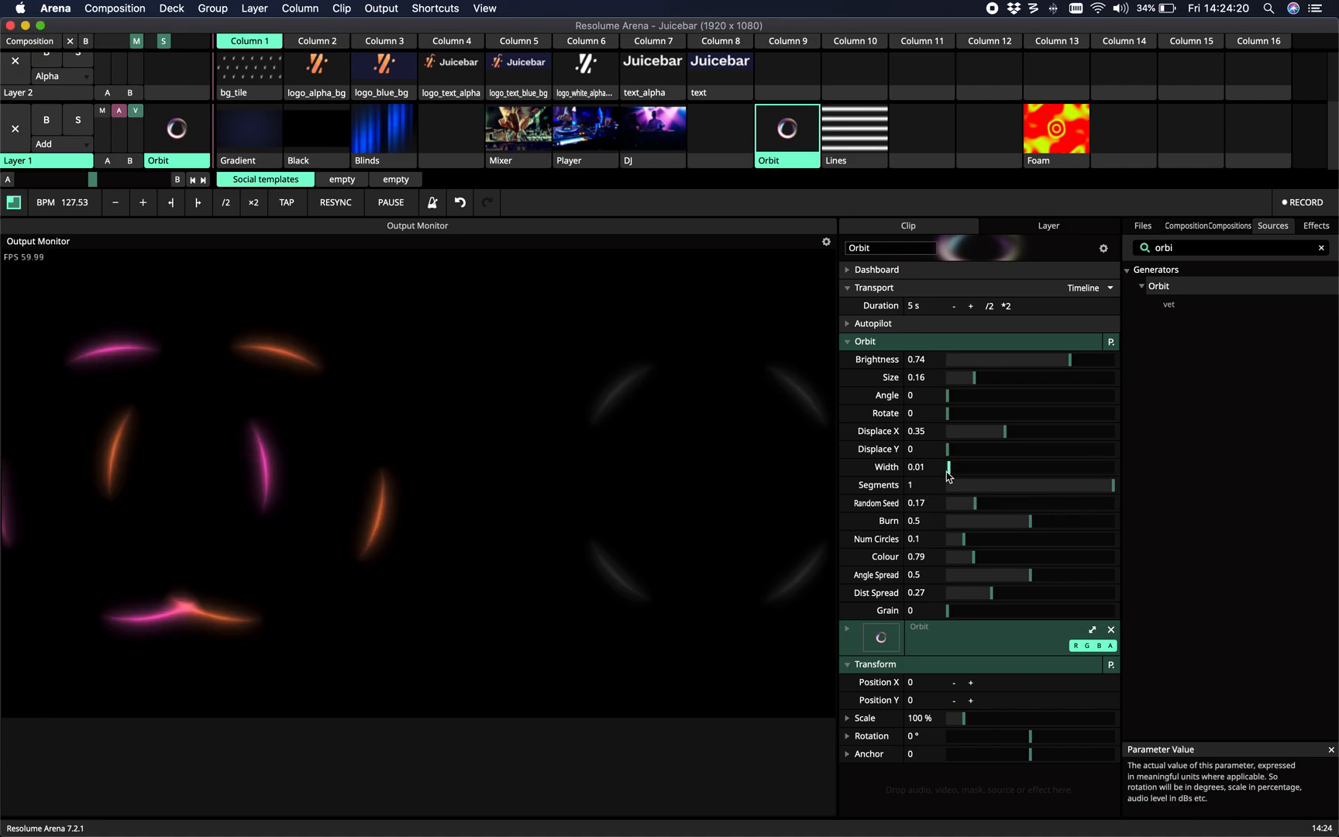
pyautogui.moveTo(965, 467); pyautogui.dragTo(946, 467)
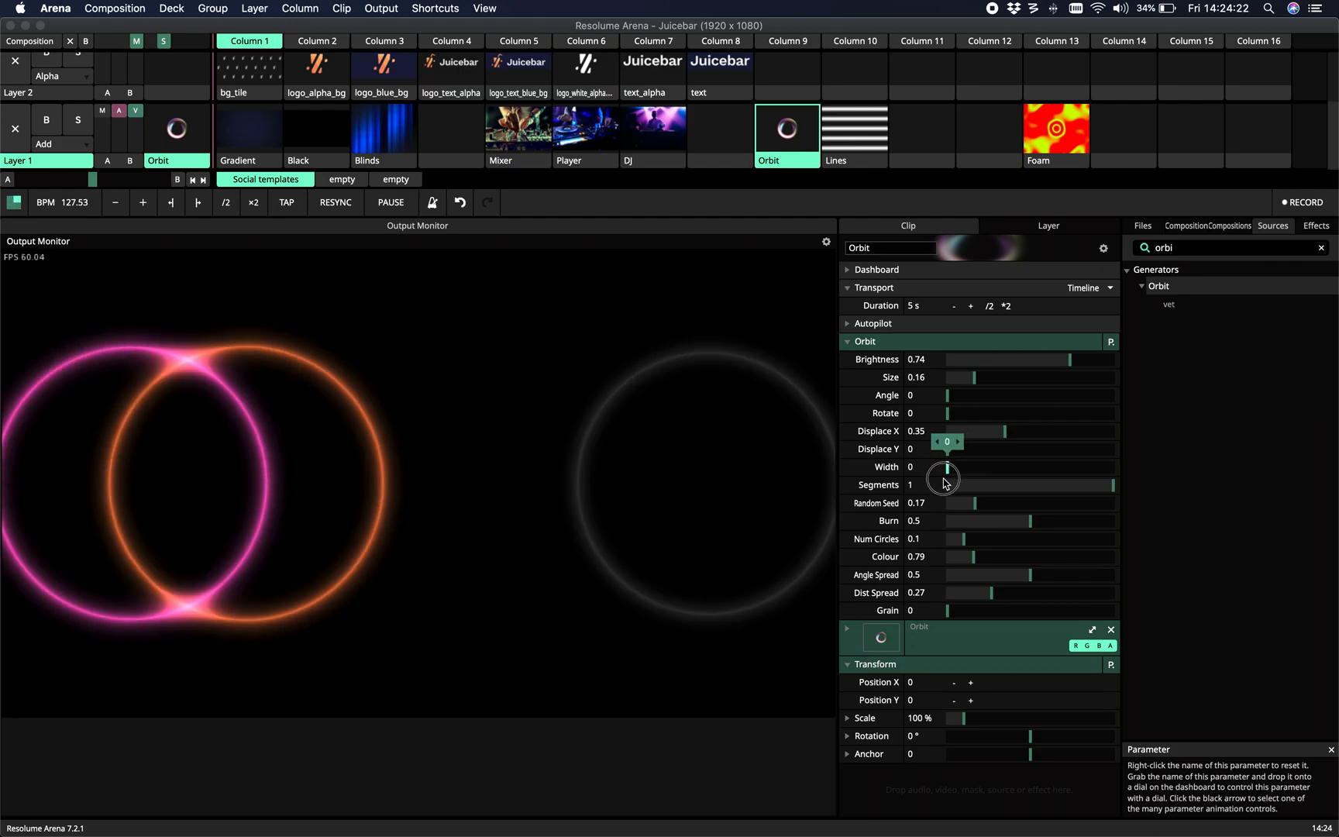
pyautogui.moveTo(943, 476); pyautogui.dragTo(956, 475)
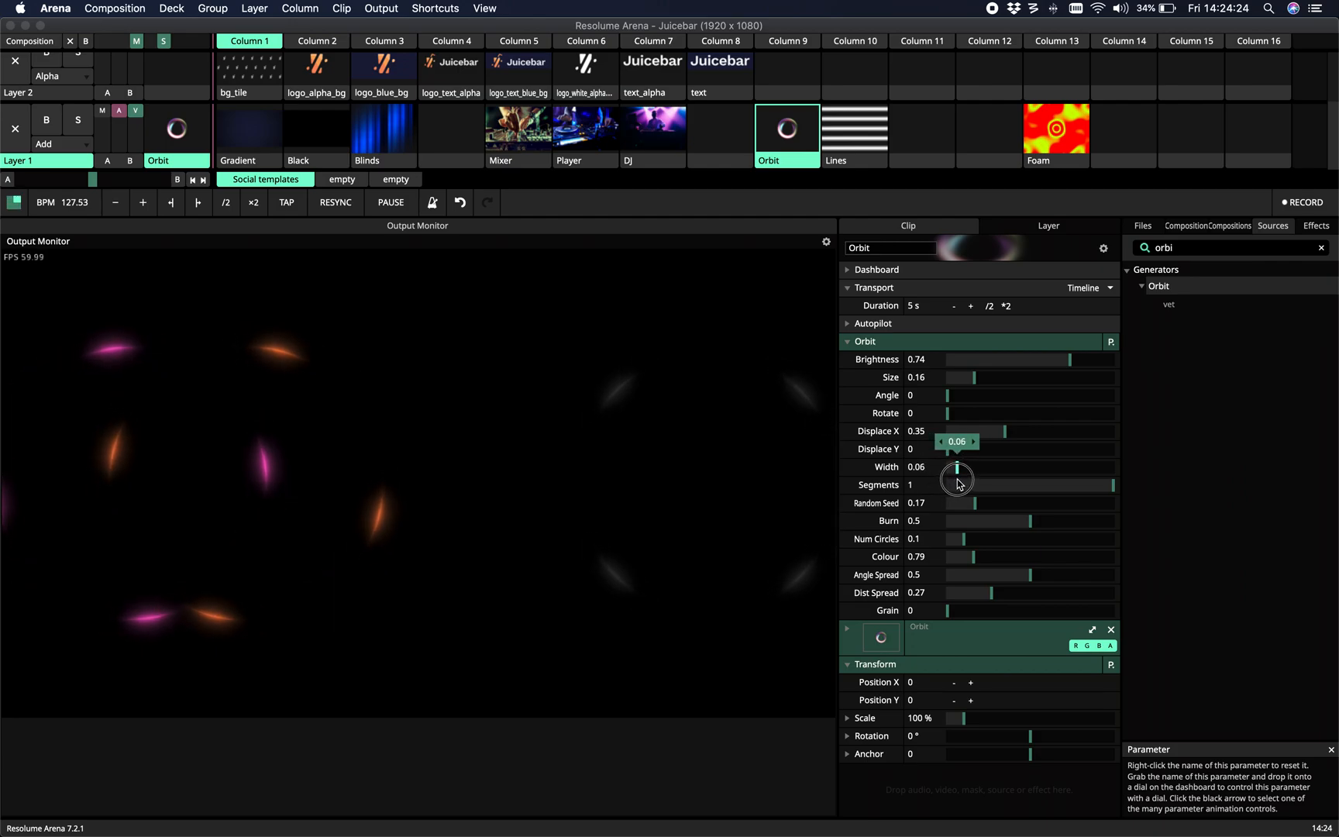
# Step: Return Segments to 0.33 and raise Random Seed to 1
pyautogui.moveTo(957, 478); pyautogui.dragTo(982, 500)
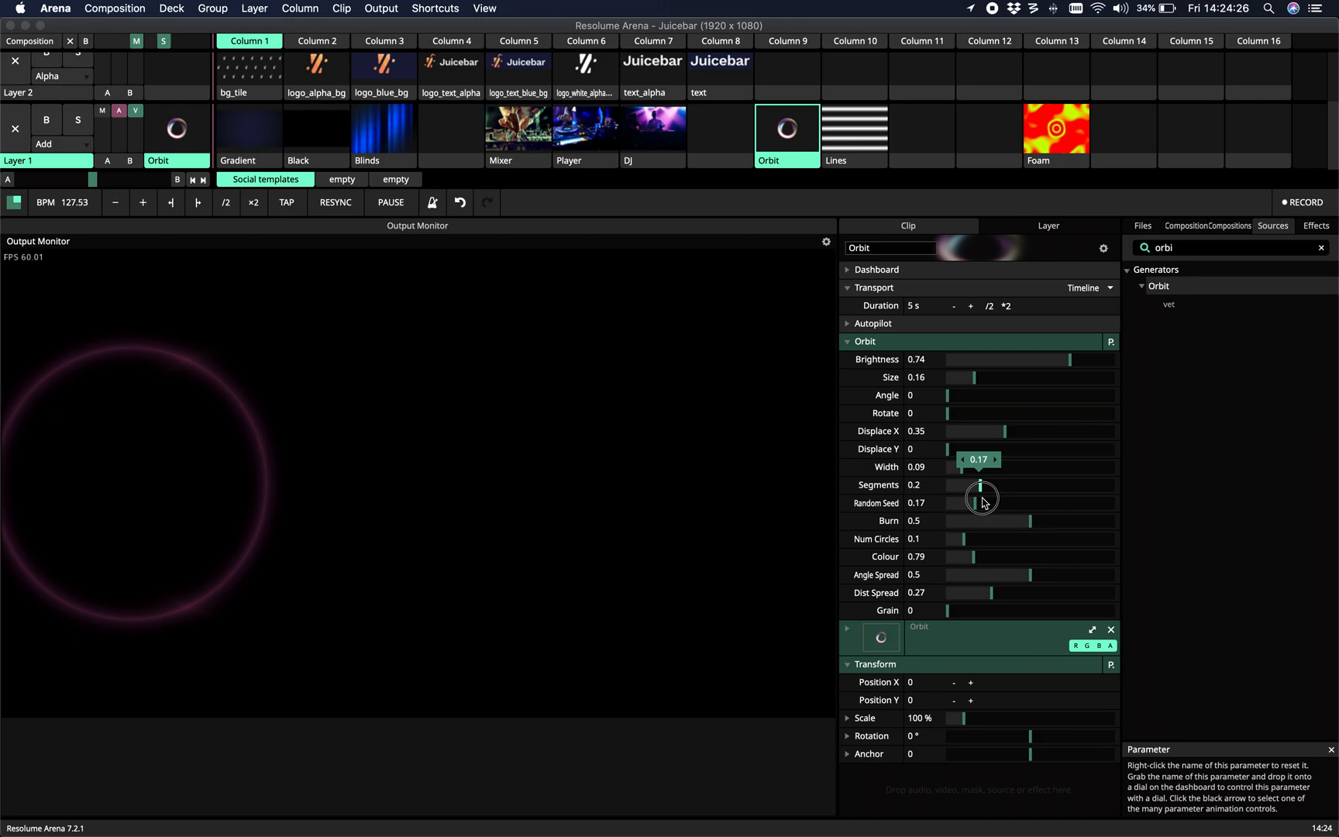
pyautogui.moveTo(981, 495); pyautogui.dragTo(999, 495)
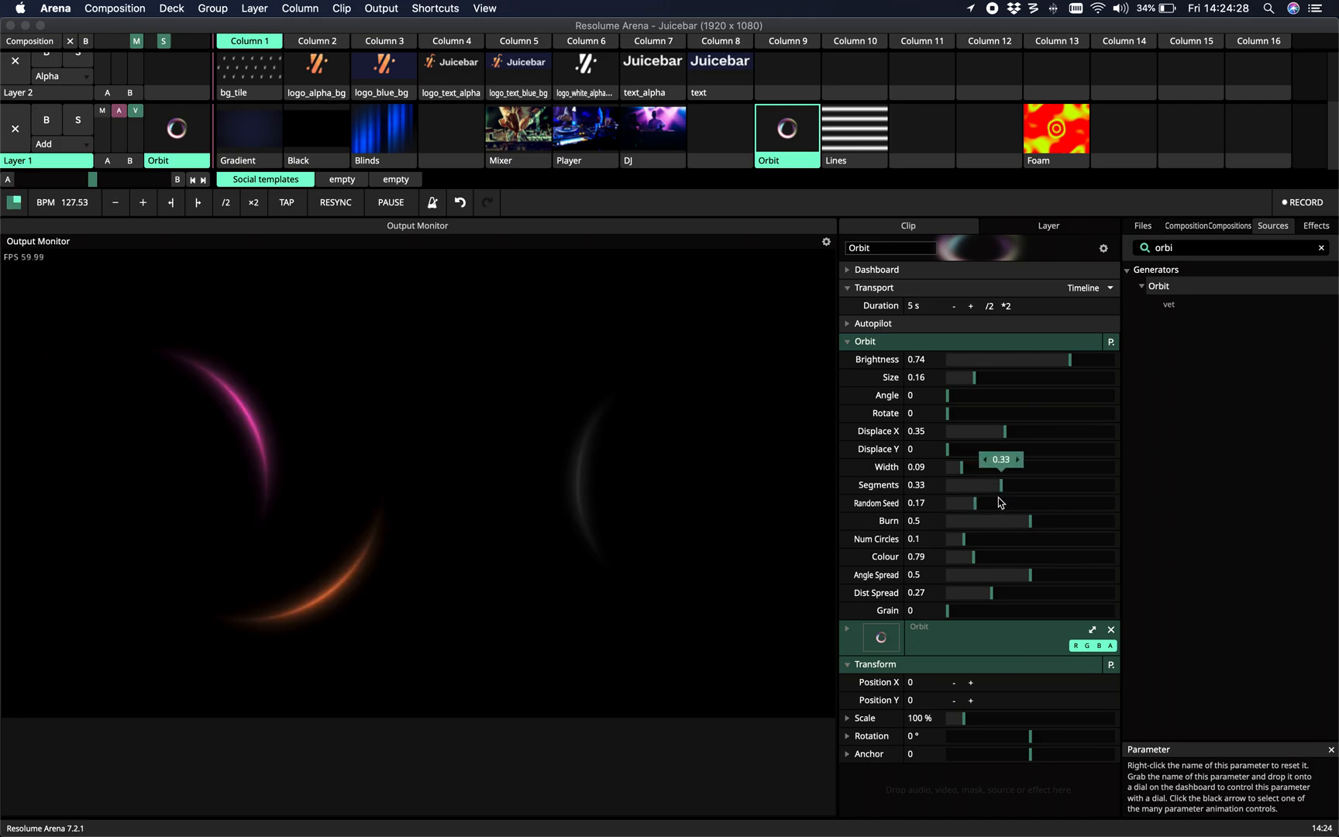
pyautogui.moveTo(969, 502); pyautogui.dragTo(1001, 502)
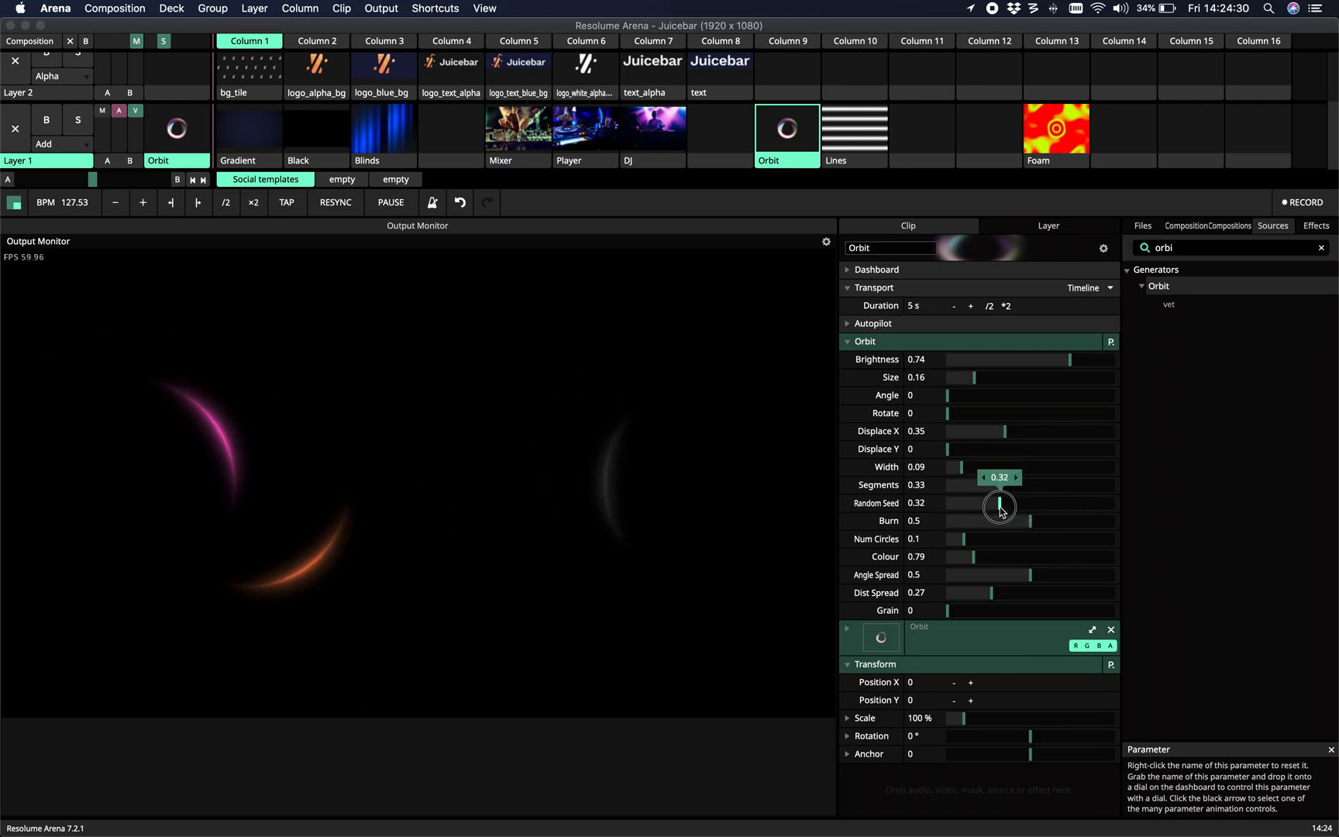
pyautogui.moveTo(998, 504); pyautogui.dragTo(1115, 509)
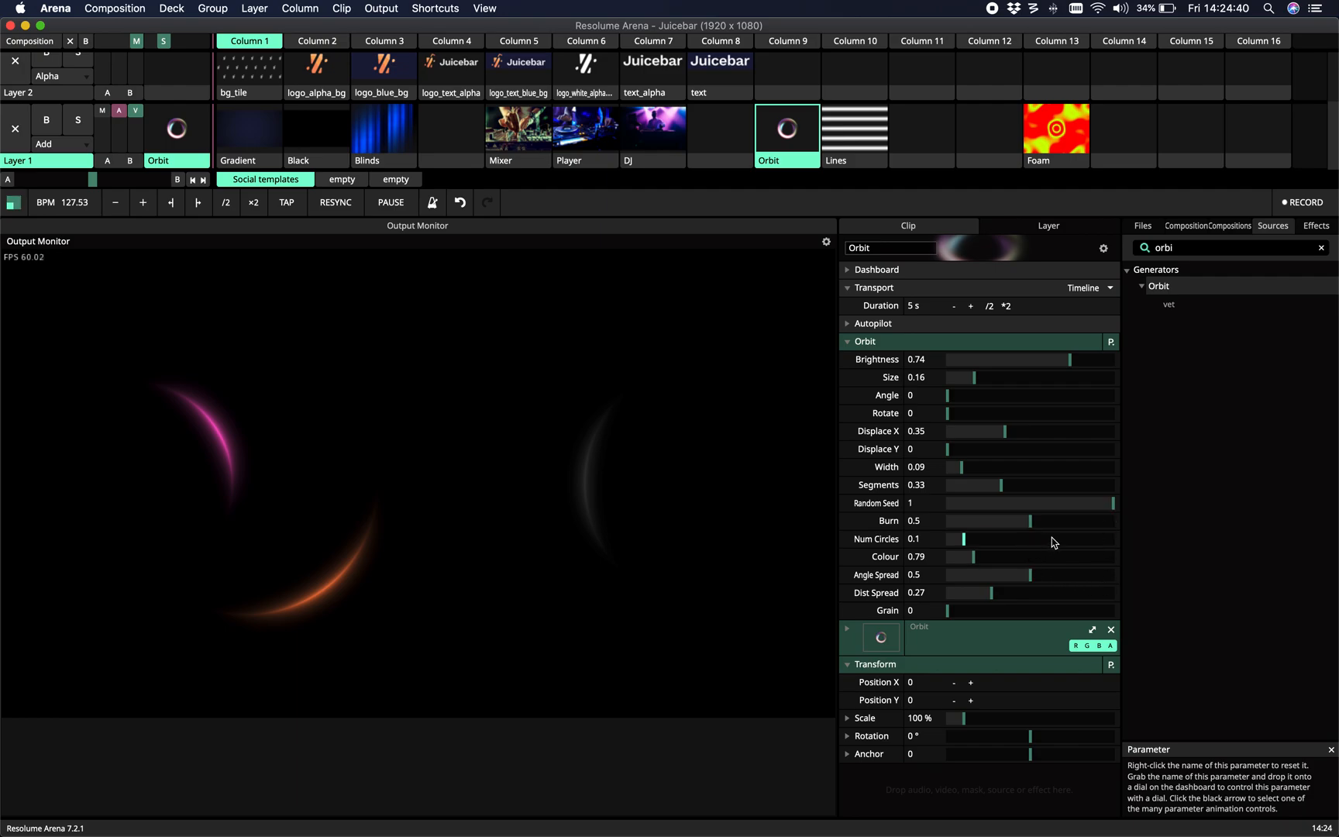
# Step: Settle Burn at 0.22 and raise Num Circles to about 0.66
pyautogui.moveTo(1029, 520); pyautogui.dragTo(1111, 521)
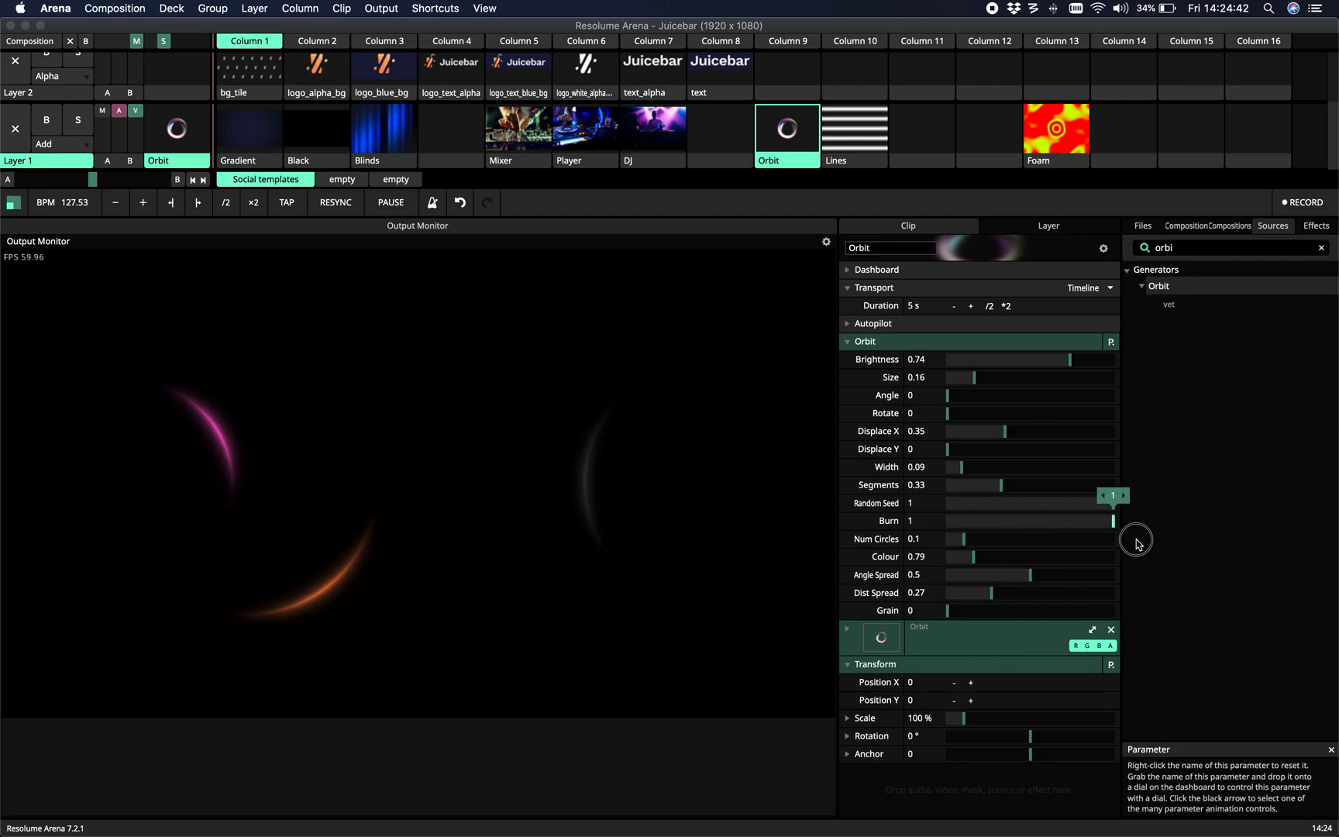
pyautogui.moveTo(1114, 521); pyautogui.dragTo(995, 521)
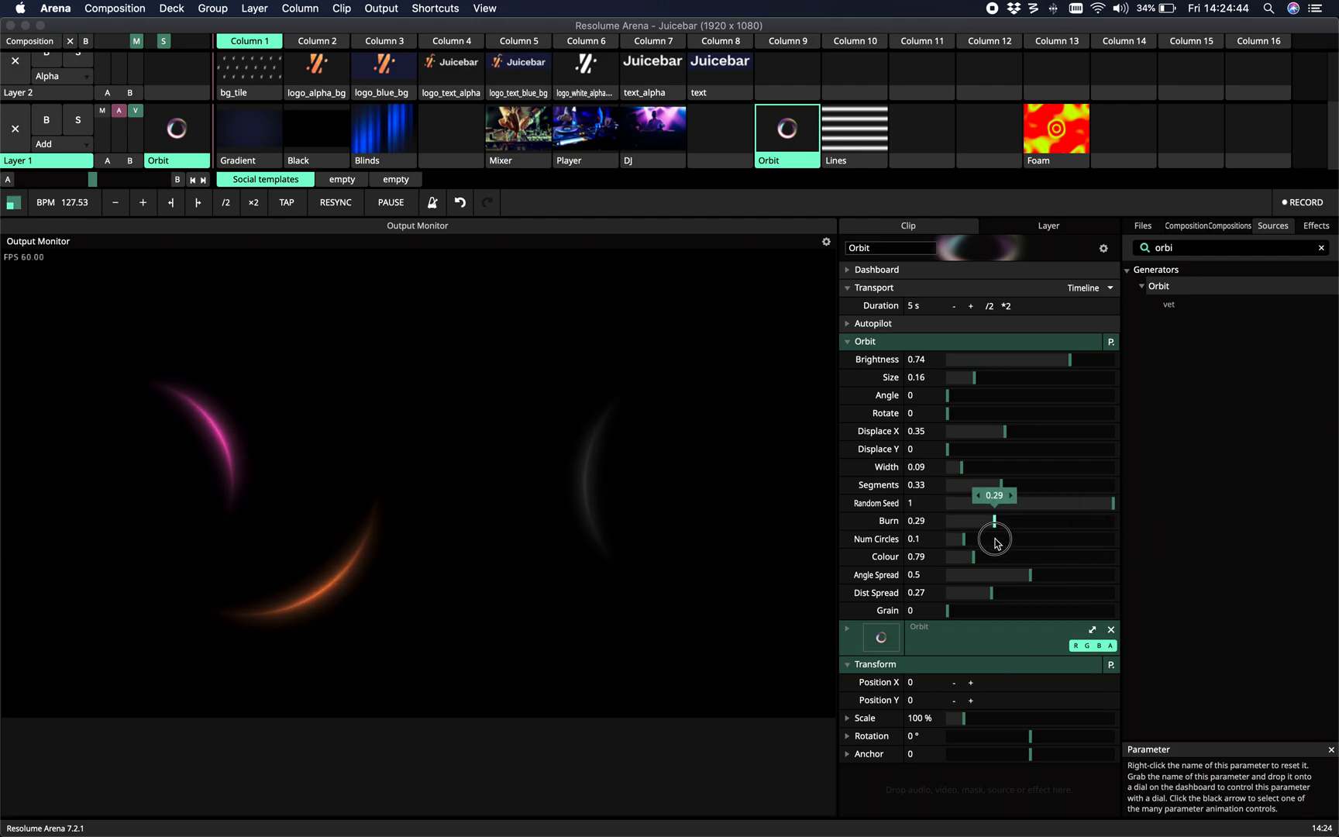
pyautogui.moveTo(995, 521); pyautogui.dragTo(982, 520)
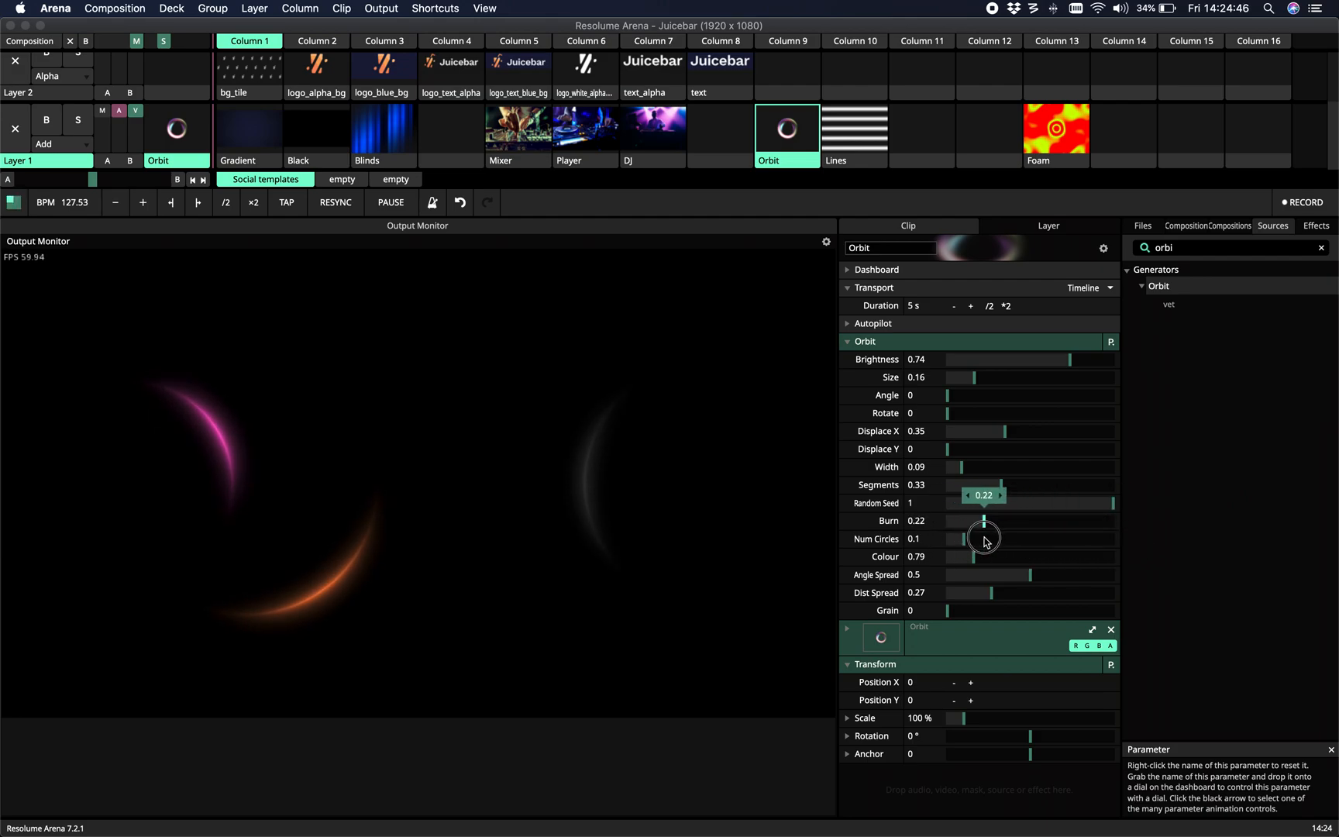
pyautogui.moveTo(981, 529); pyautogui.dragTo(995, 549)
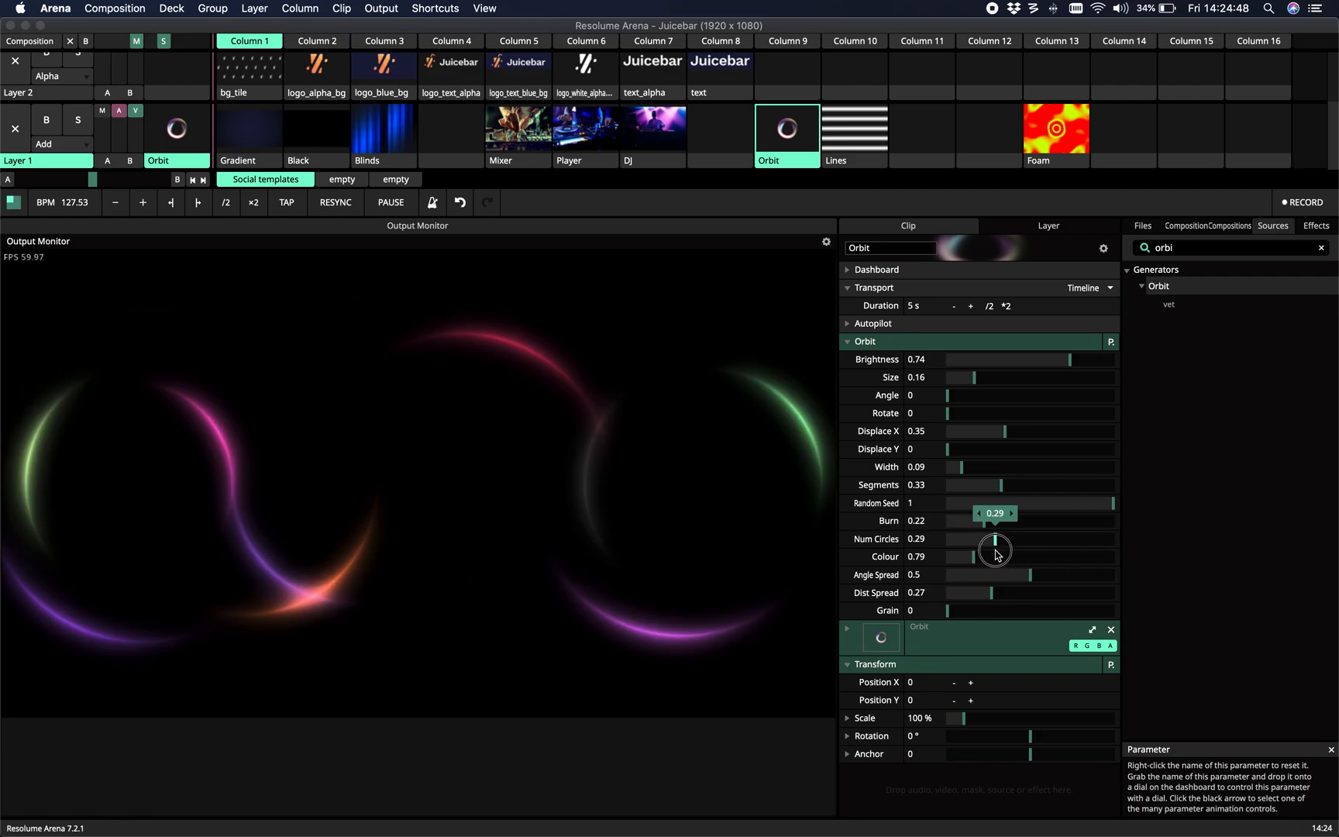
pyautogui.moveTo(995, 547); pyautogui.dragTo(1050, 546)
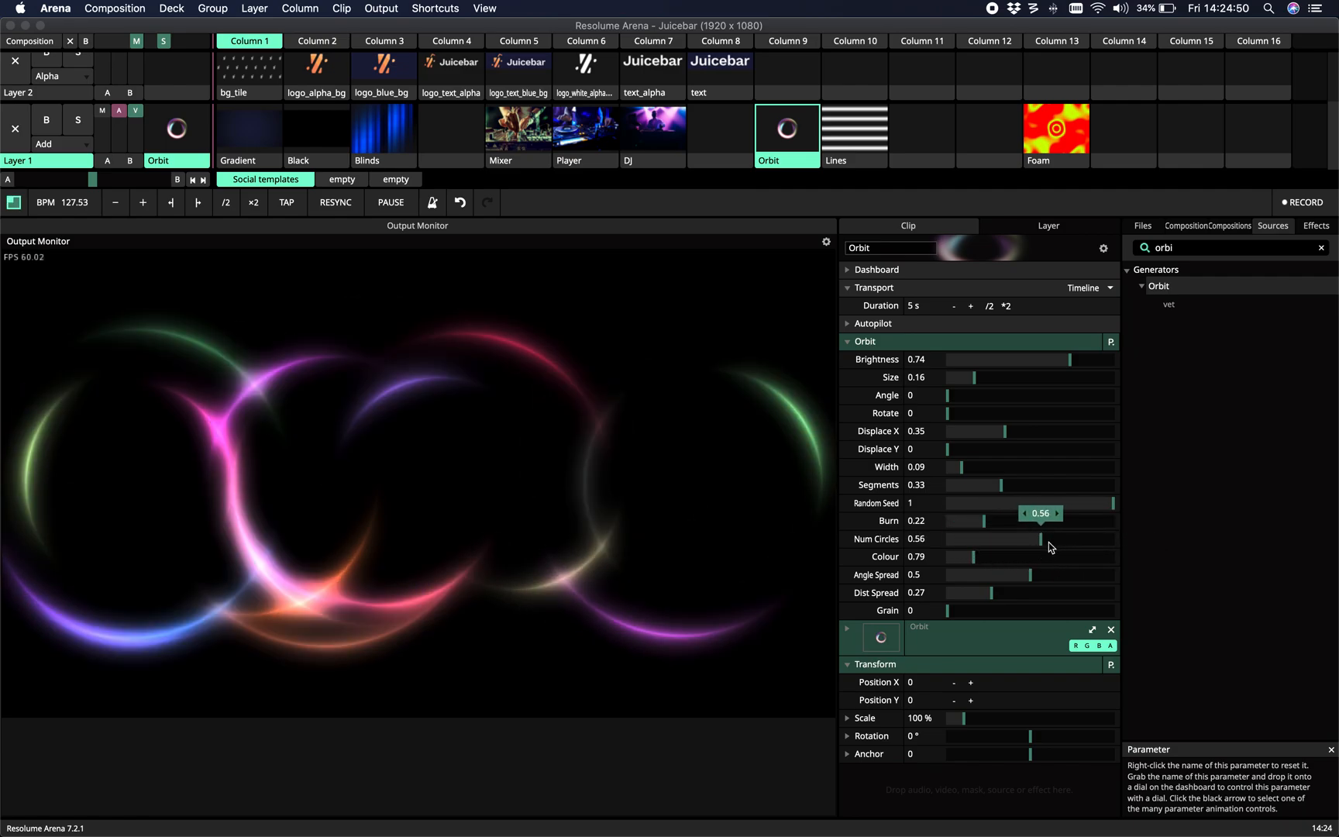
pyautogui.moveTo(1012, 539); pyautogui.dragTo(1119, 538)
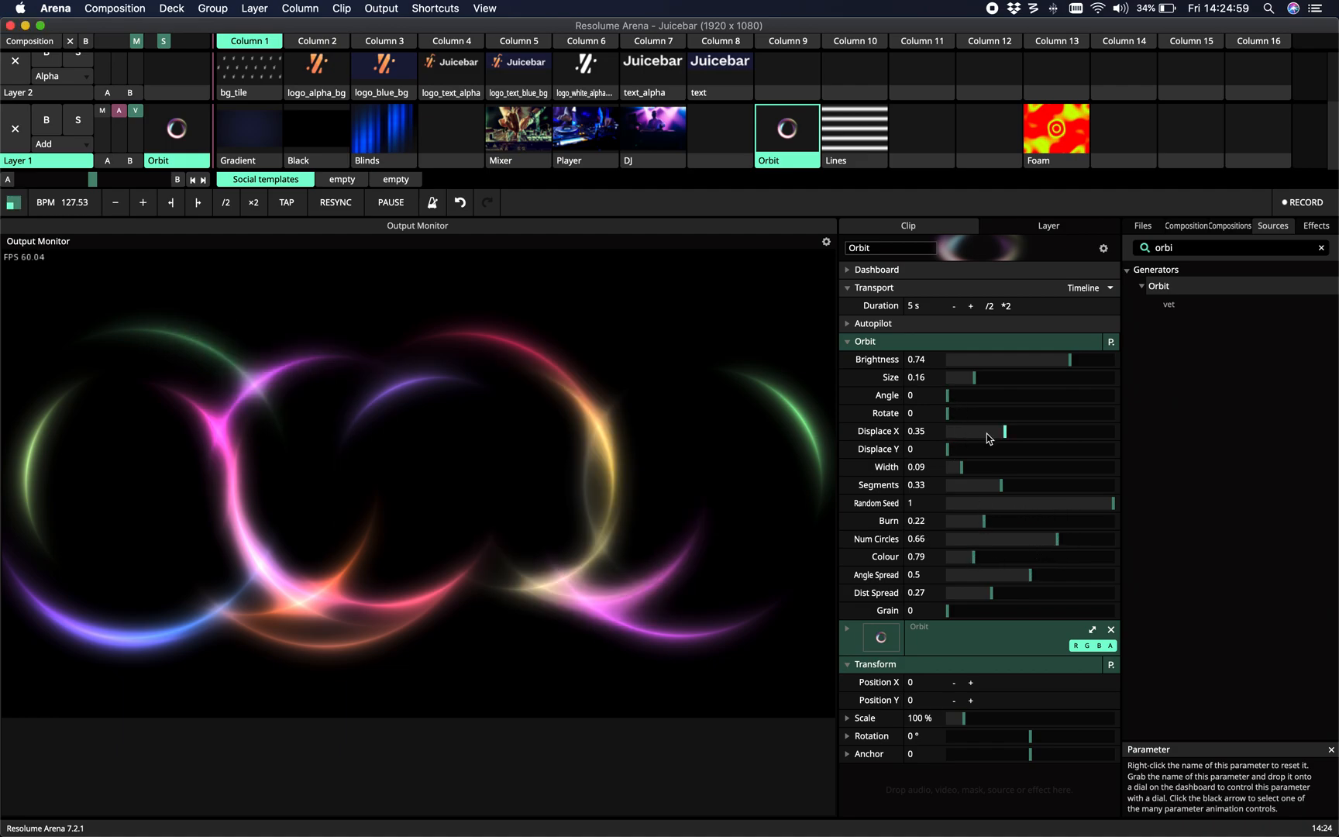
# Step: Return Displace X to 0 and set the Orbit Colour to 0.93
pyautogui.moveTo(1003, 432); pyautogui.dragTo(948, 431)
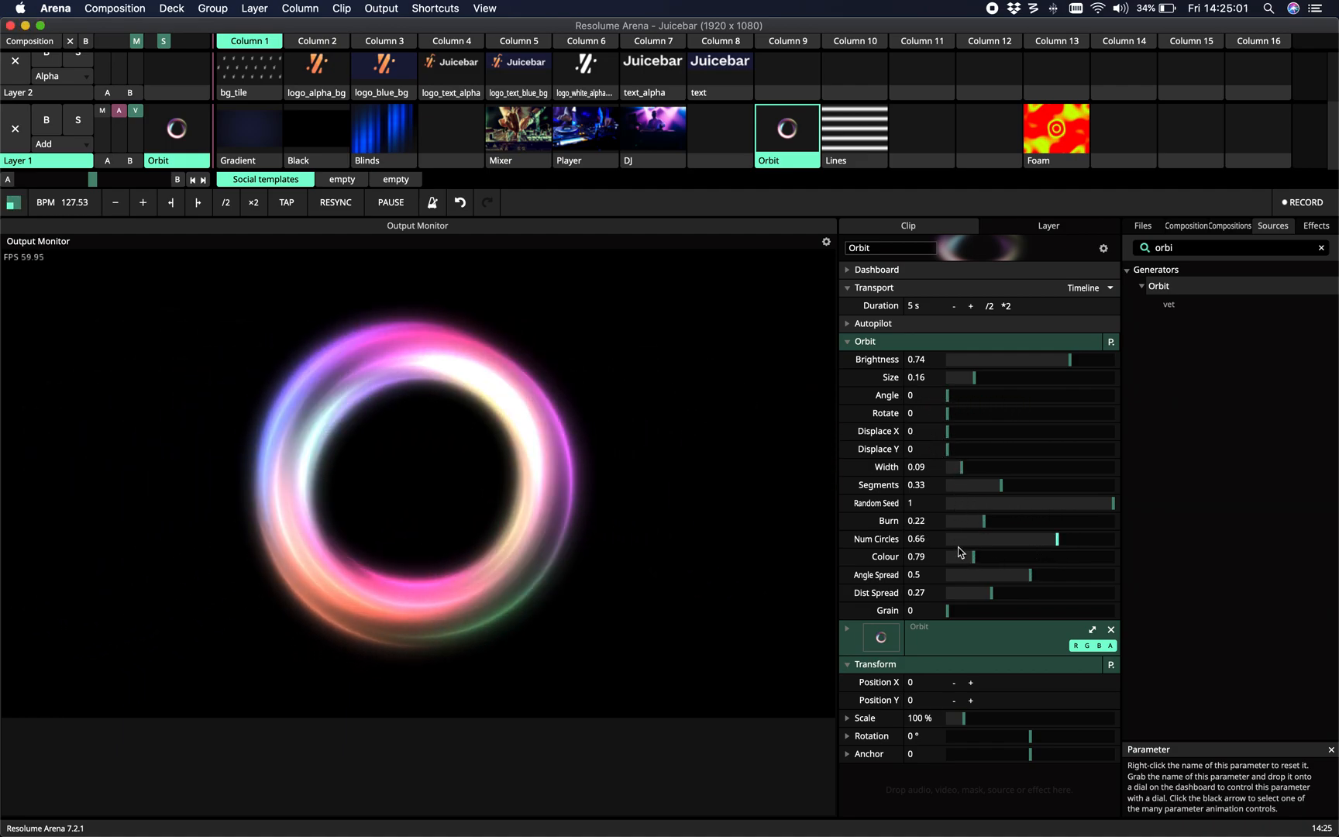
pyautogui.moveTo(991, 556); pyautogui.dragTo(978, 556)
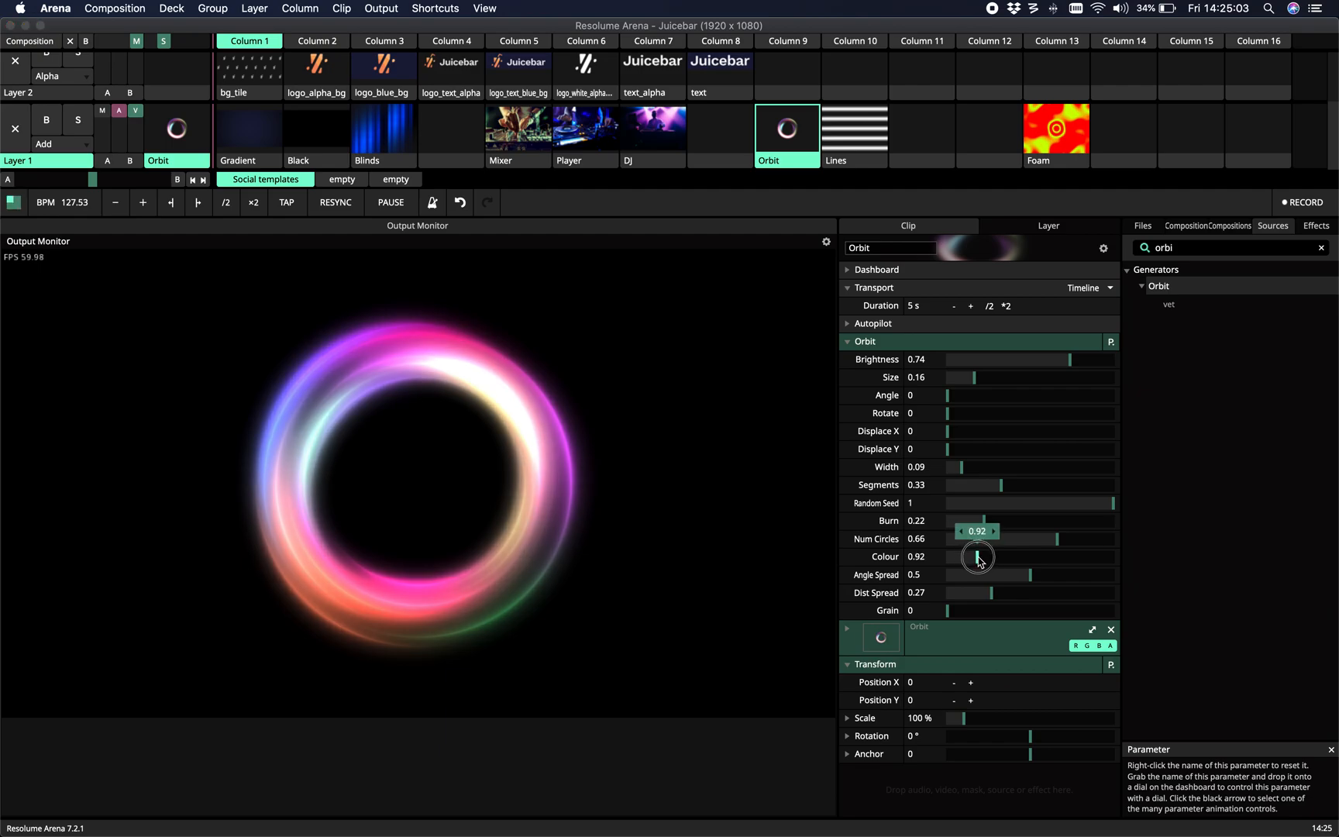
pyautogui.moveTo(979, 558); pyautogui.dragTo(947, 558)
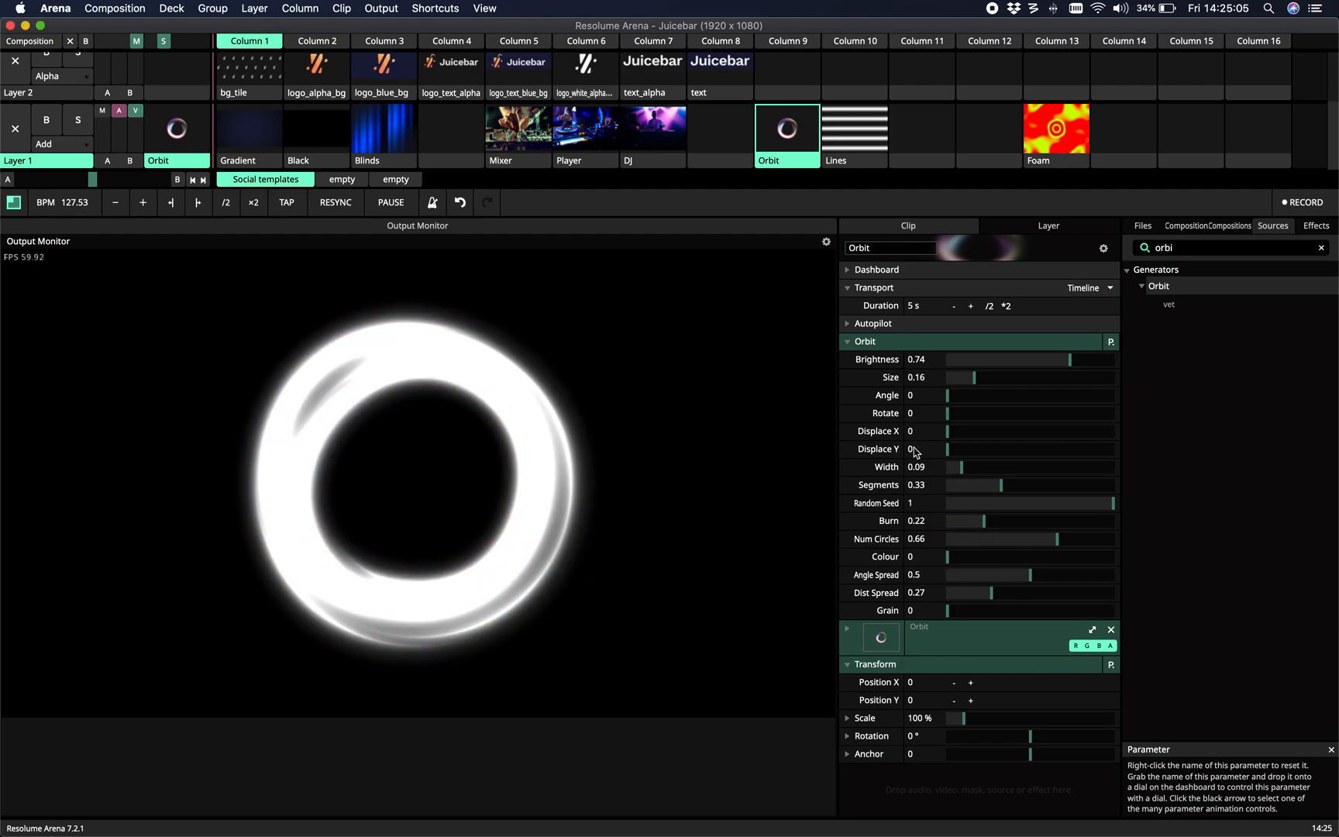
pyautogui.moveTo(947, 449); pyautogui.dragTo(1007, 438)
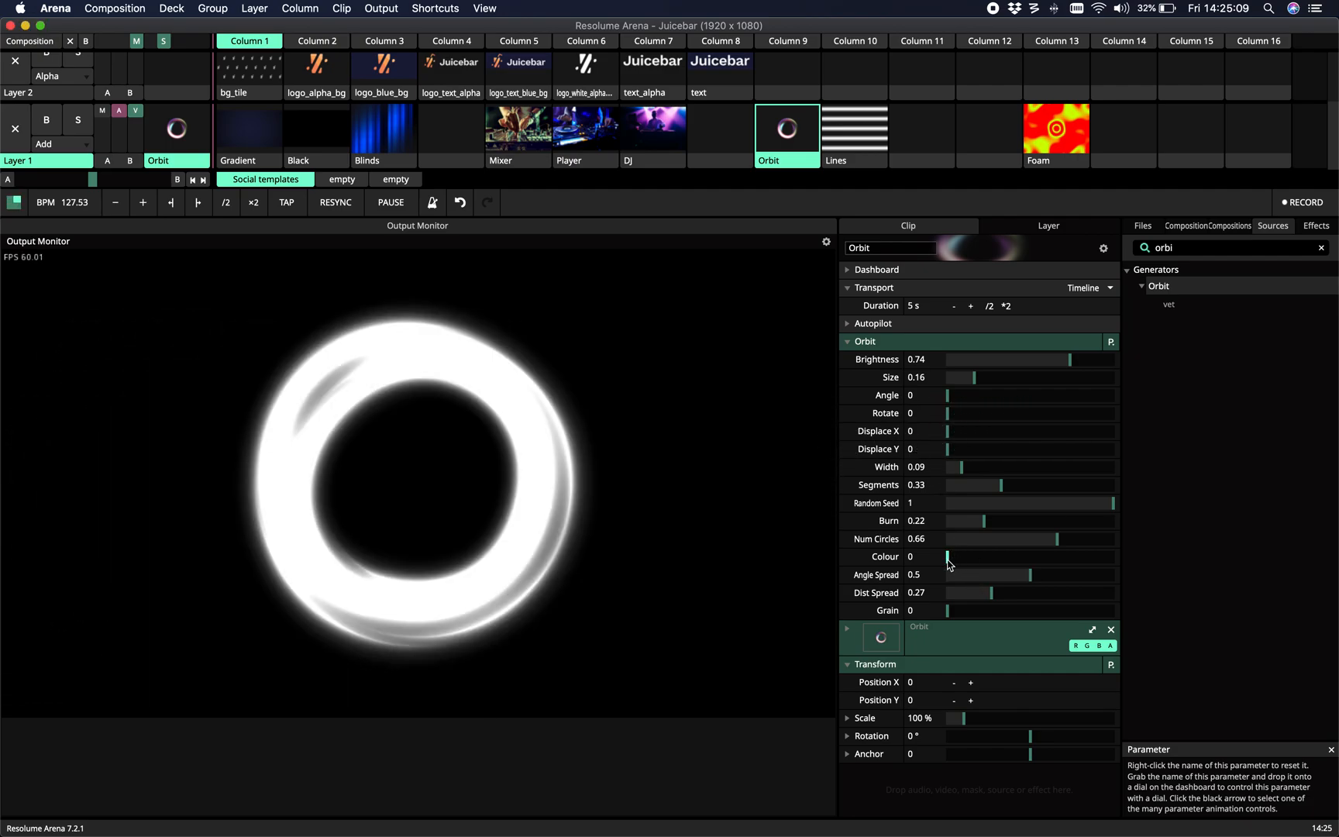
pyautogui.moveTo(946, 556); pyautogui.dragTo(979, 556)
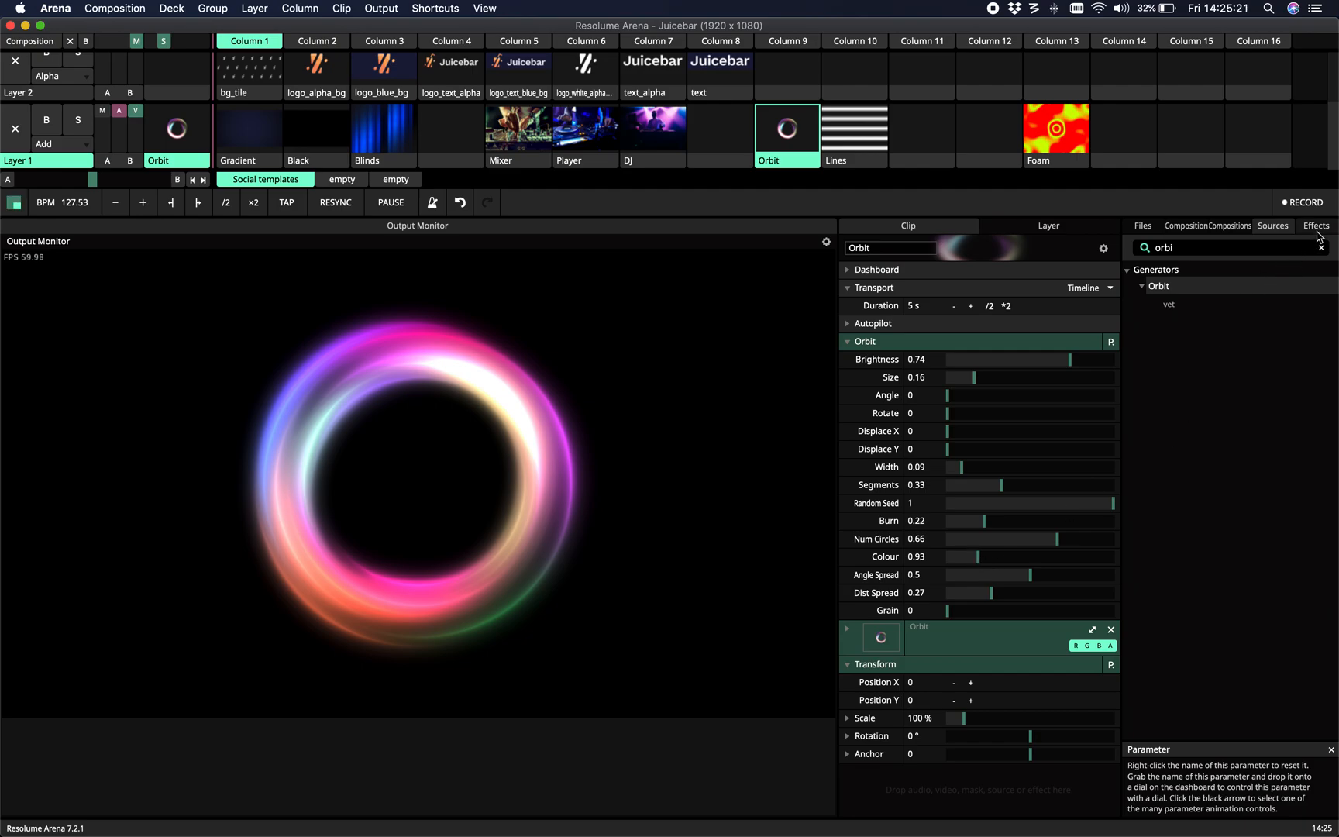
# Step: Search effects for 'colo', add ColourLoop and set its Factor to 0.15
pyautogui.write('colo')
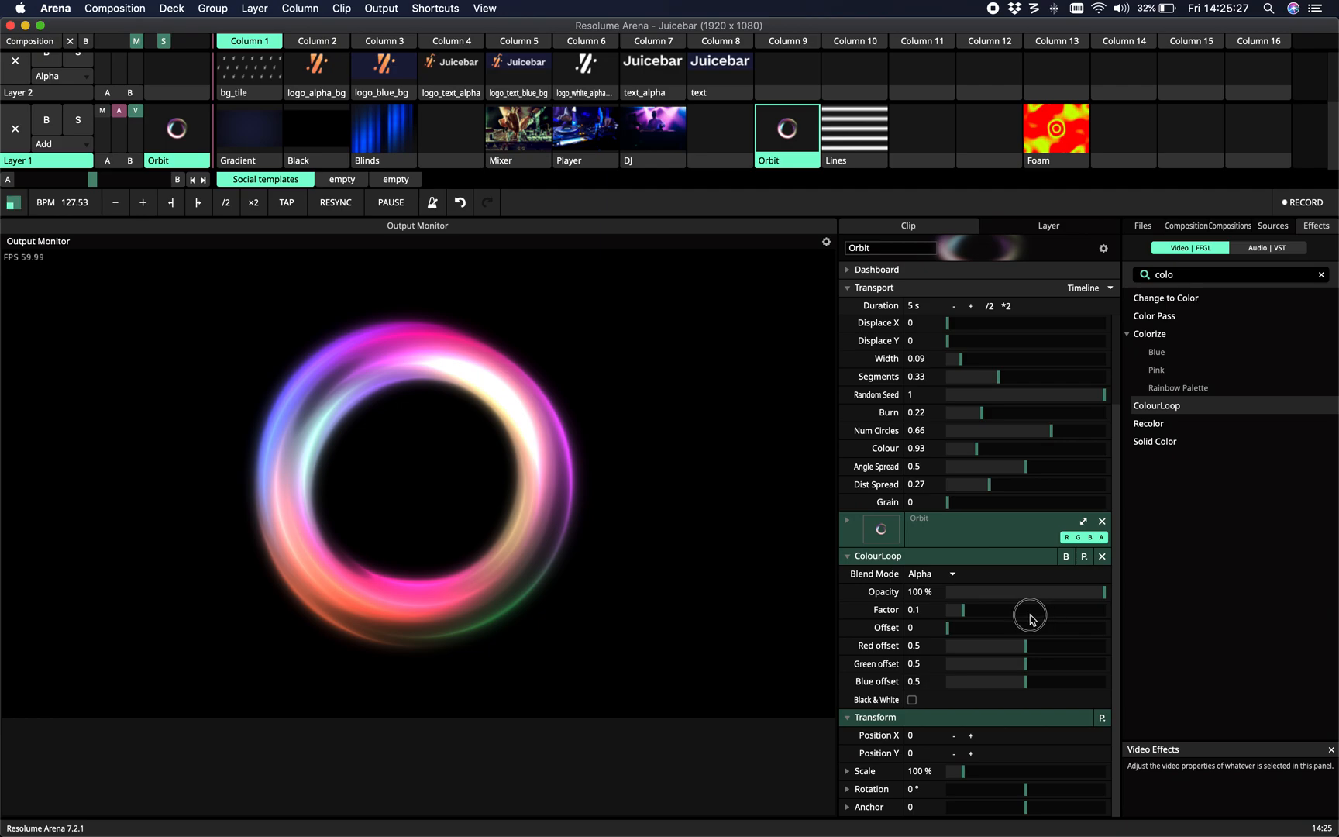
pyautogui.moveTo(1031, 610); pyautogui.dragTo(958, 610)
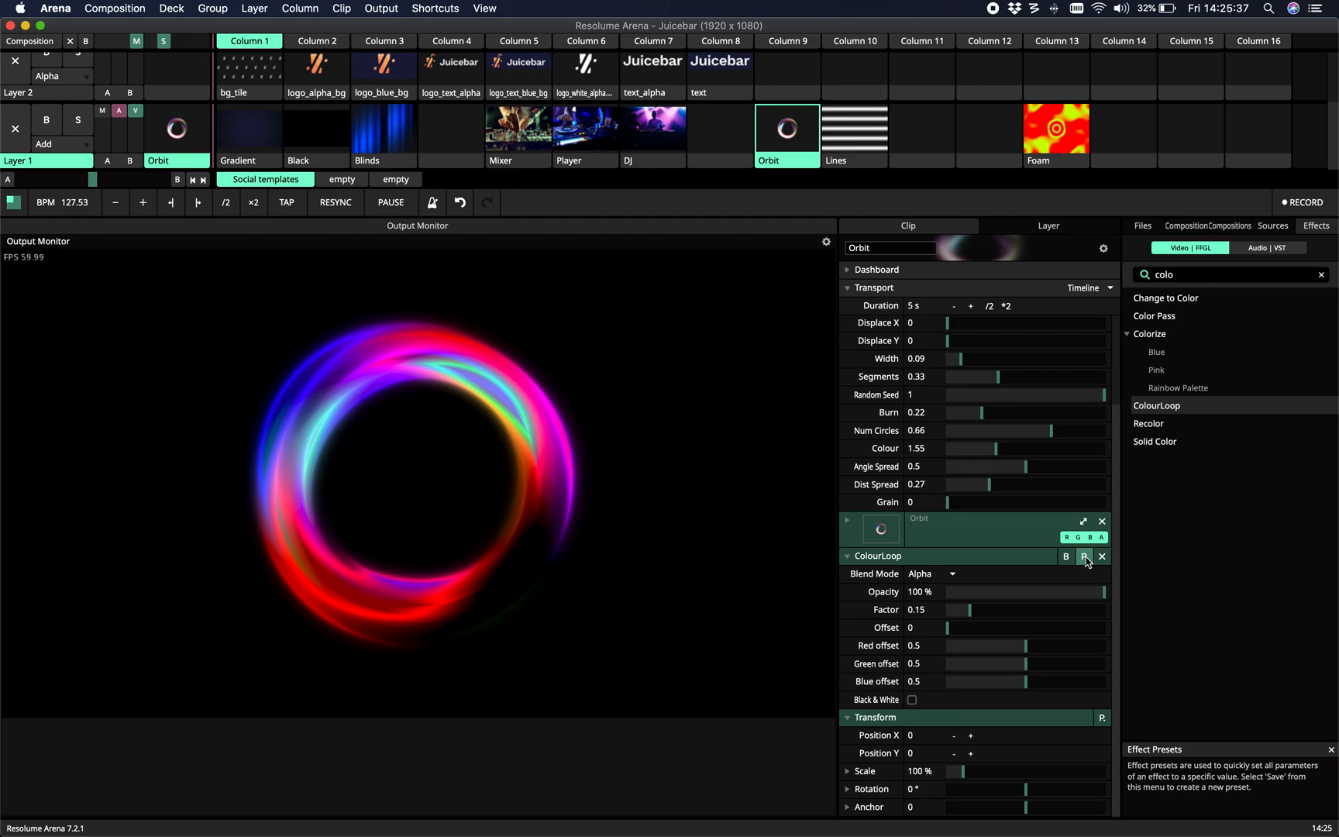
pyautogui.moveTo(1102, 555)
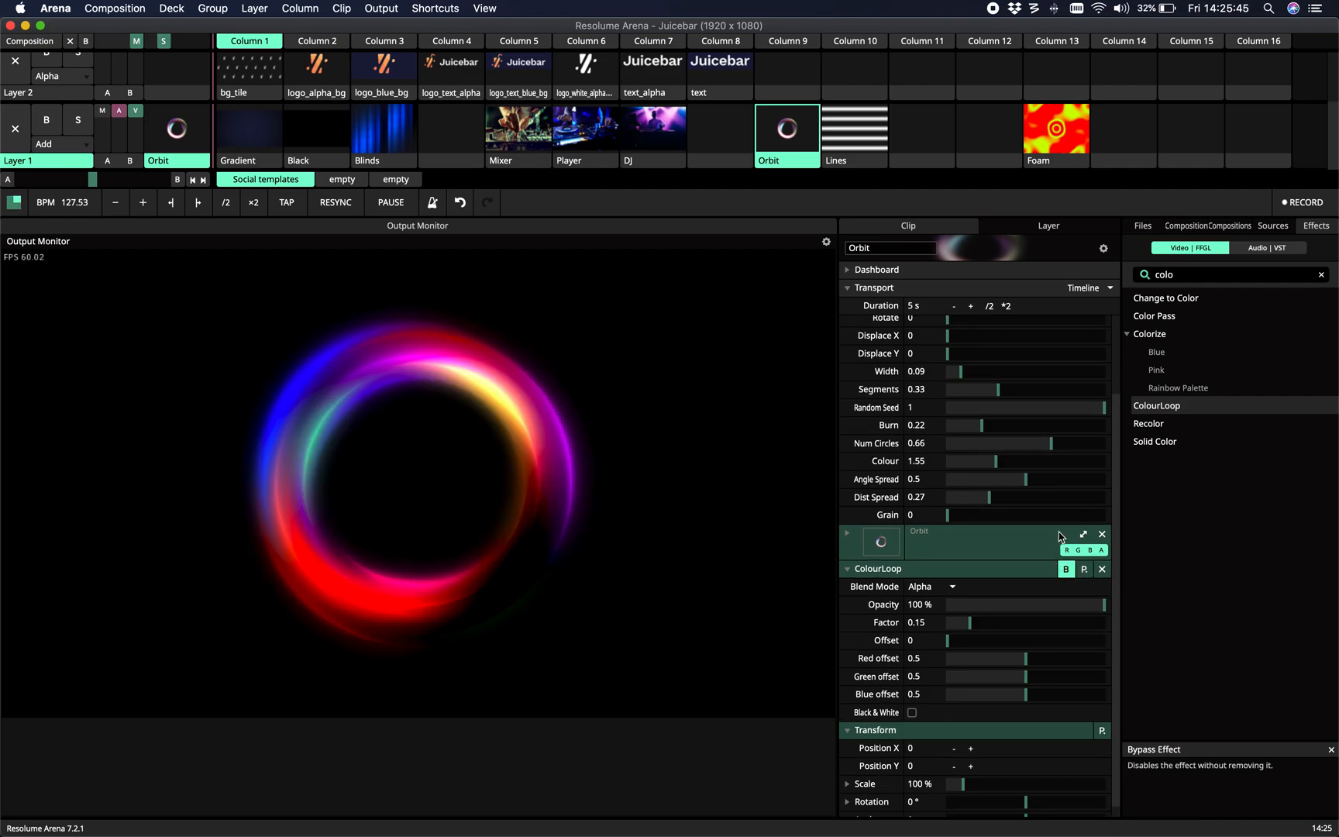
# Step: Try Orbit Colour at 4.01 and 0.69, then settle at 1.37 and zero Angle Spread
pyautogui.moveTo(1029, 460); pyautogui.dragTo(1071, 476)
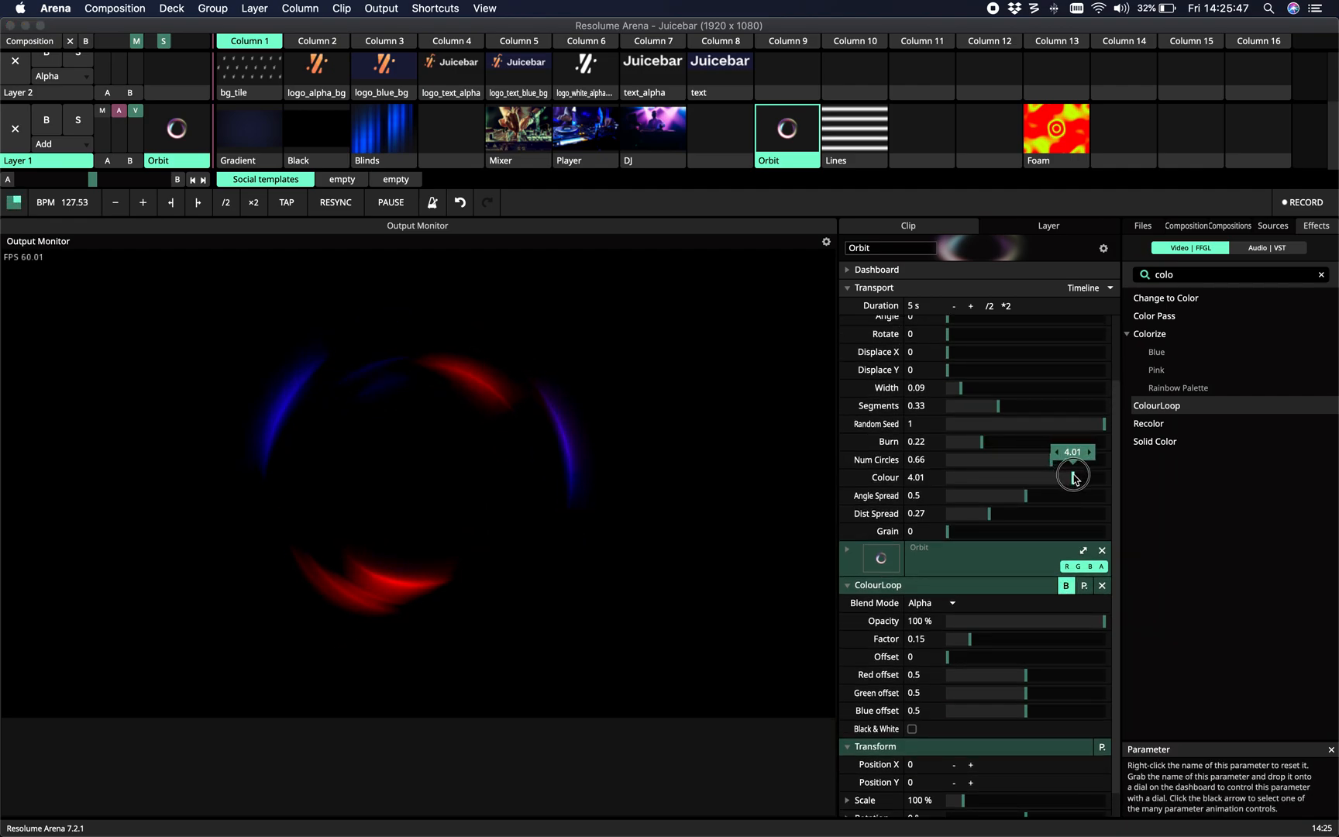
pyautogui.moveTo(1074, 477); pyautogui.dragTo(970, 502)
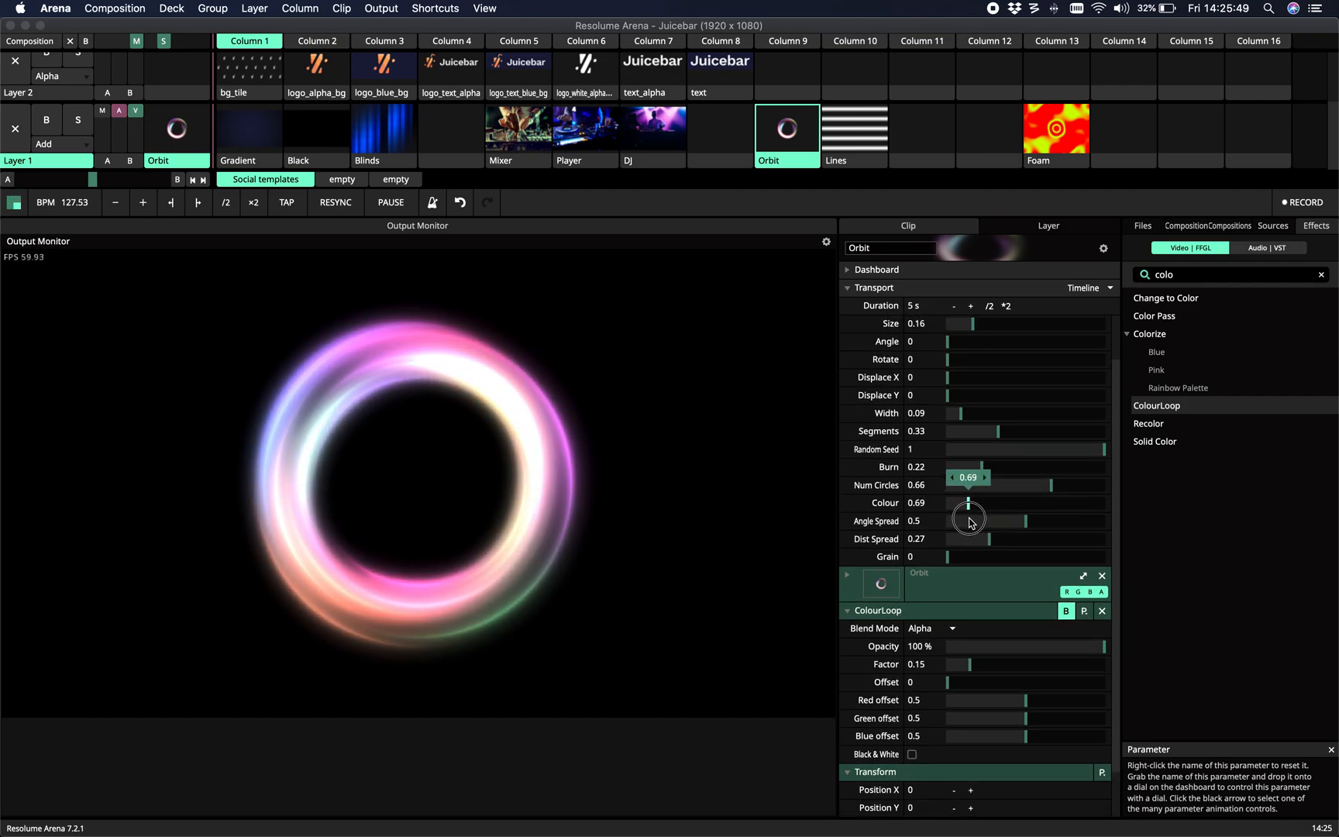
pyautogui.moveTo(970, 519); pyautogui.dragTo(1029, 519)
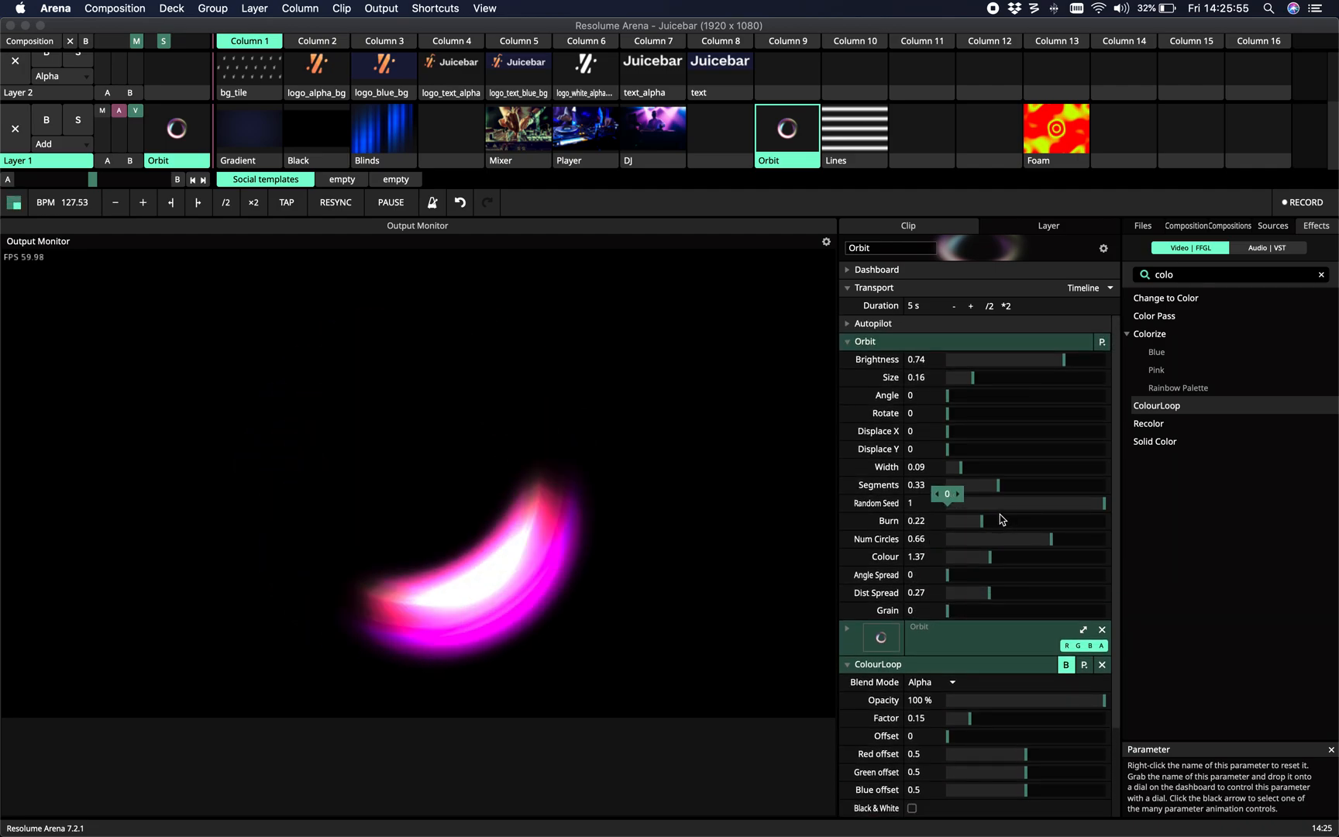
# Step: Tilt the Orbit Angle to 0.17, testing Displace X at 0.35 before returning it to zero
pyautogui.moveTo(939, 394); pyautogui.dragTo(1029, 394)
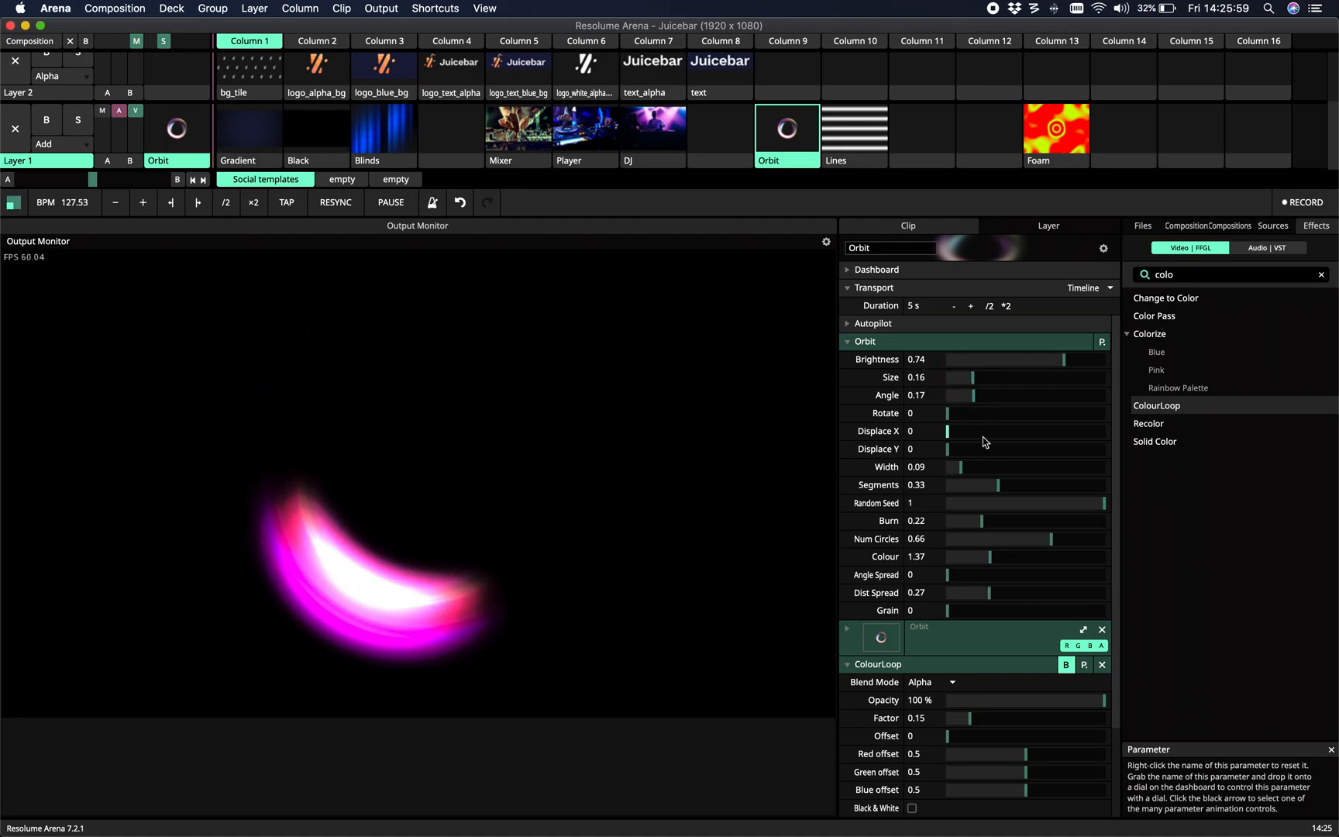
pyautogui.moveTo(961, 430); pyautogui.dragTo(995, 430)
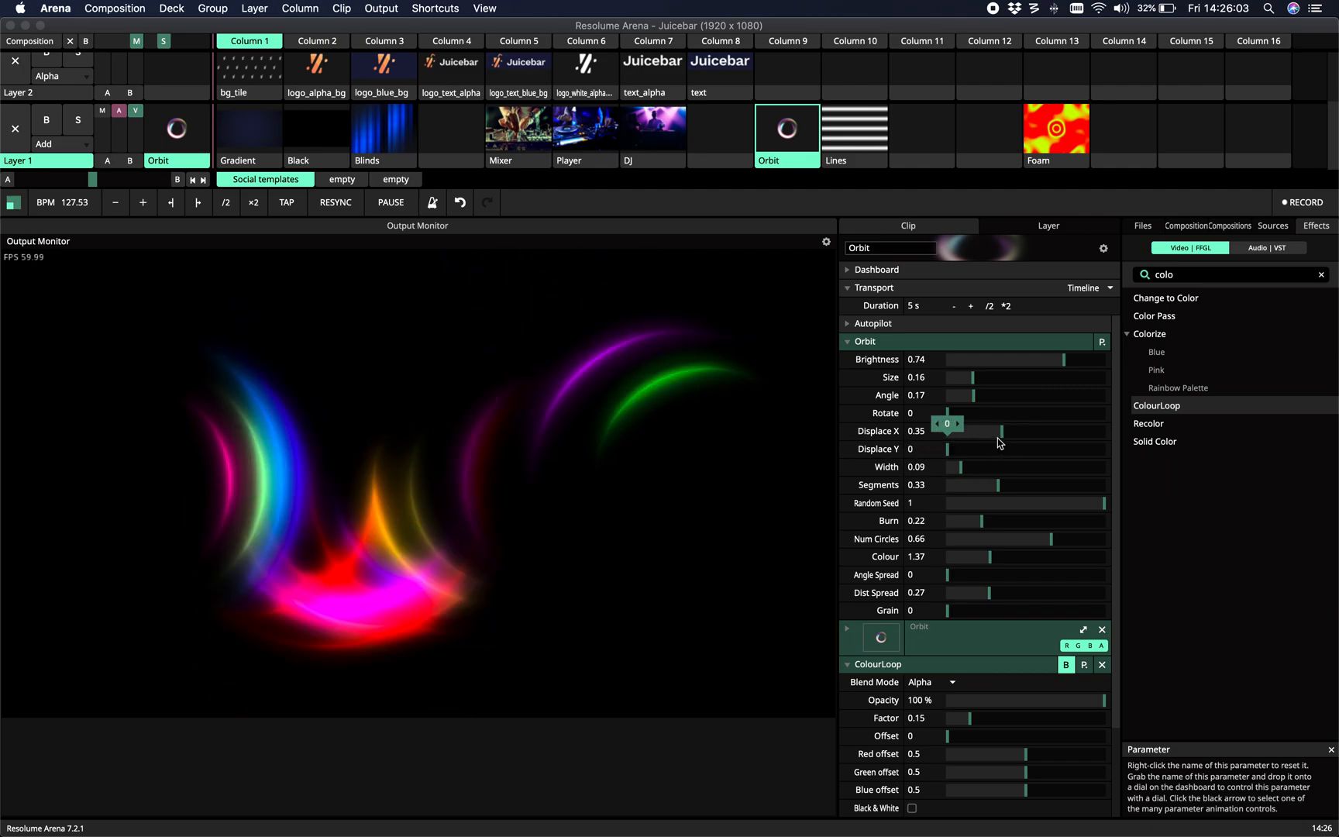
pyautogui.moveTo(1003, 430); pyautogui.dragTo(961, 430)
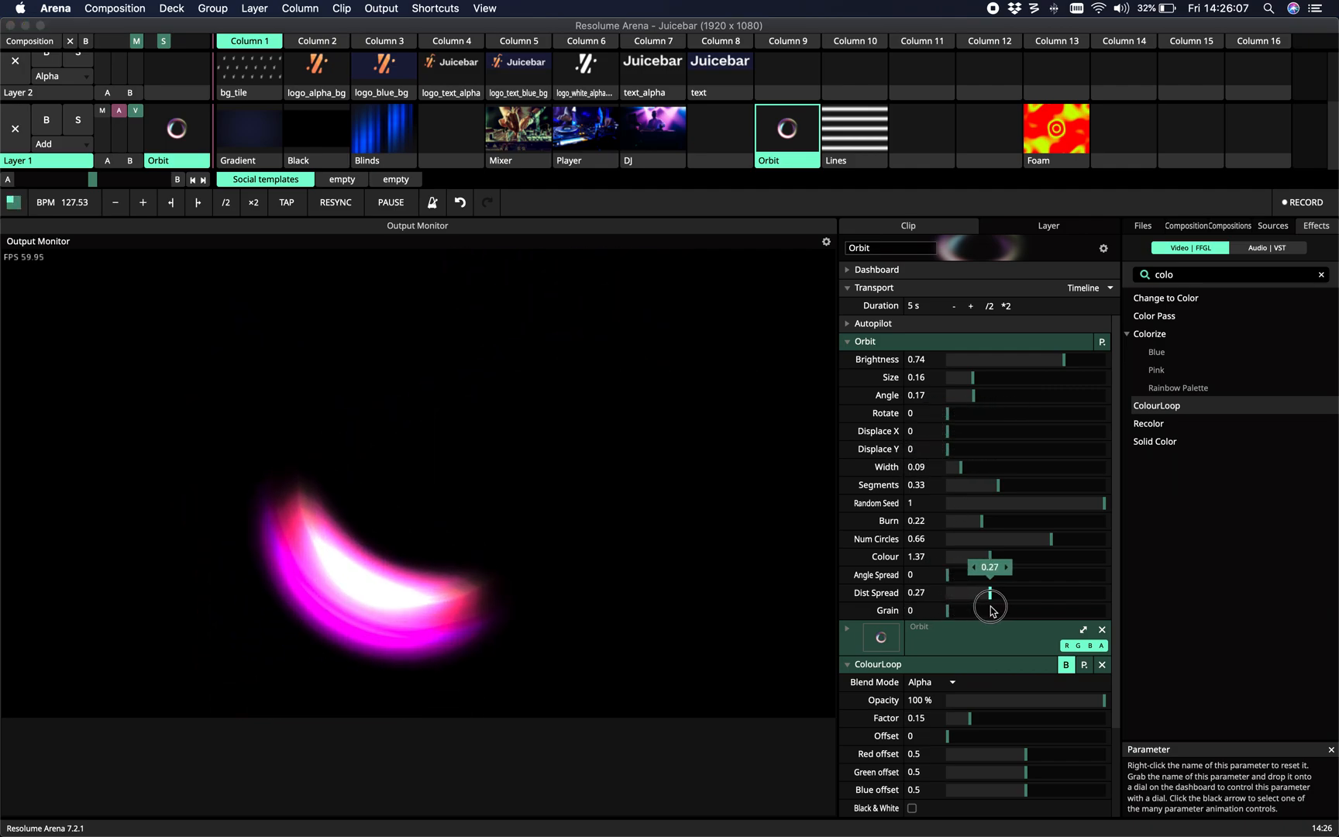
# Step: Test Angle Spread 0.77 and Dist Spread 0.74, reset both, then set Angle Spread 0.51
pyautogui.moveTo(991, 602); pyautogui.dragTo(993, 595)
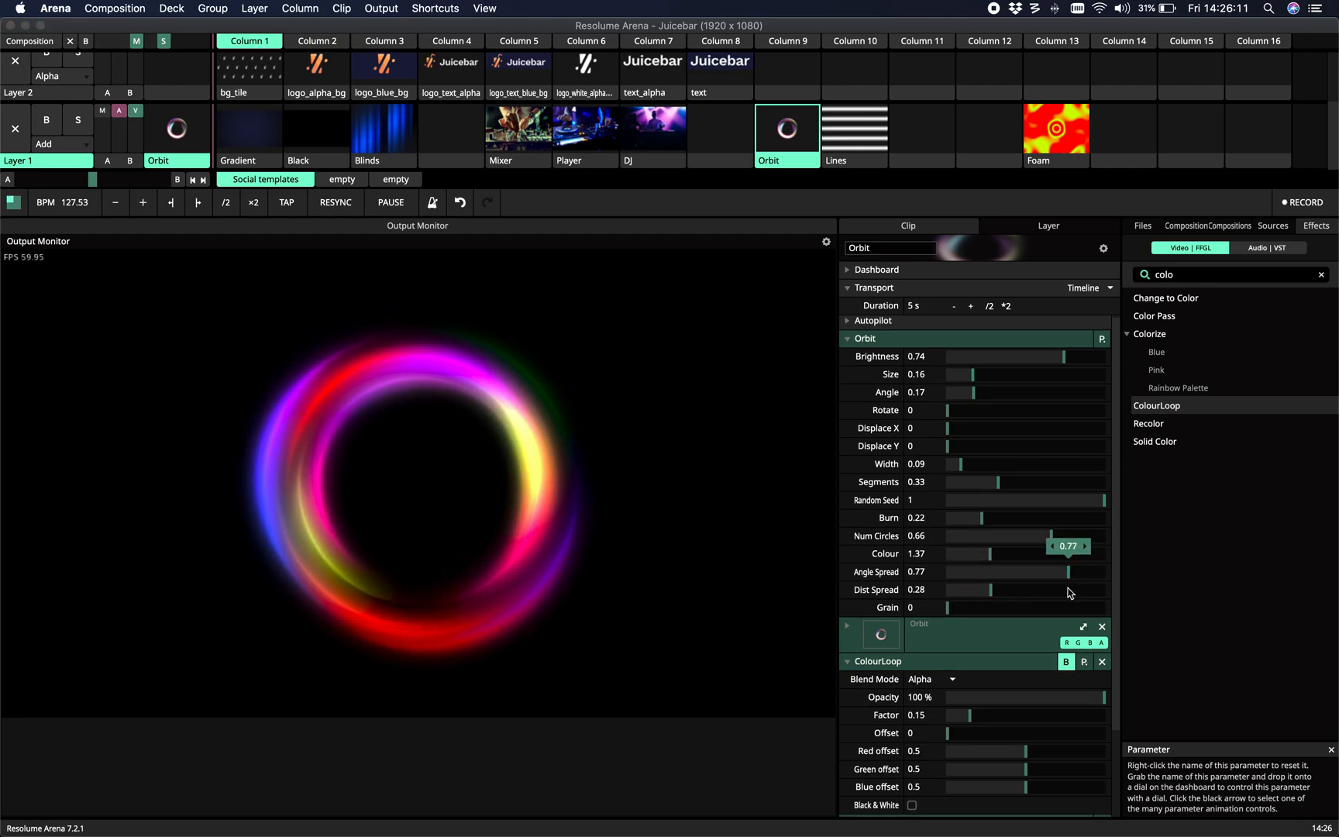
pyautogui.moveTo(991, 588); pyautogui.dragTo(969, 595)
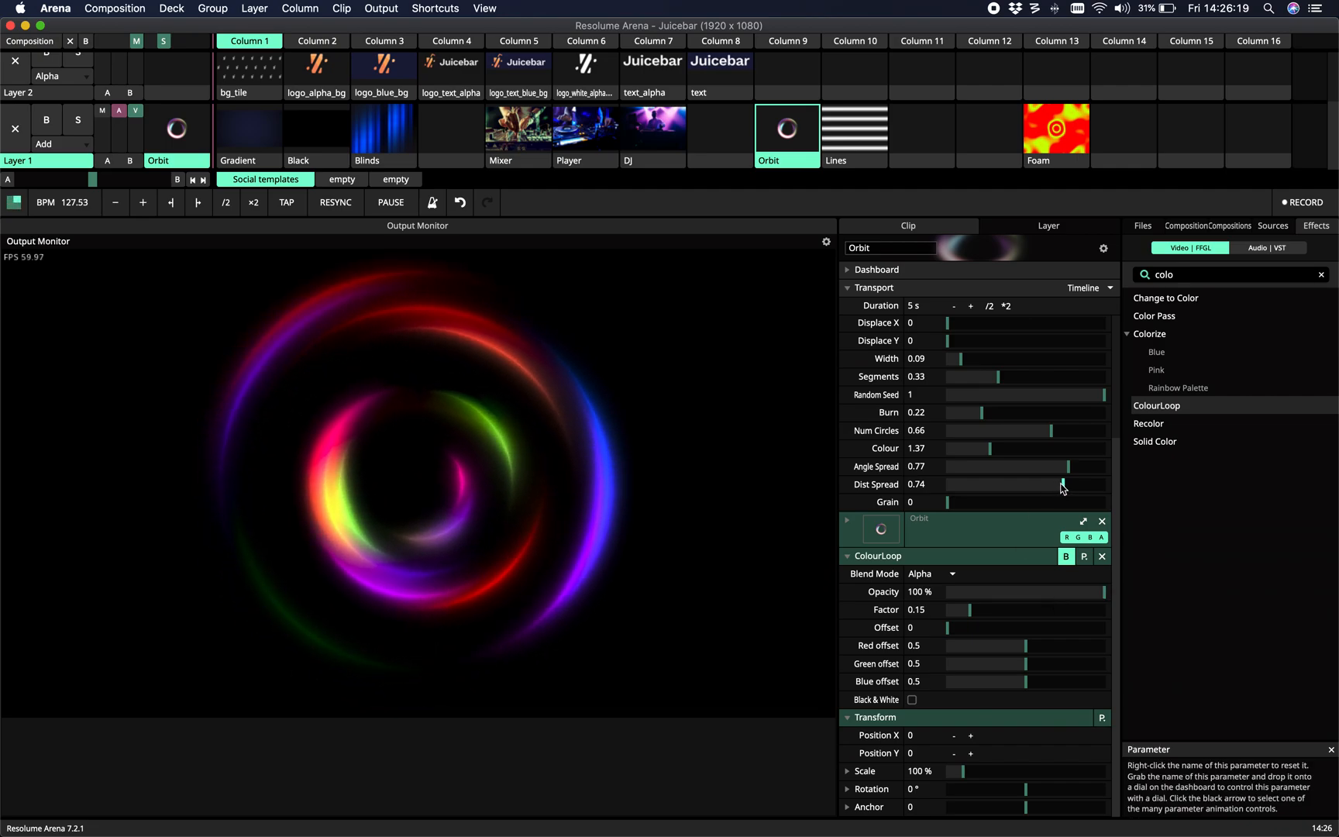
pyautogui.moveTo(1064, 484); pyautogui.dragTo(948, 485)
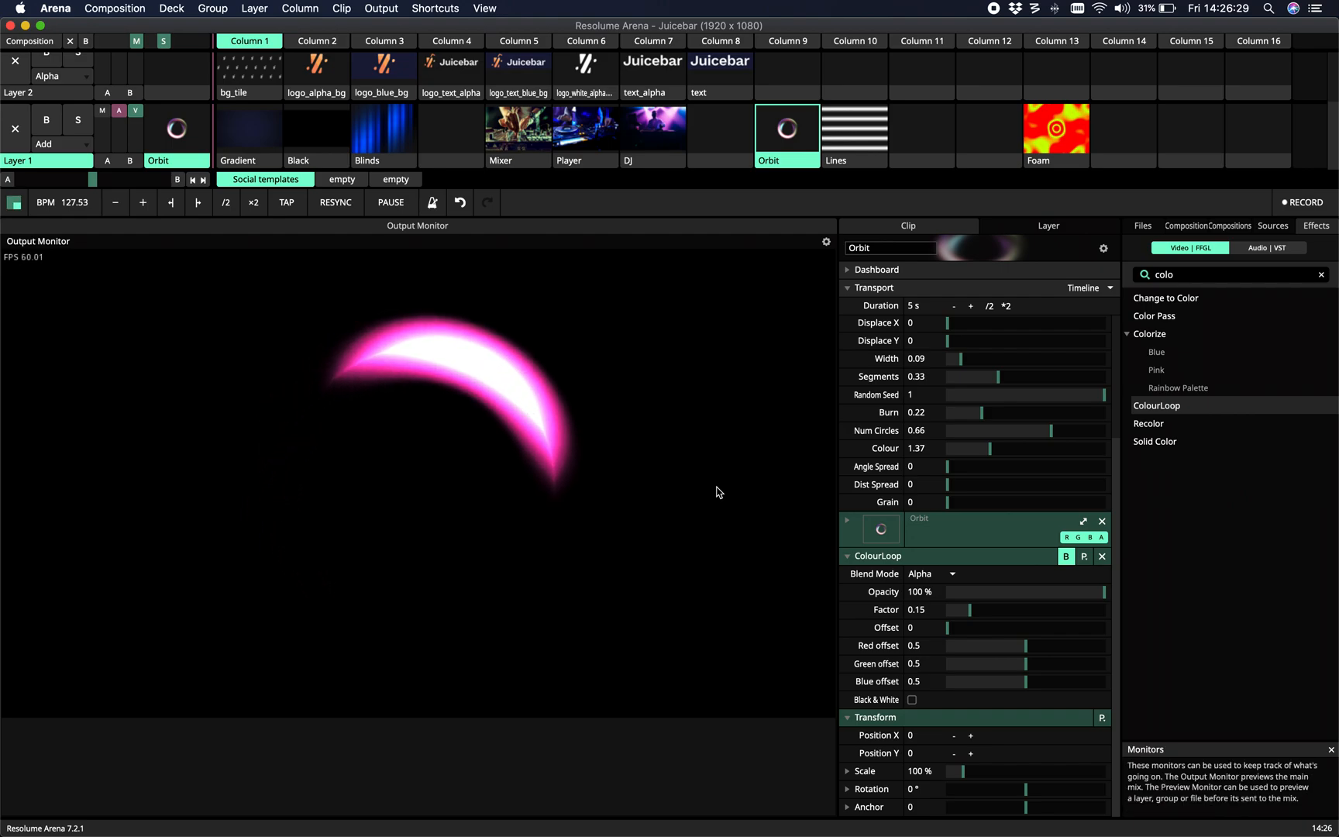
pyautogui.moveTo(946, 552)
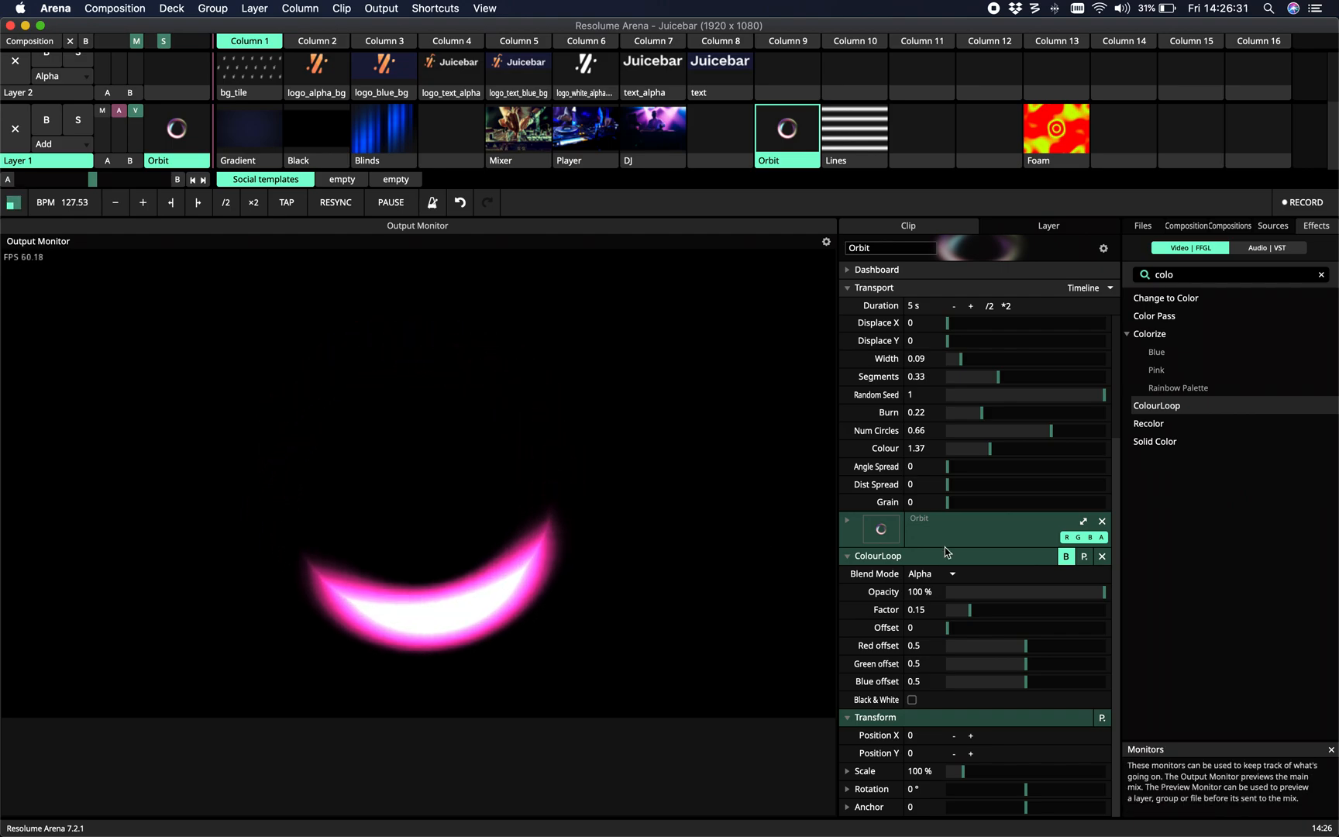
pyautogui.moveTo(947, 467); pyautogui.dragTo(1020, 467)
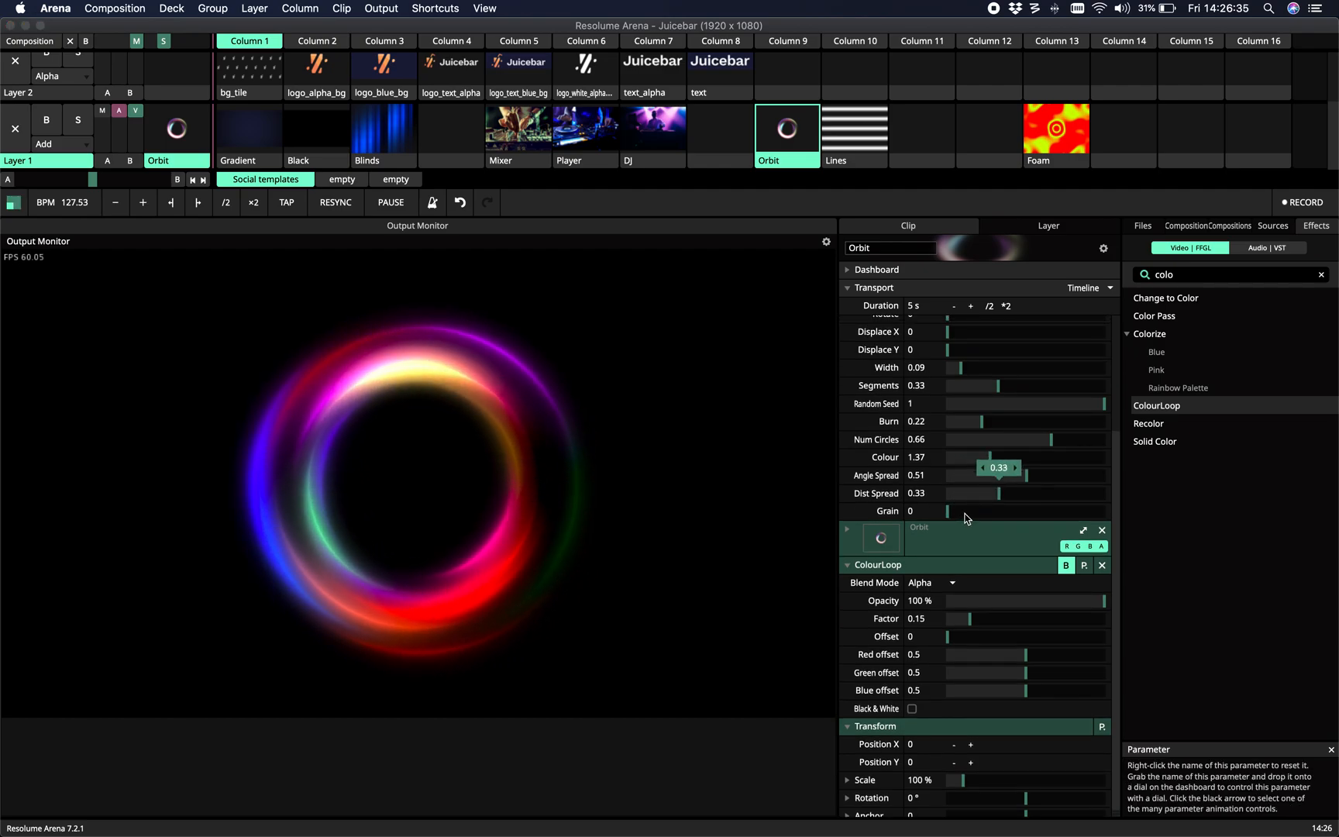
# Step: Raise the Orbit Grain to 0.14 to speckle the multicoloured ring
pyautogui.moveTo(947, 511); pyautogui.dragTo(988, 510)
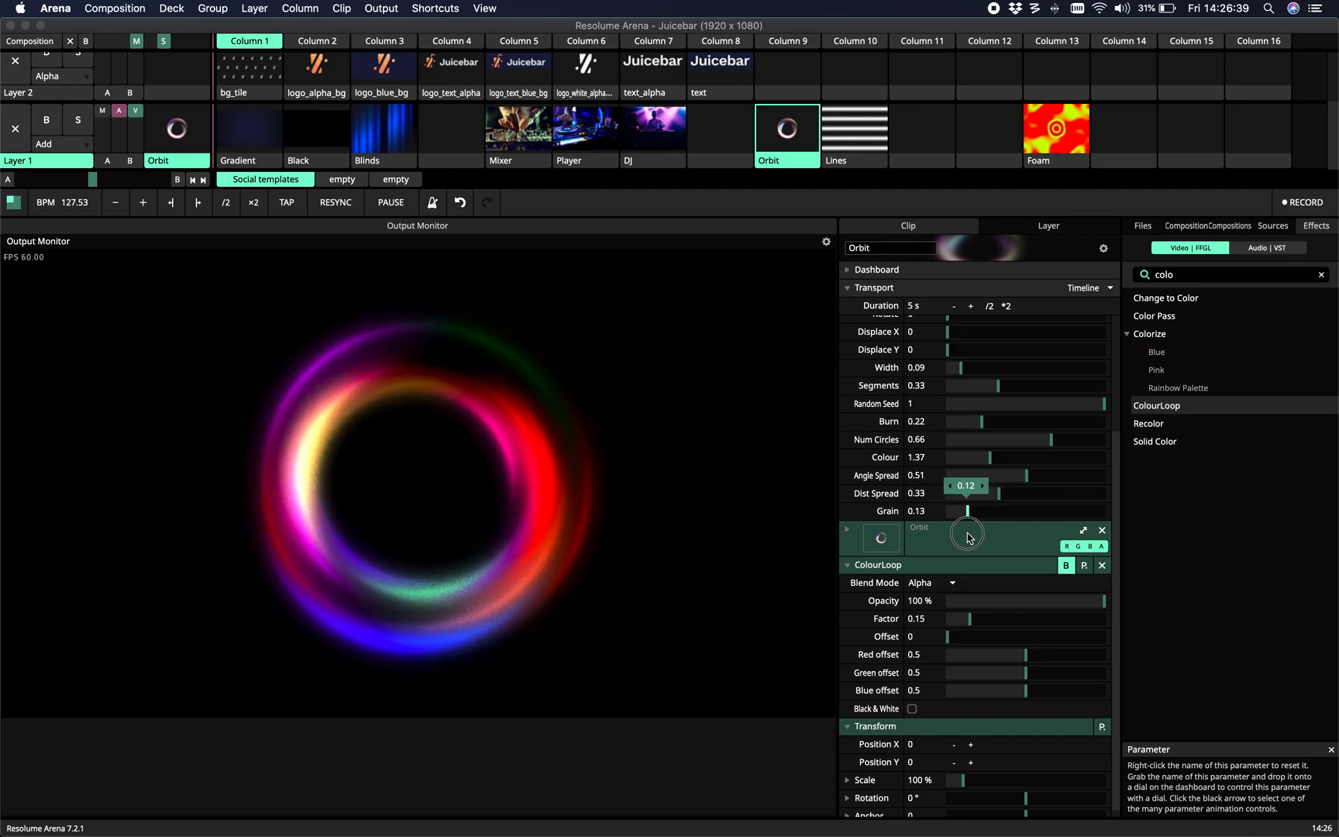
pyautogui.moveTo(968, 511); pyautogui.dragTo(1013, 511)
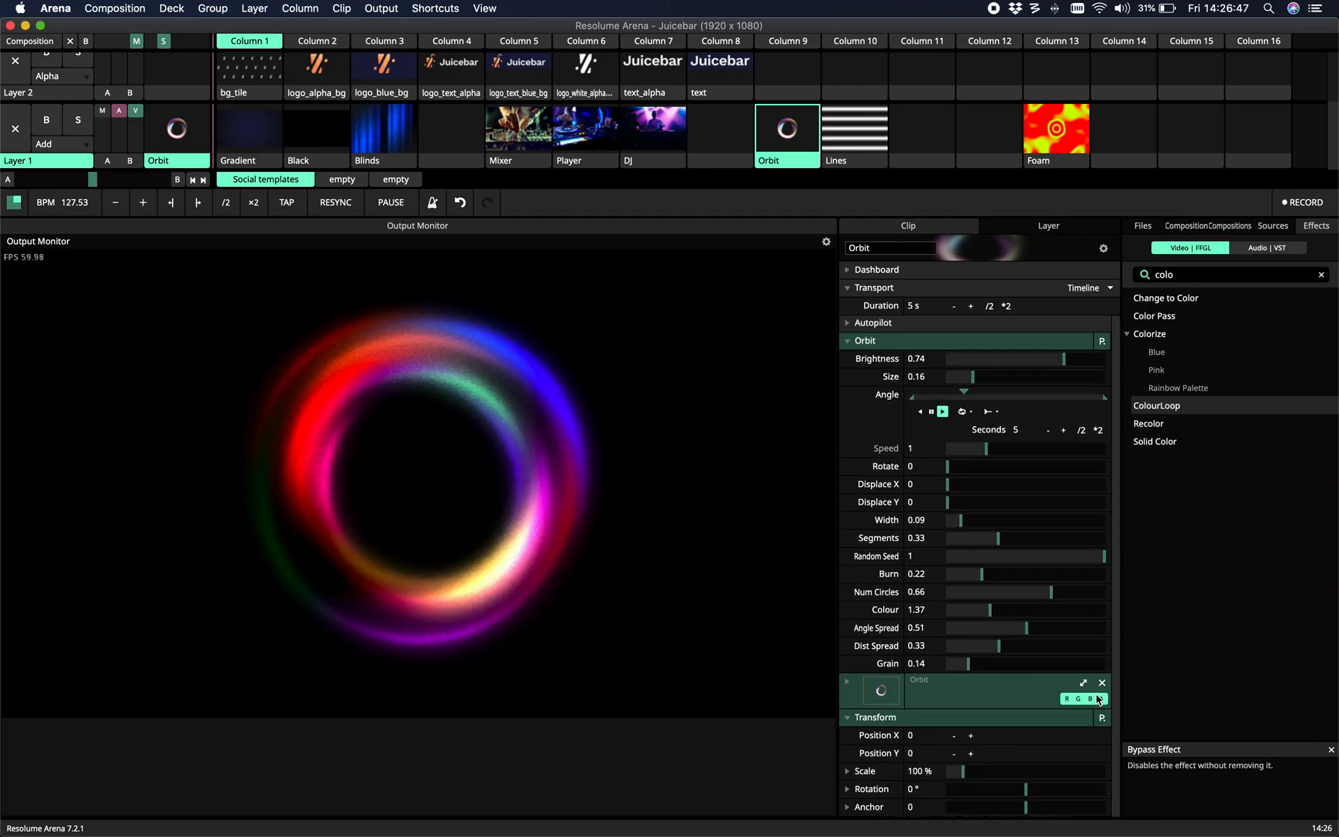
# Step: Displace the Orbit rings off-centre (X 0.37, Y 0.27) and thin Width to 0
pyautogui.moveTo(963, 483); pyautogui.dragTo(1005, 491)
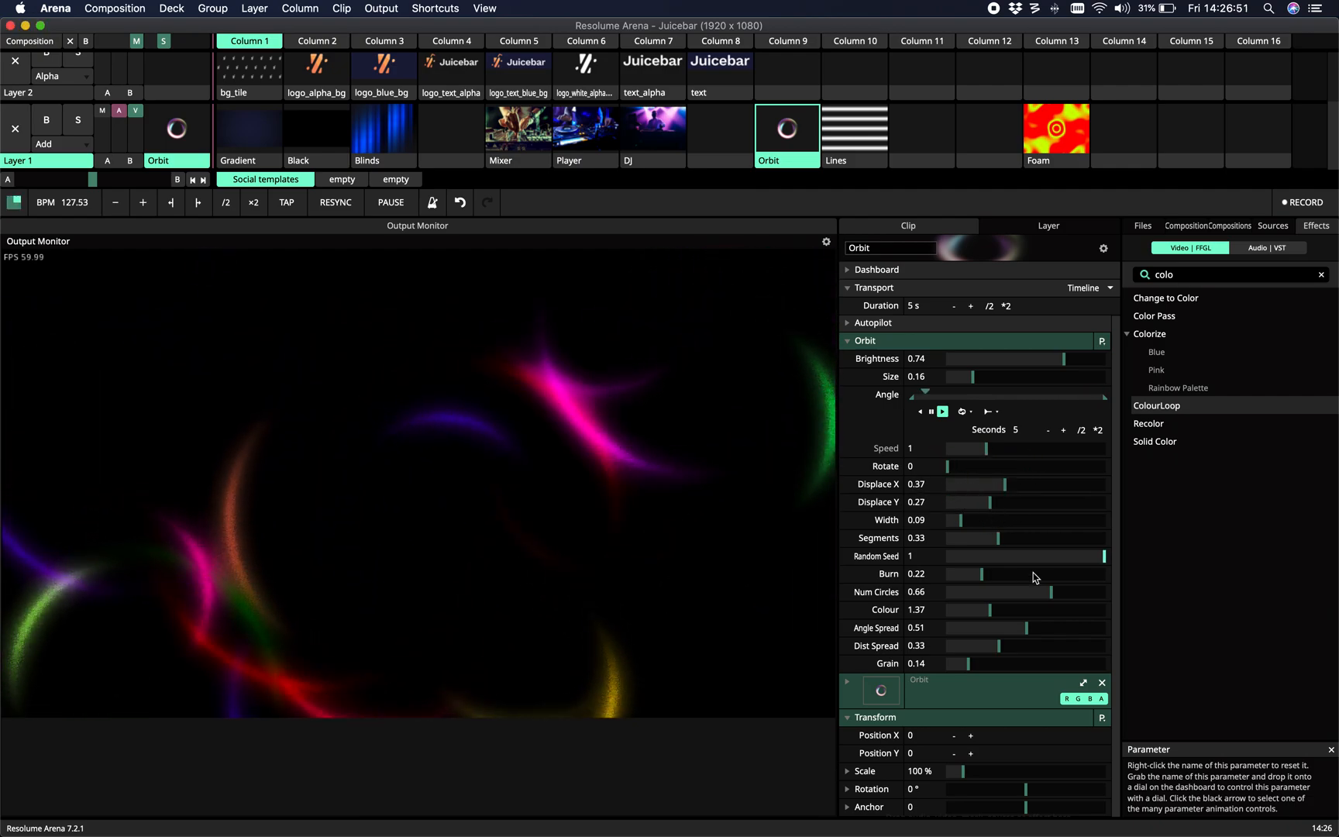
pyautogui.moveTo(959, 521); pyautogui.dragTo(937, 521)
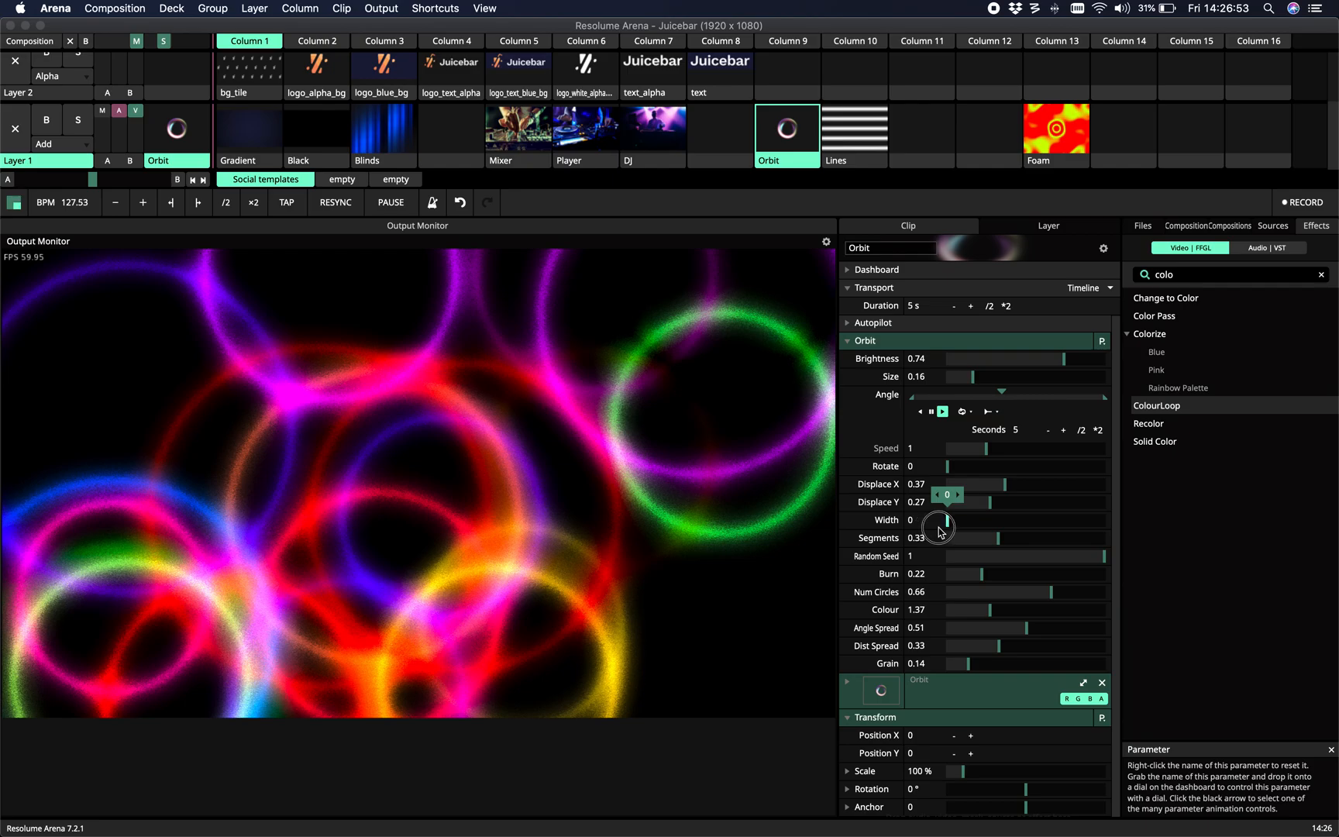